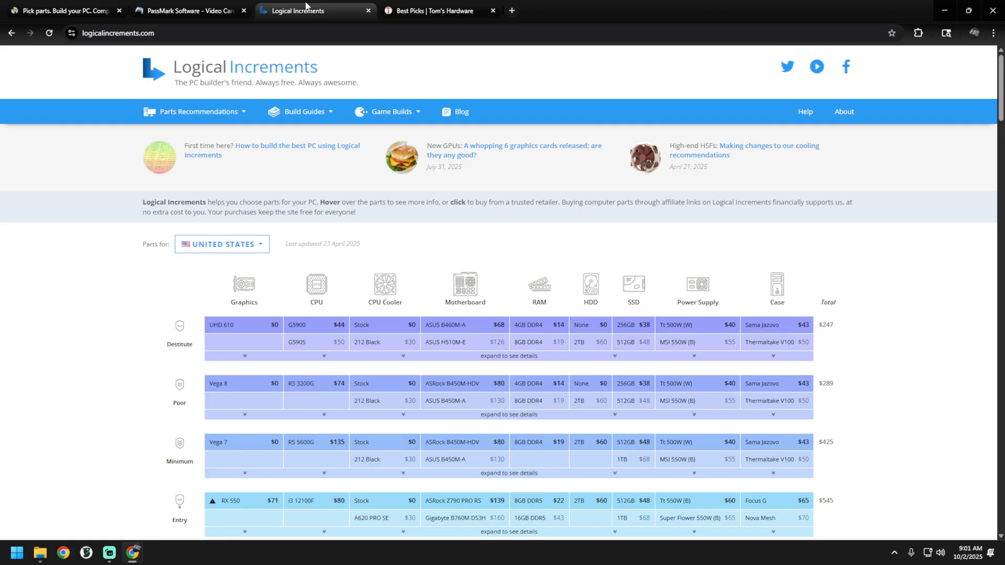
Step: Scroll through the Logical Increments tiered parts table
scroll(down, 3)
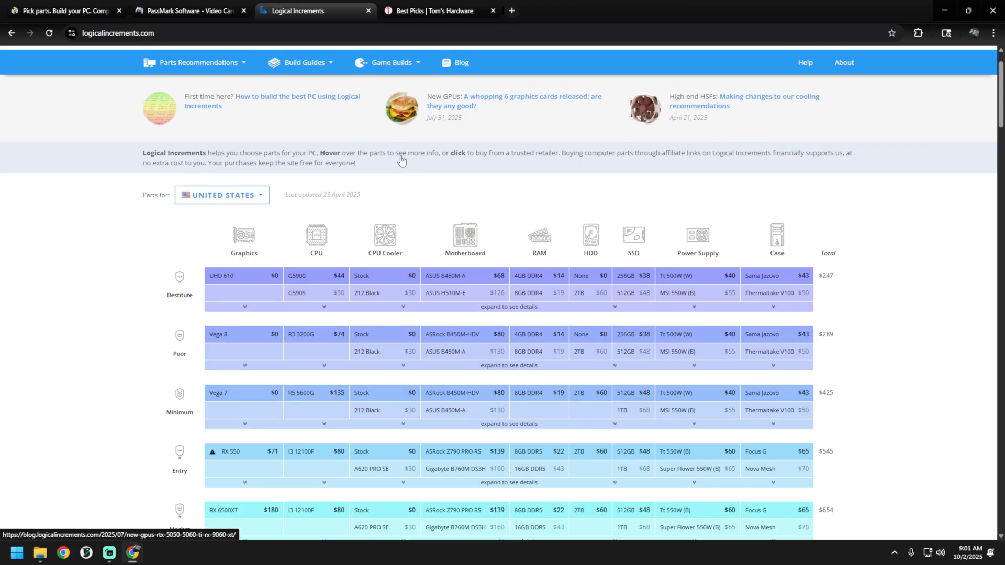
scroll(down, 3)
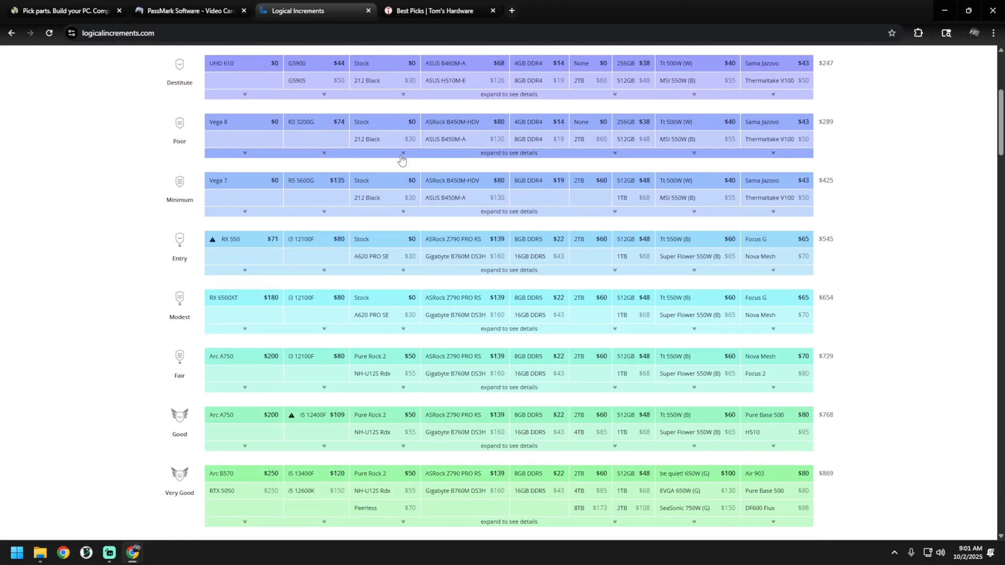
scroll(up, 3)
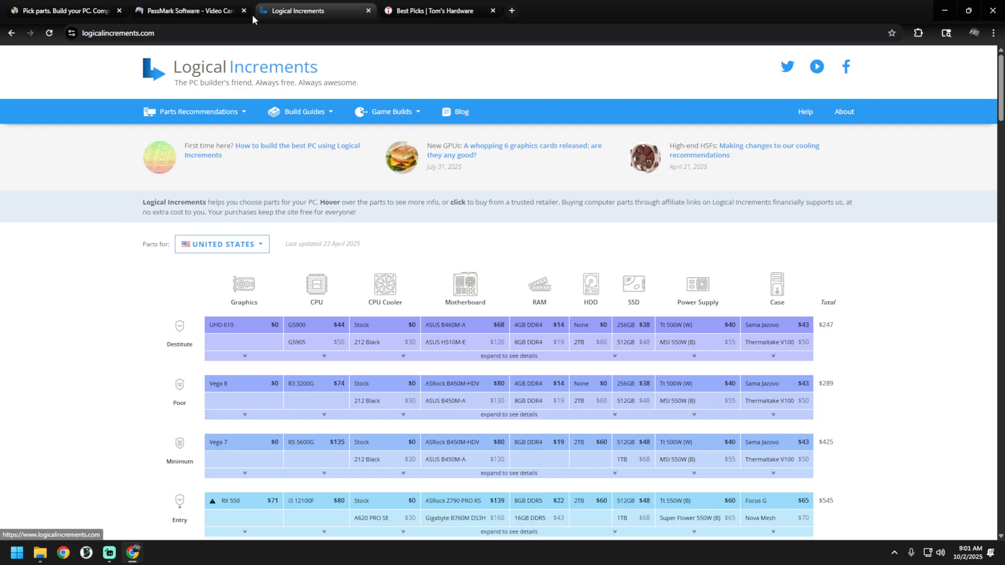
mouse_move(186, 11)
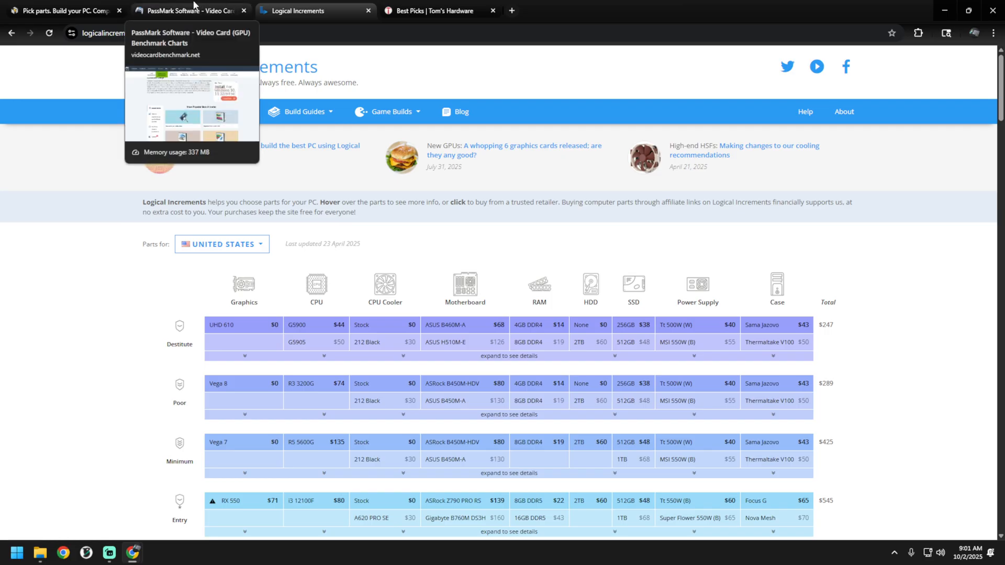
Step: Switch to the PassMark tab and browse the video card benchmark charts
click(186, 10)
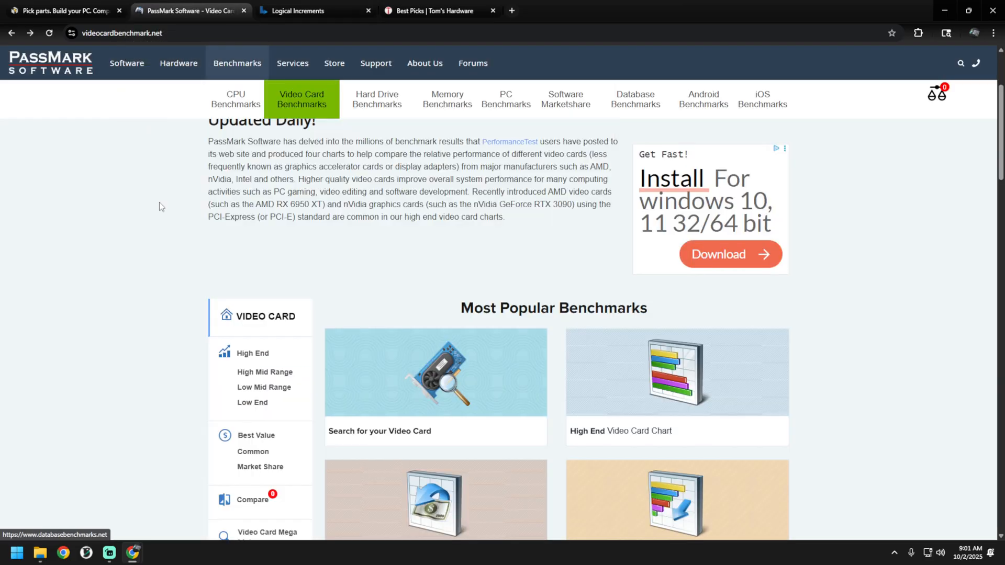
scroll(down, 3)
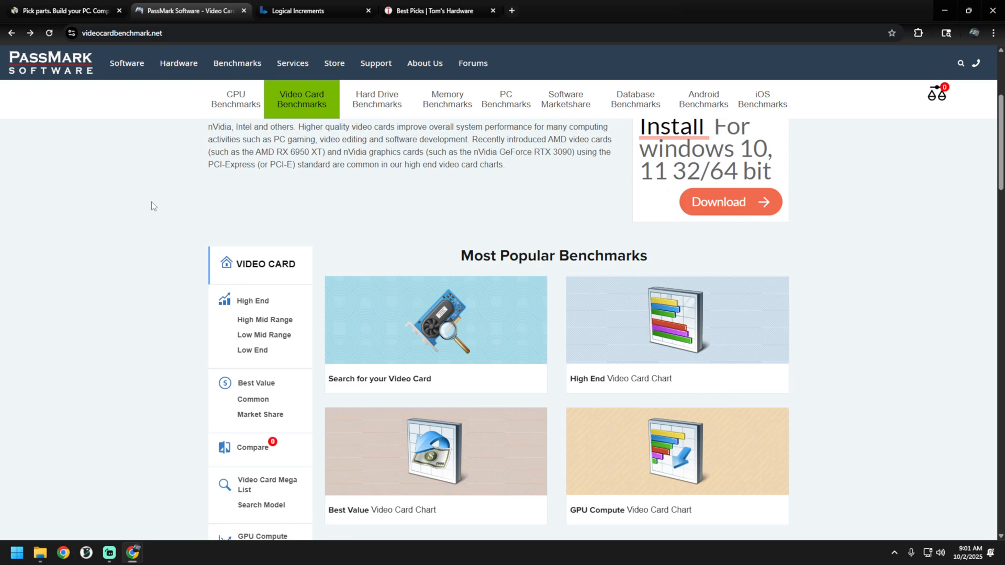
scroll(down, 3)
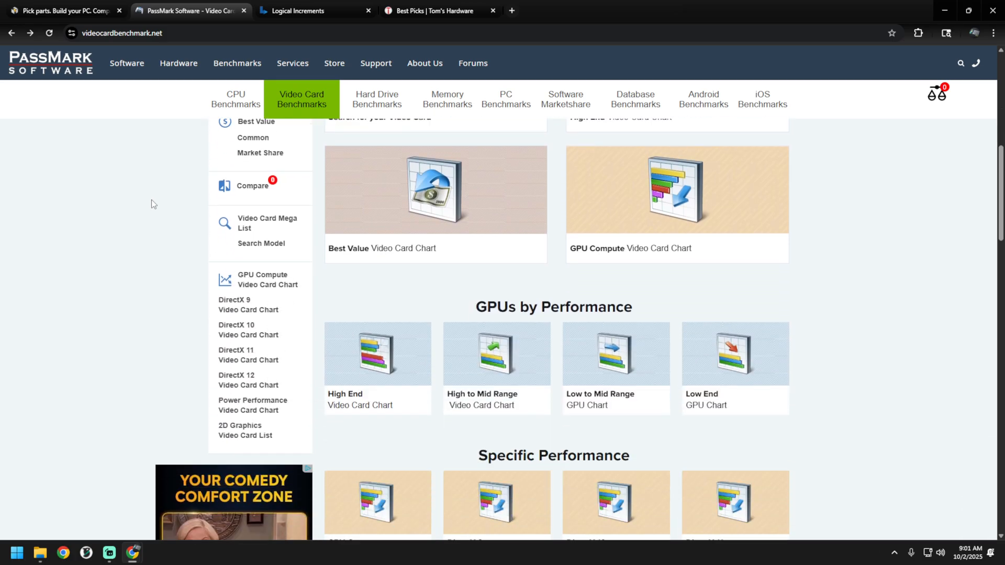
scroll(up, 3)
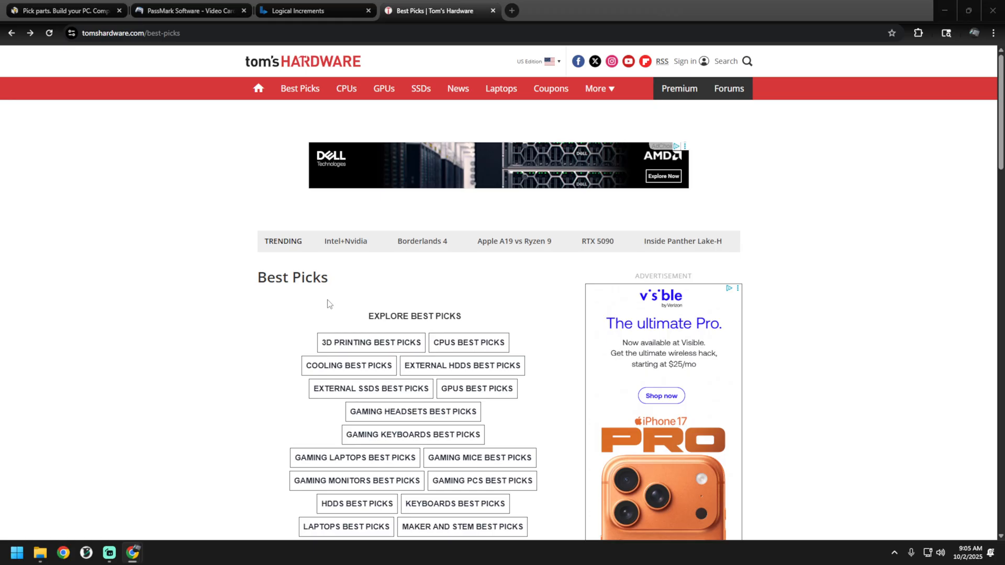
Step: Open and skim Tom's Hardware's CPUs Best Picks page
scroll(down, 3)
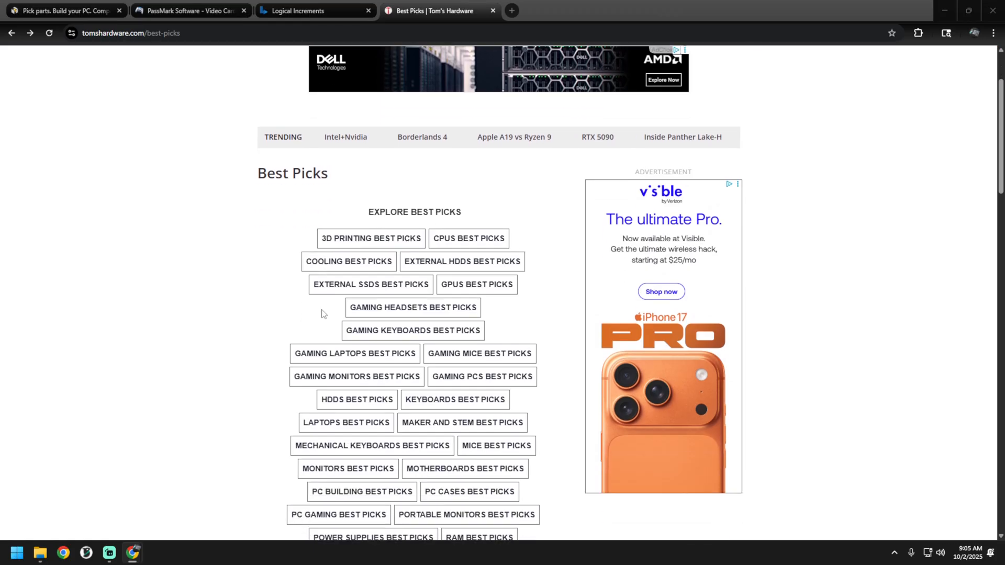
scroll(down, 3)
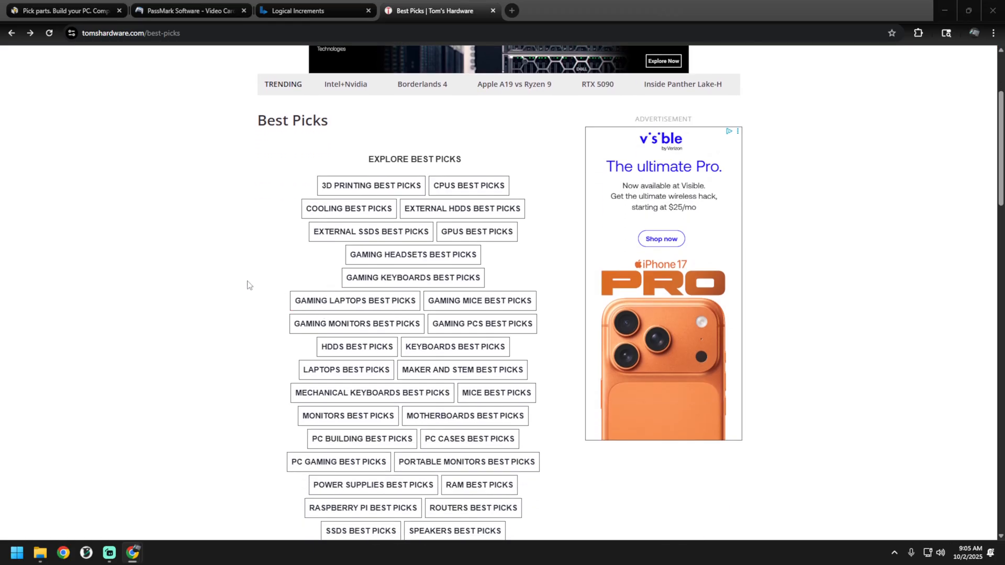
click(468, 186)
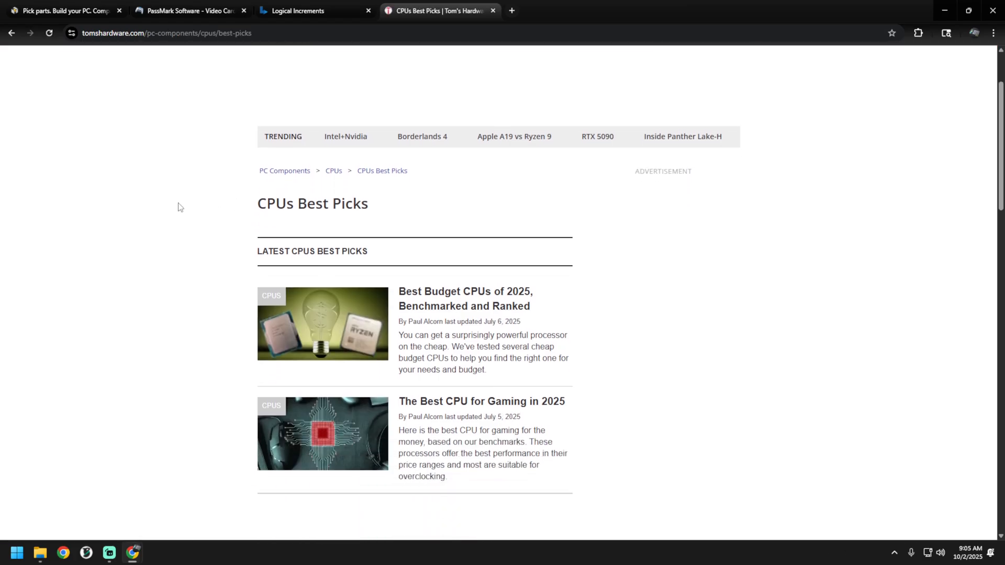
scroll(down, 3)
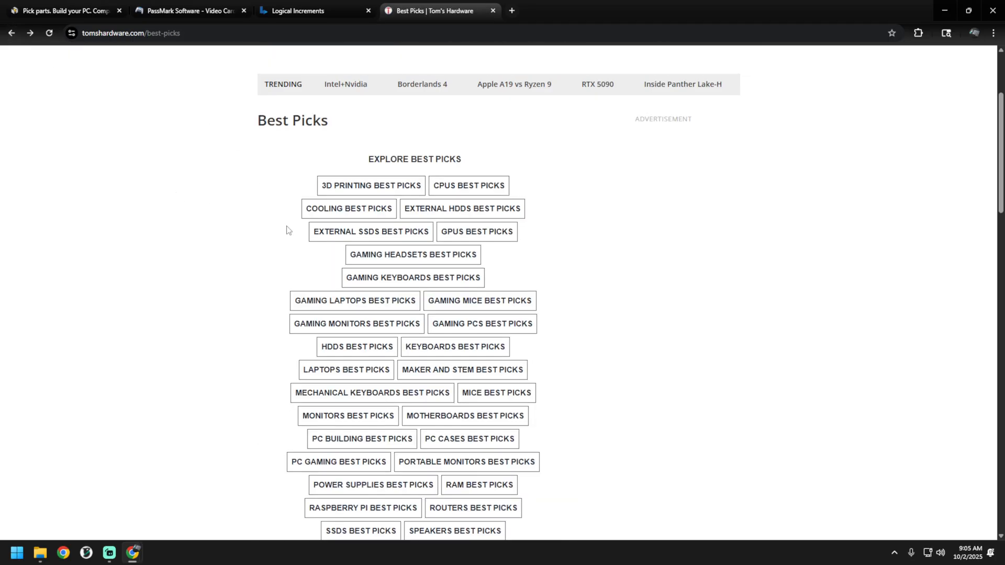
Step: Open the GPUs Best Picks page, then return to the Logical Increments parts table
click(476, 231)
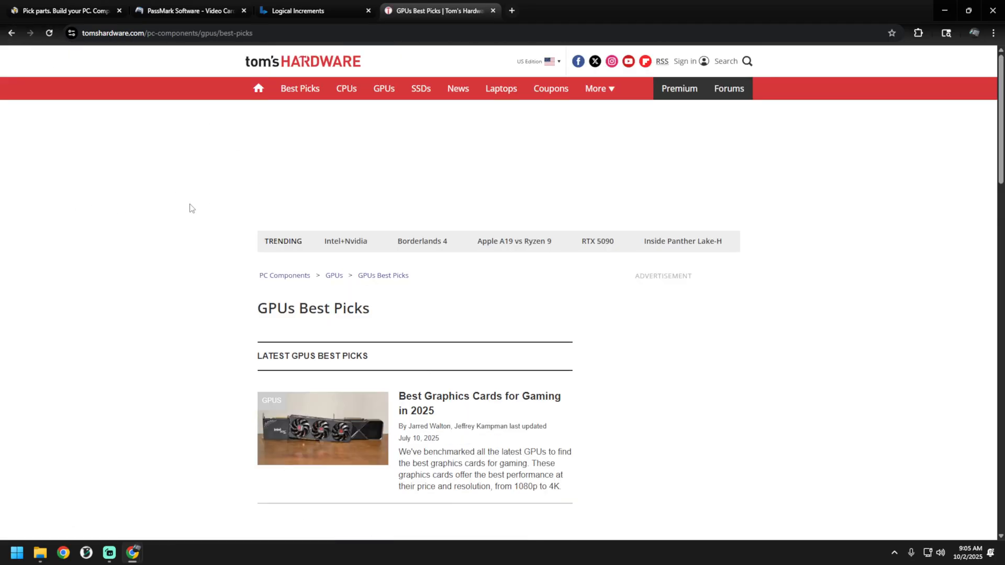
scroll(down, 3)
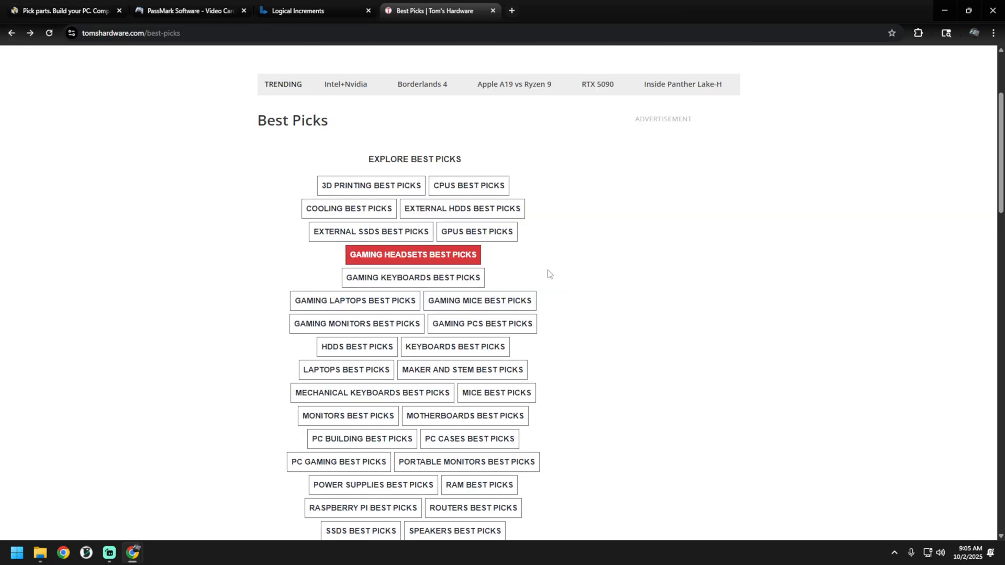
mouse_move(477, 231)
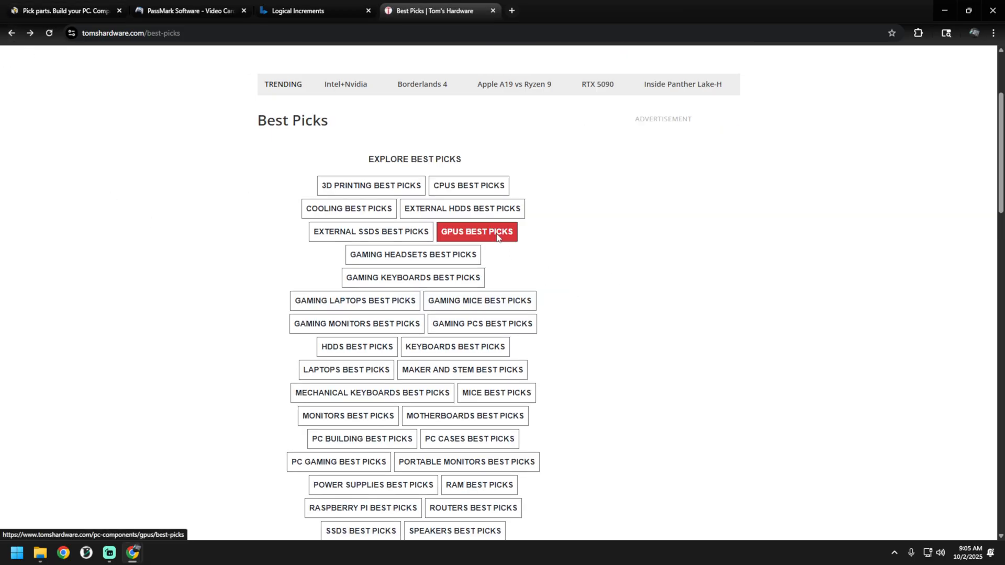
click(476, 231)
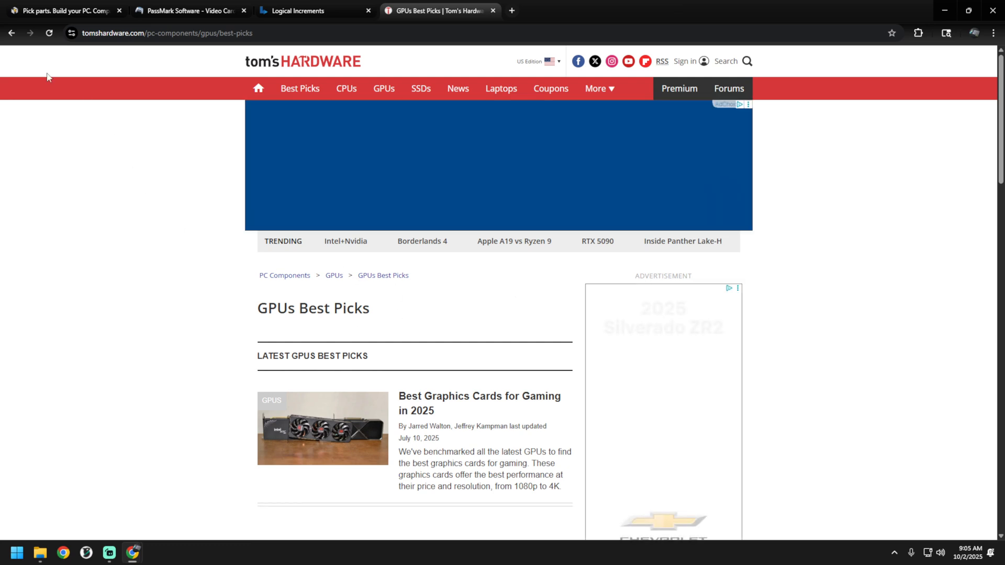
click(299, 88)
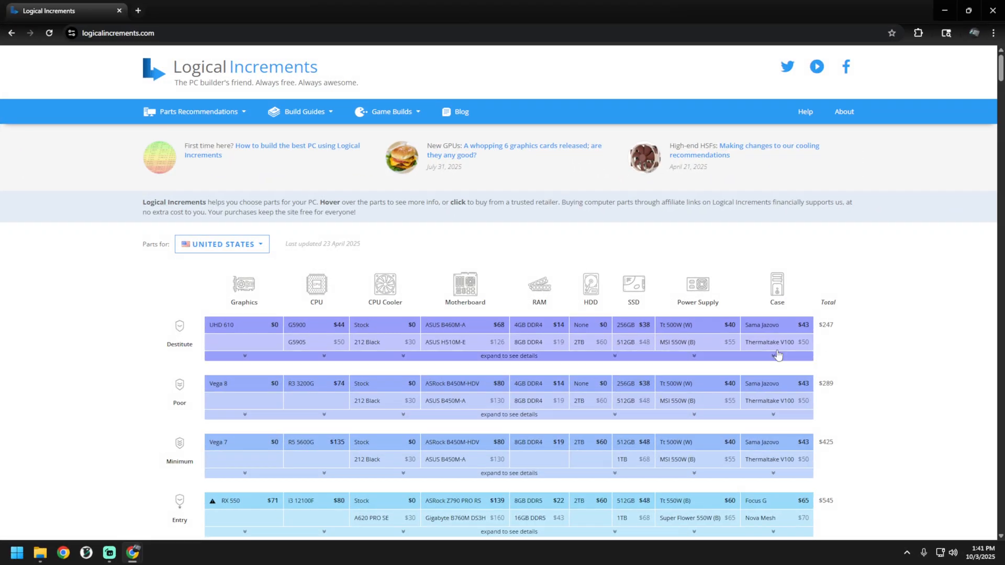
mouse_move(807, 240)
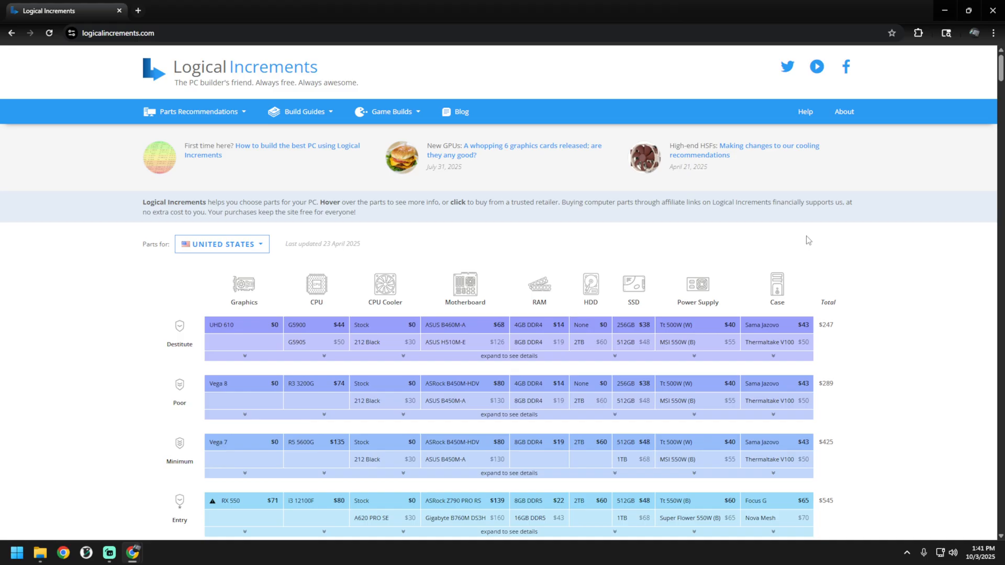
mouse_move(195, 112)
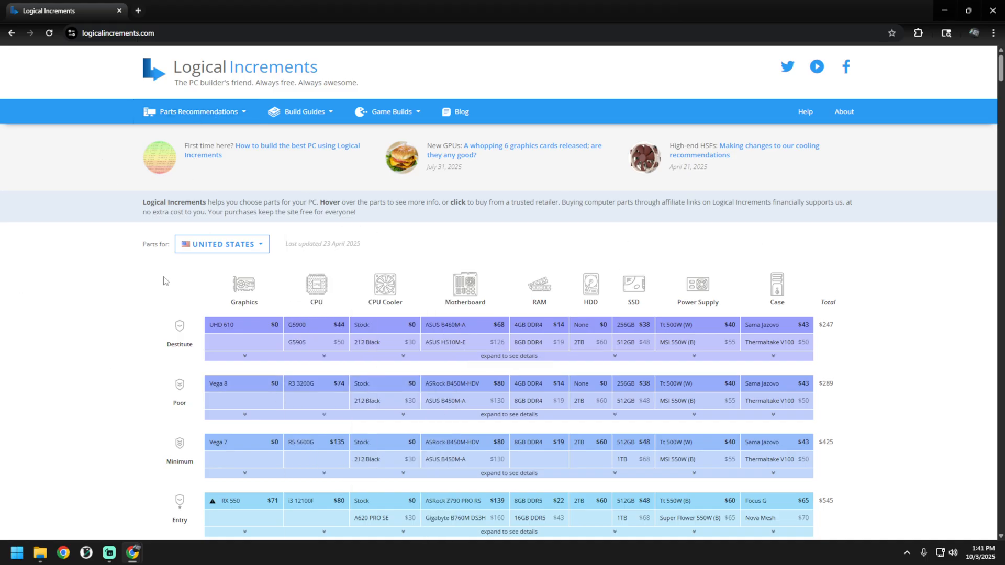
Step: Open the Build Guides menu in Logical Increments' top navigation bar
click(300, 111)
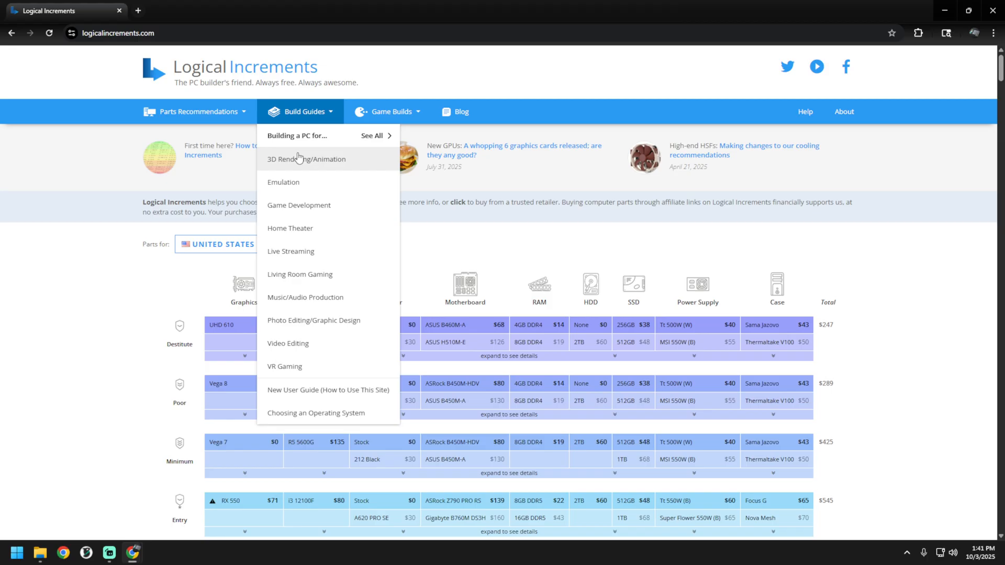
mouse_move(306, 159)
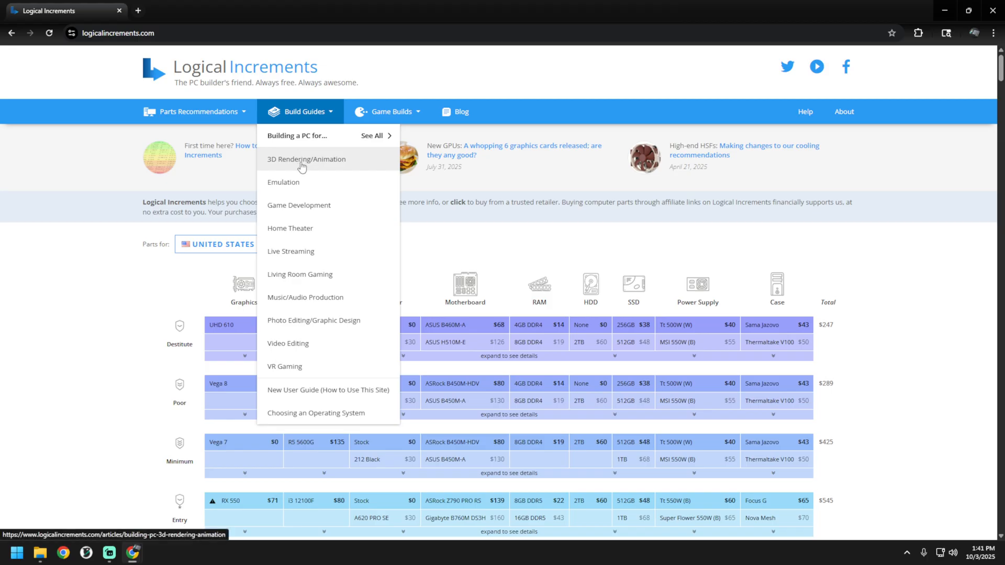
mouse_move(303, 232)
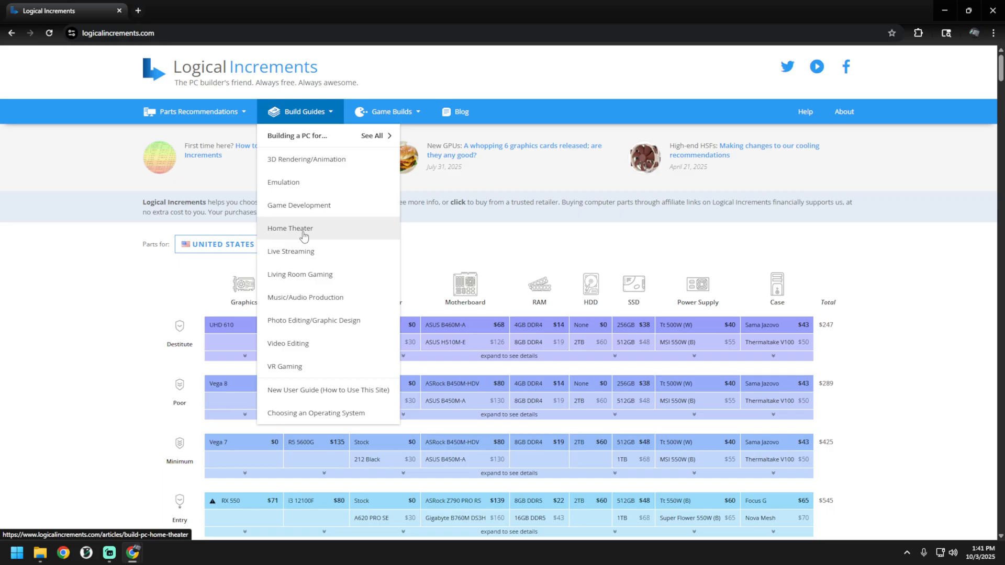
mouse_move(302, 192)
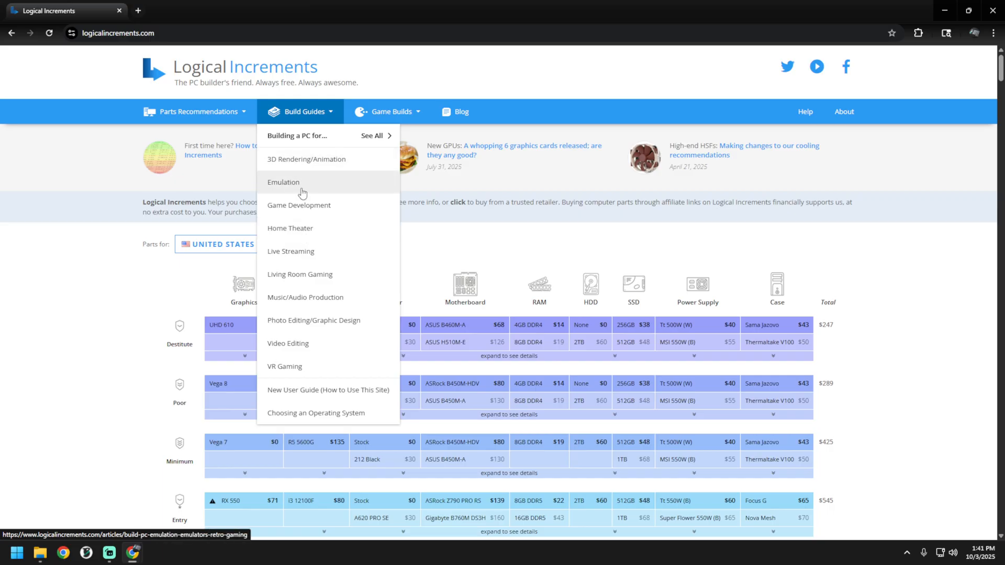
mouse_move(258, 126)
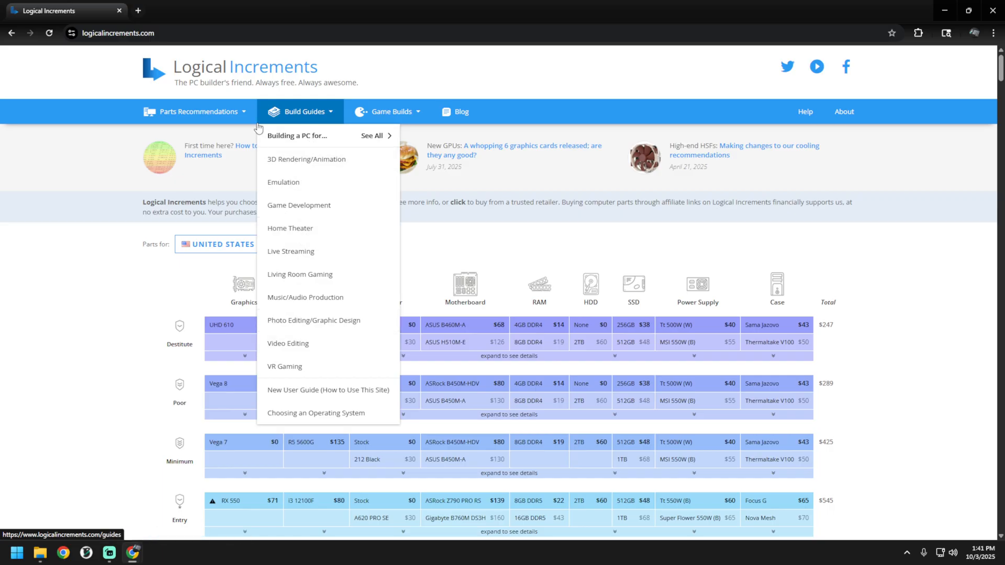
mouse_move(314, 320)
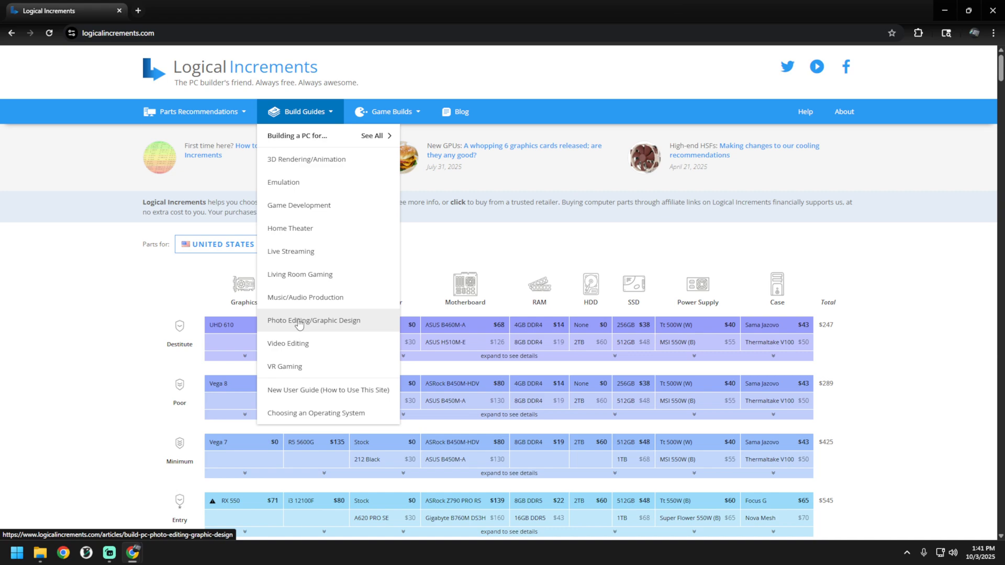
Step: Skim the Game Development build guide, then bring up the Game Builds menu
click(299, 205)
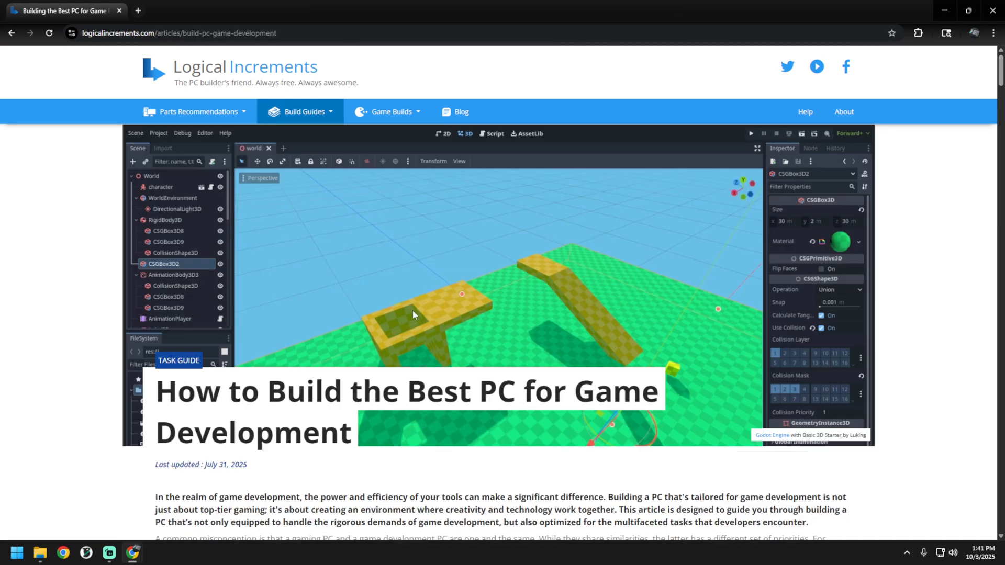
scroll(down, 3)
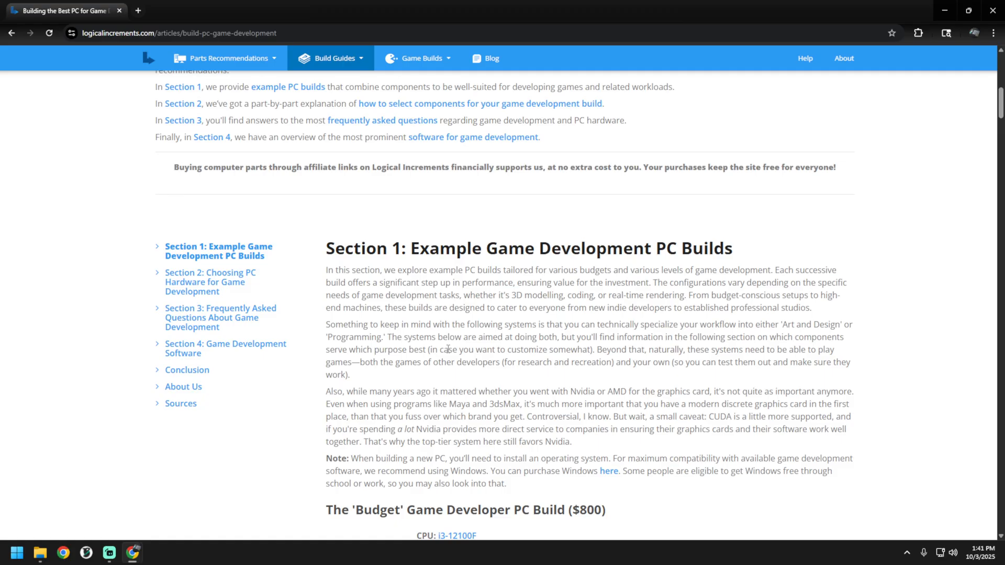
scroll(down, 3)
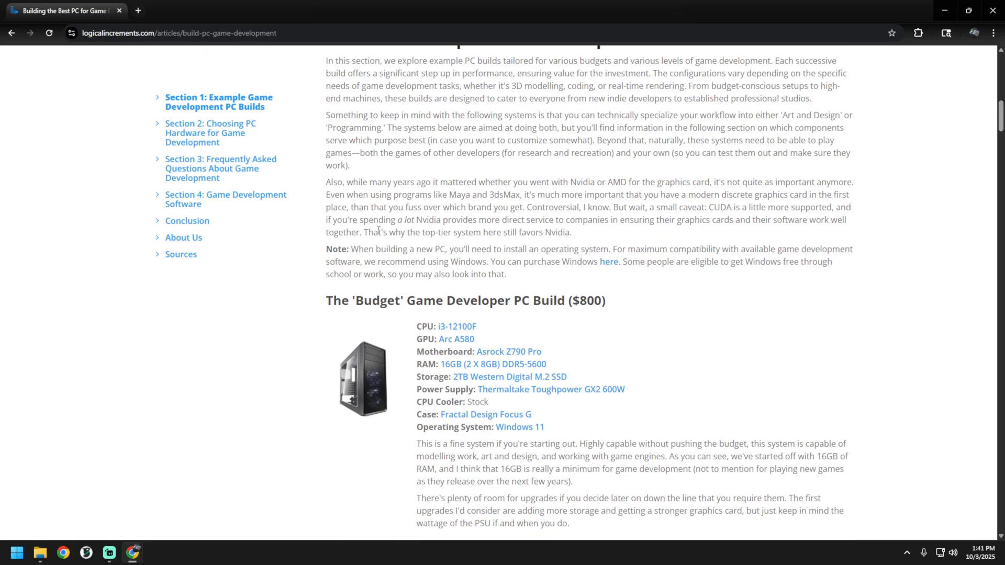
scroll(up, 3)
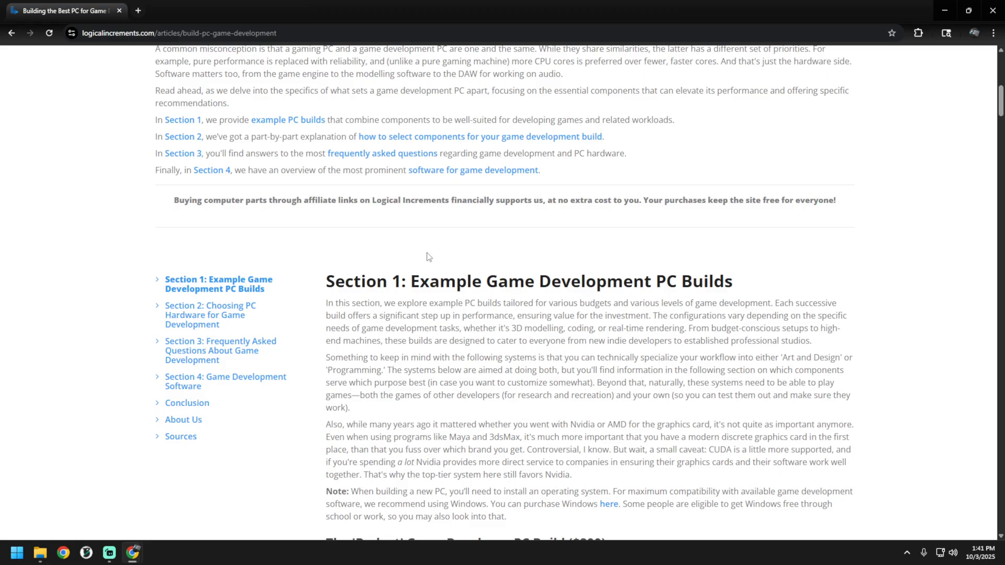
scroll(up, 3)
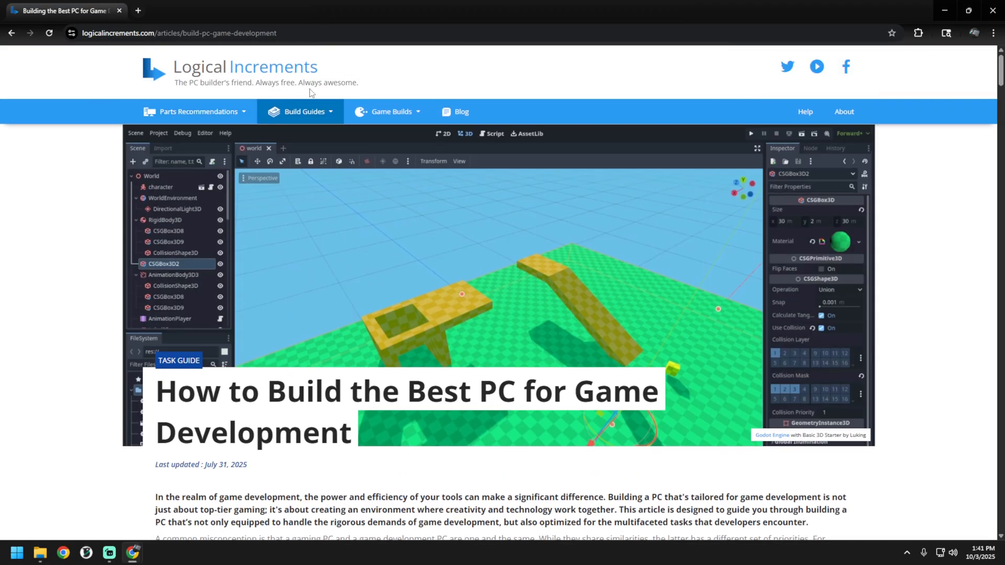
click(387, 111)
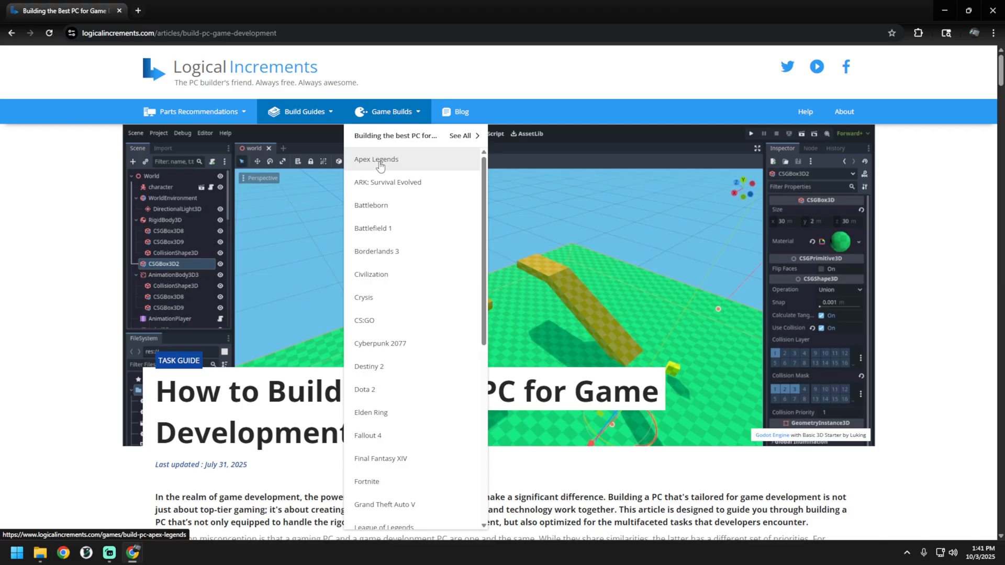
Step: Open the Apex Legends build guide and scroll through its example builds
click(376, 159)
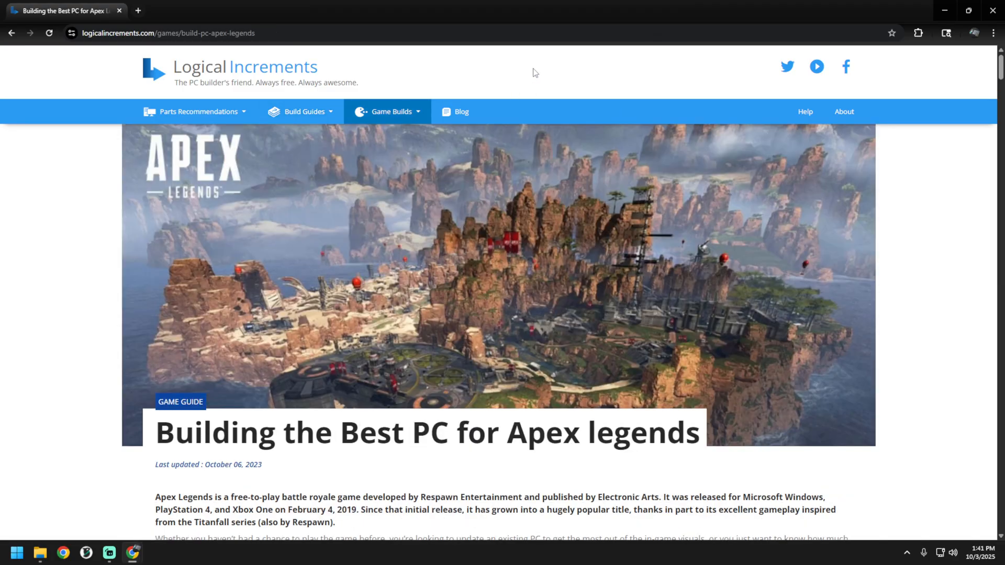
scroll(down, 3)
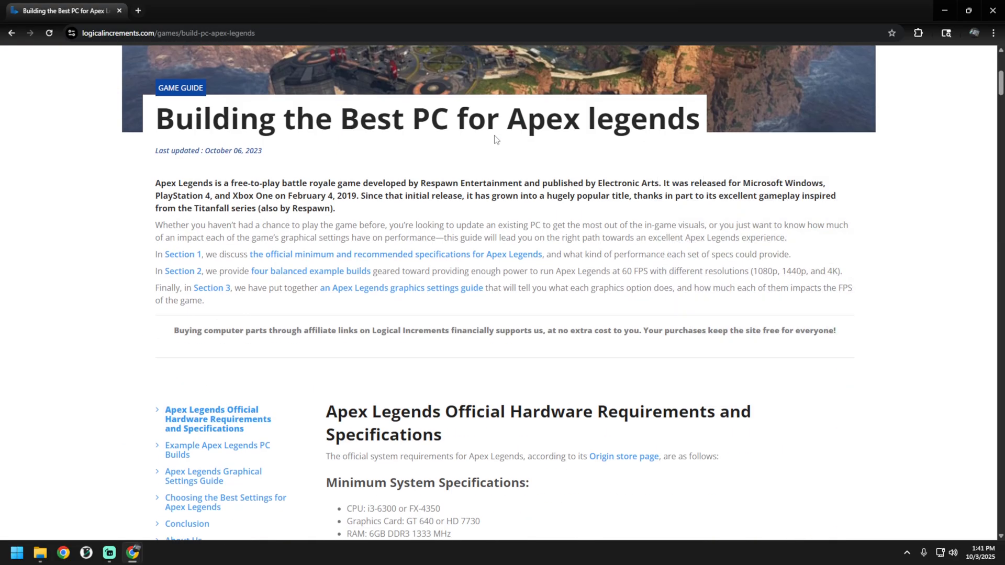
scroll(down, 3)
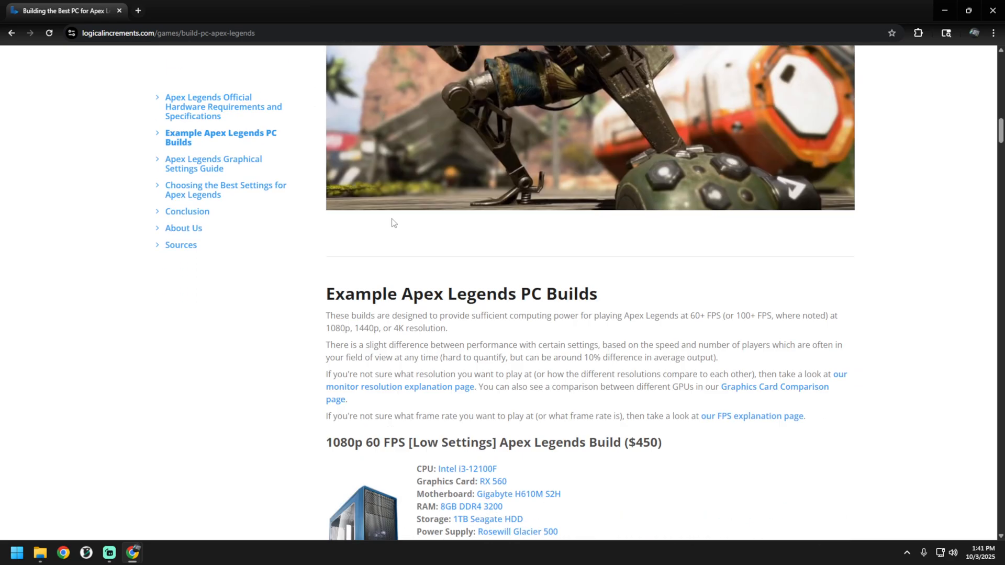
scroll(down, 3)
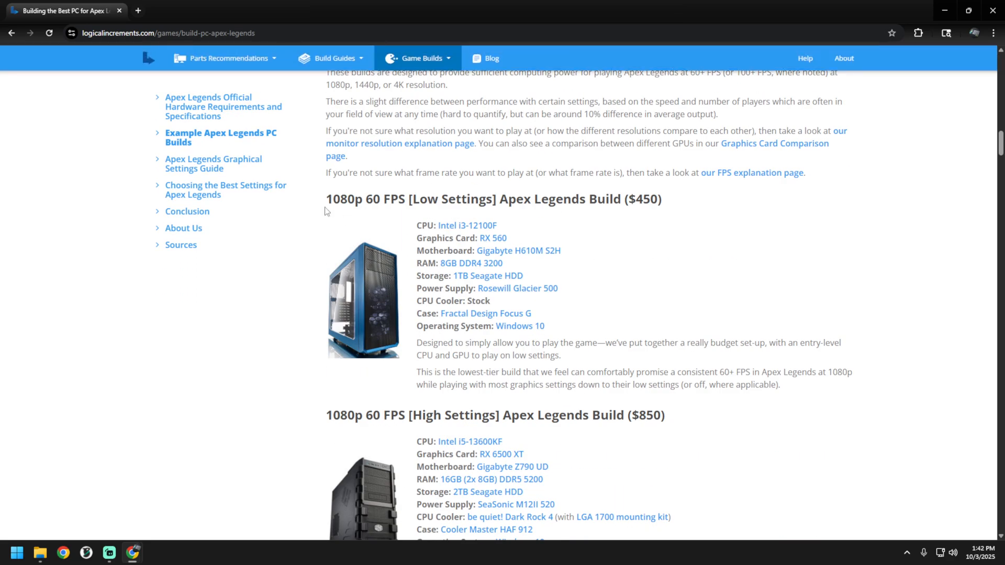
mouse_move(578, 221)
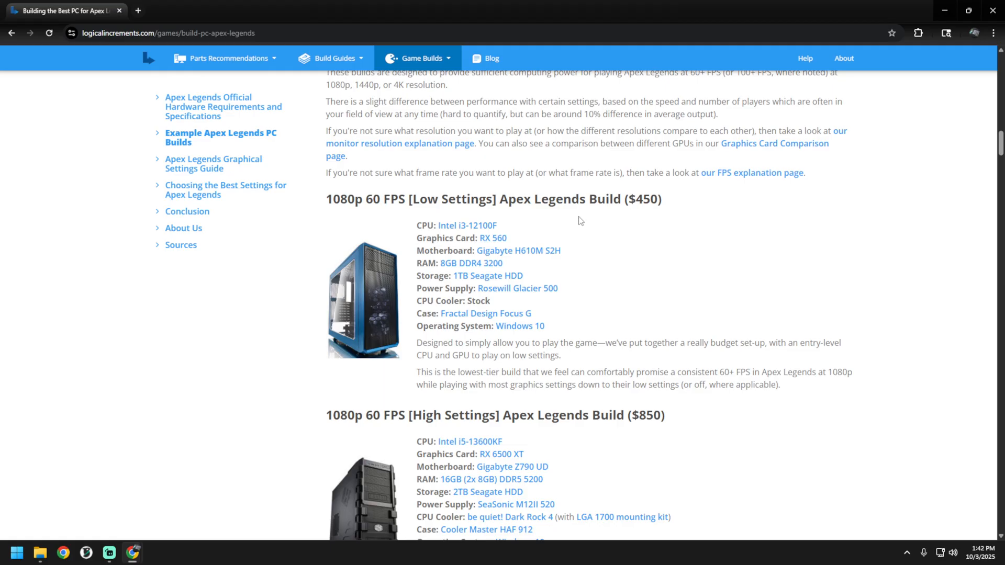
Step: Highlight the 1080p Low Settings and 4K 60 FPS headings, then return home
drag(326, 199, 498, 199)
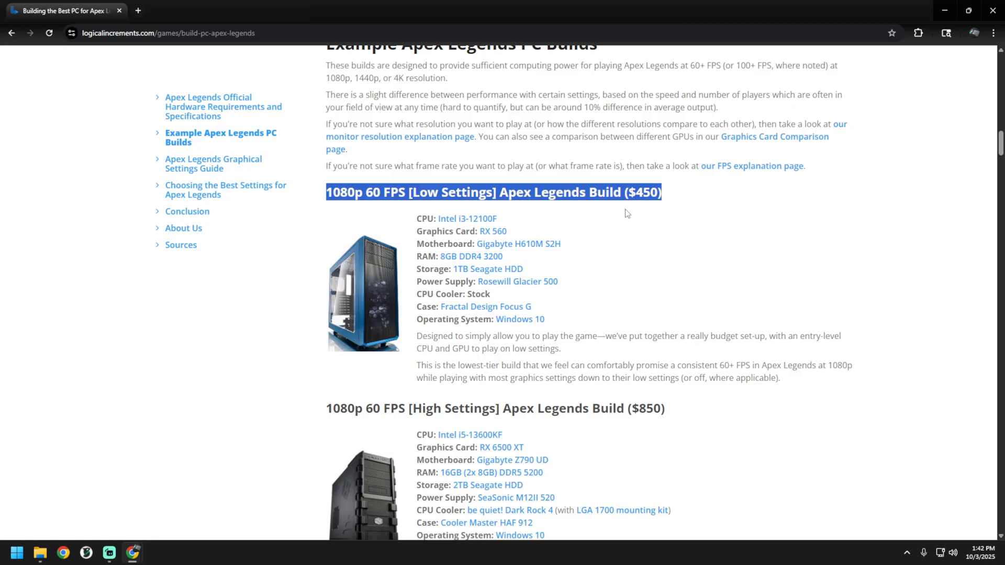
scroll(down, 3)
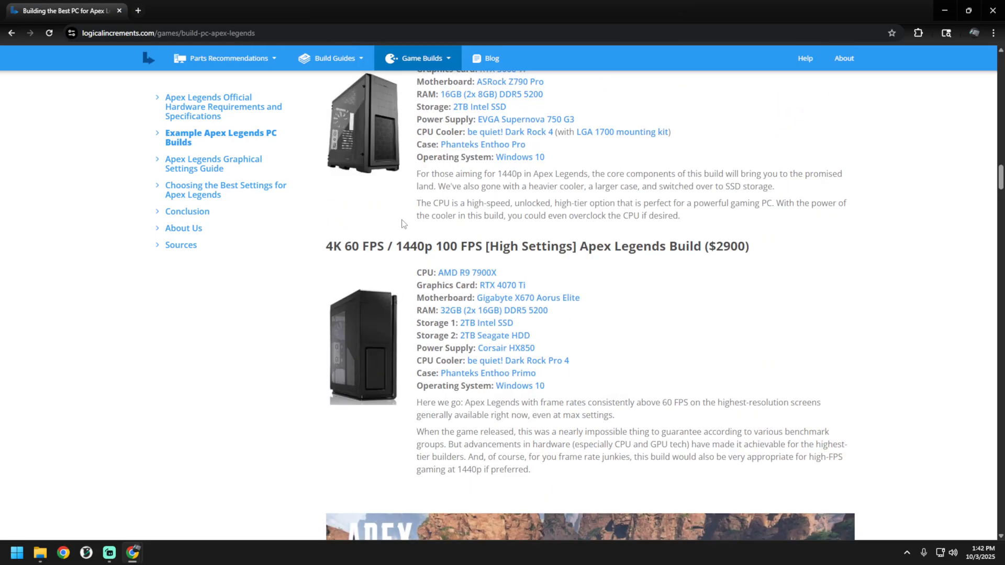
drag(326, 245, 426, 246)
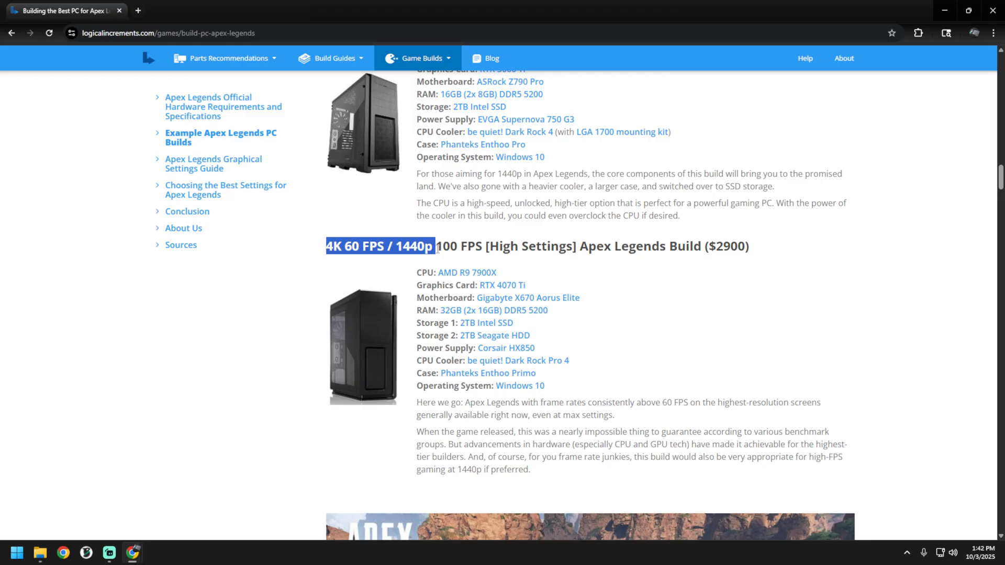
mouse_move(525, 249)
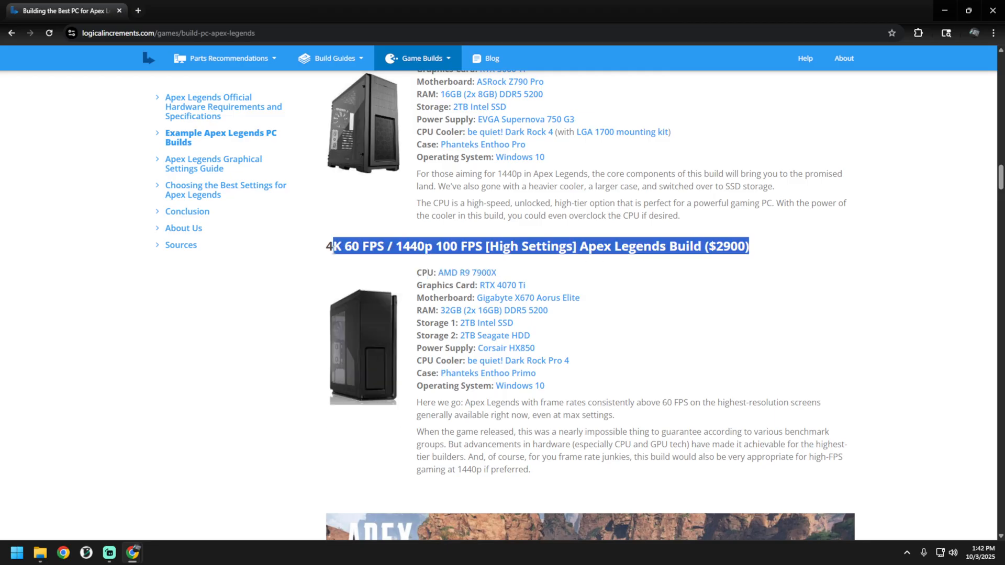
scroll(up, 3)
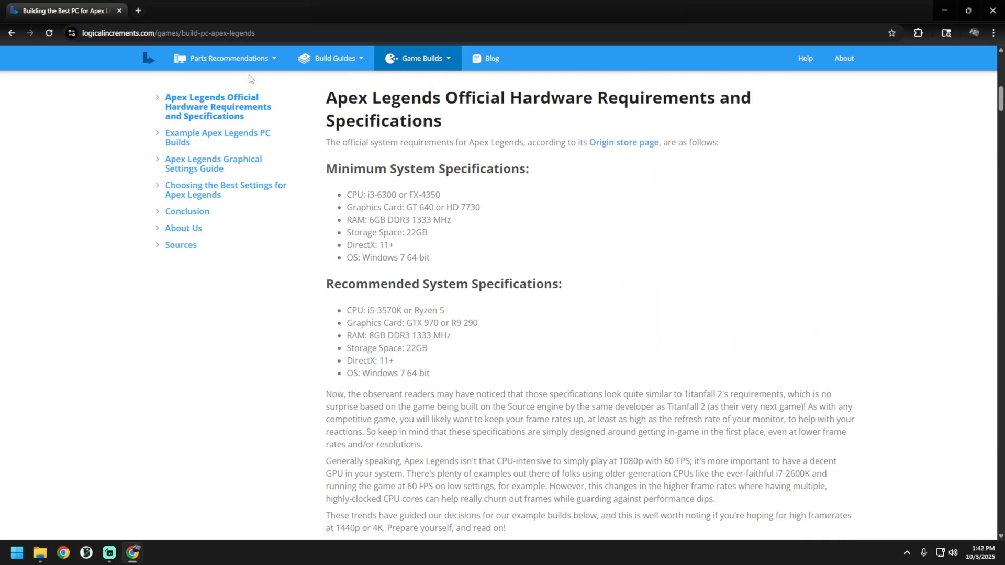
click(150, 58)
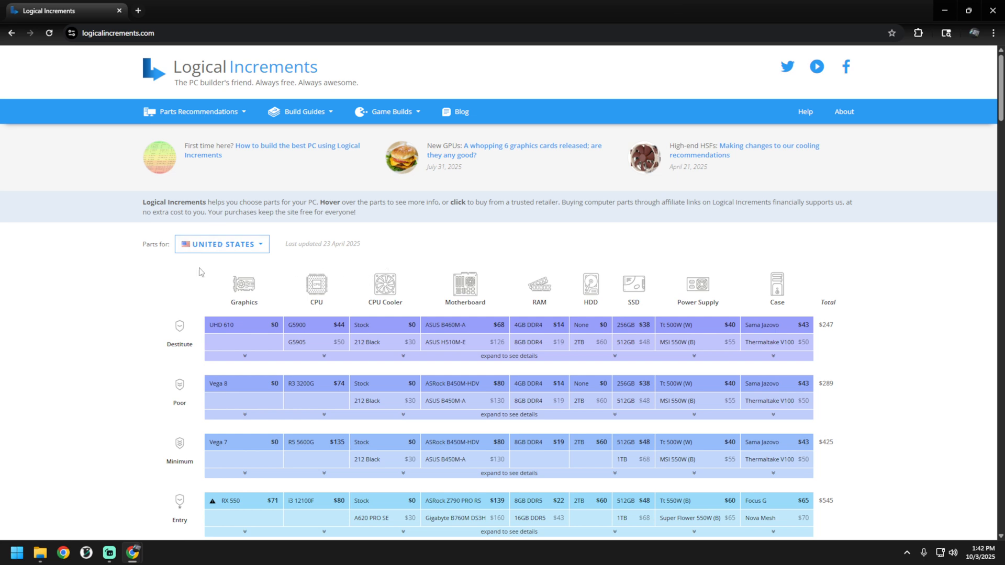
mouse_move(142, 325)
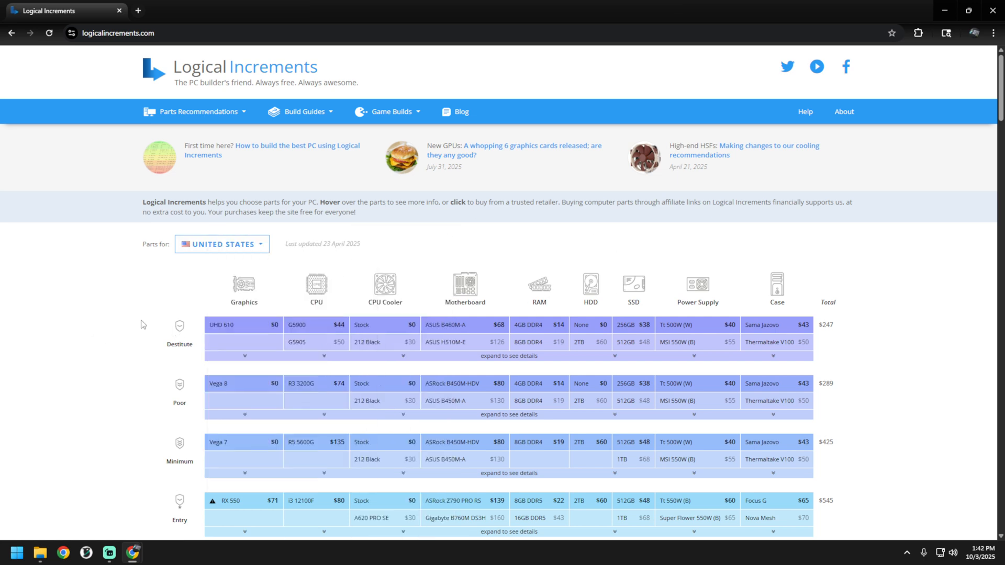
mouse_move(144, 317)
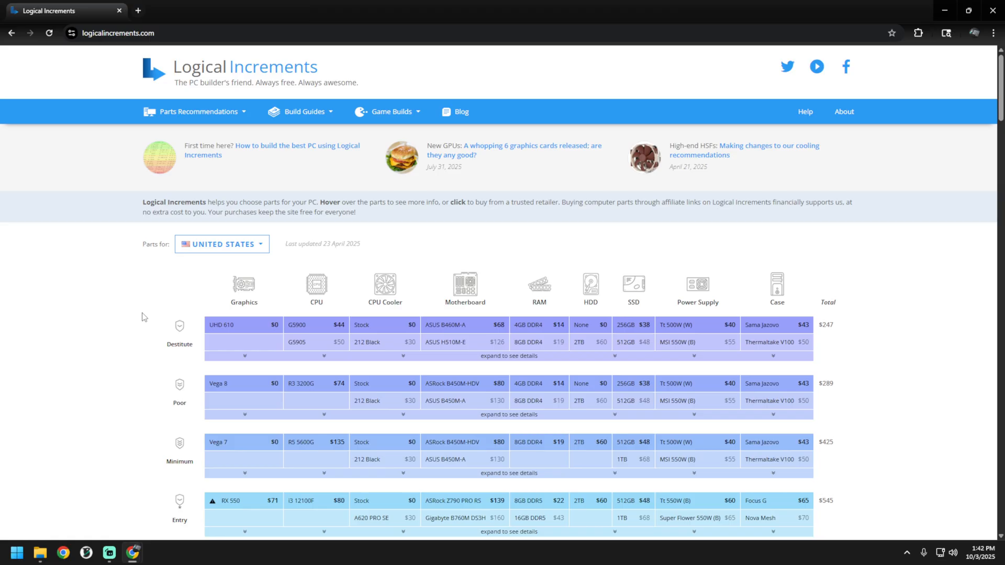
Step: Scroll the tier table down to the Very Good ($869) and Great ($1012) tiers
scroll(down, 3)
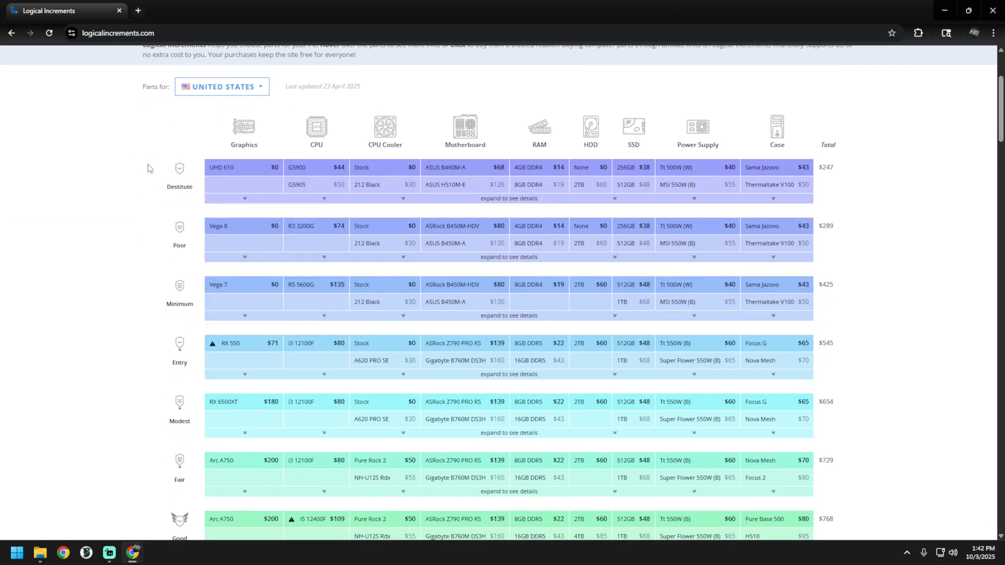
scroll(down, 3)
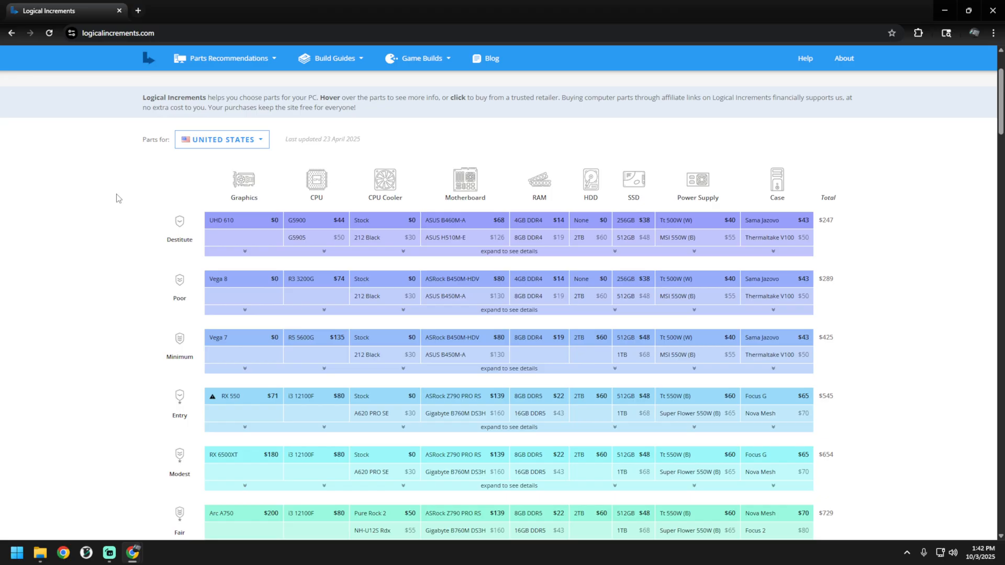
scroll(down, 3)
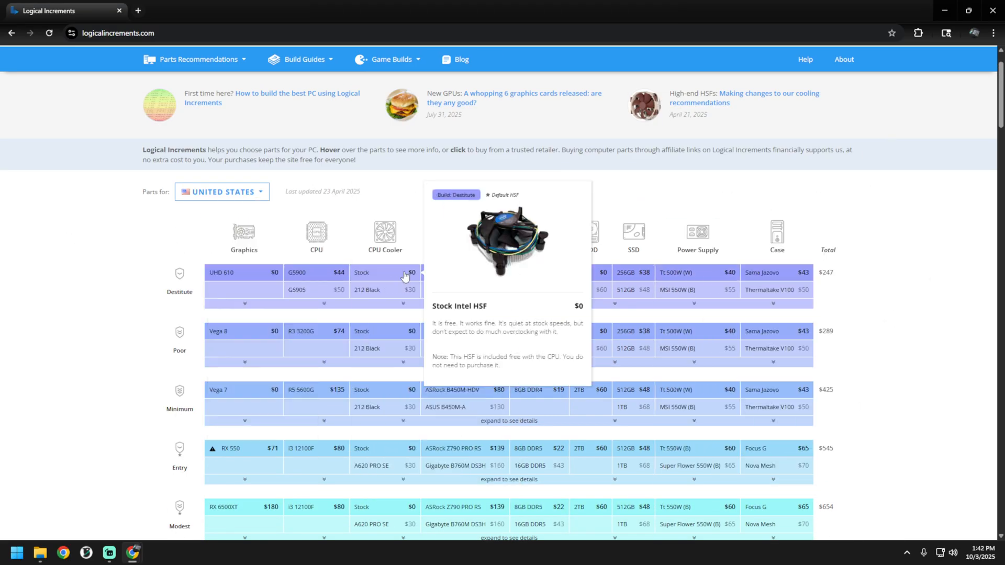
scroll(down, 3)
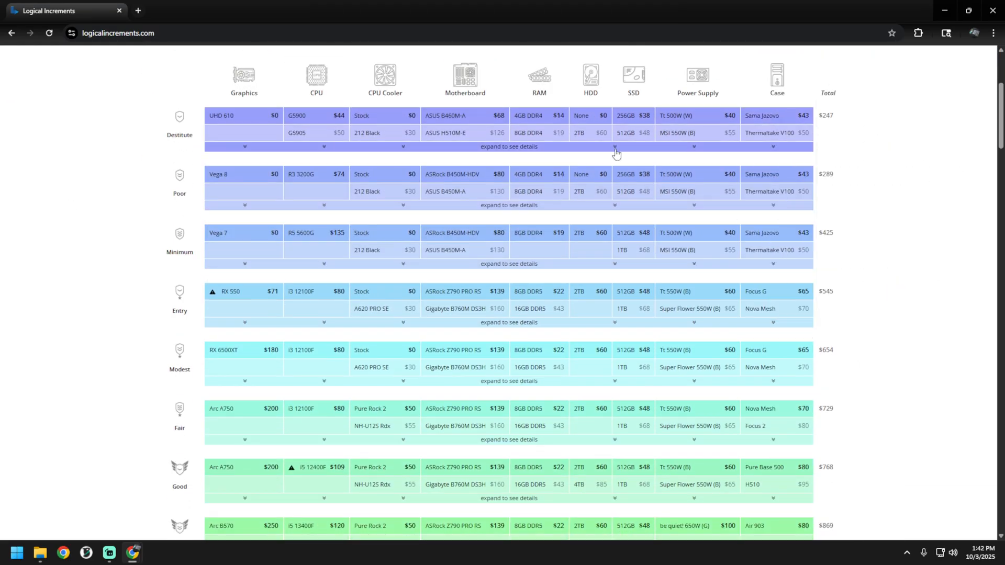
scroll(down, 3)
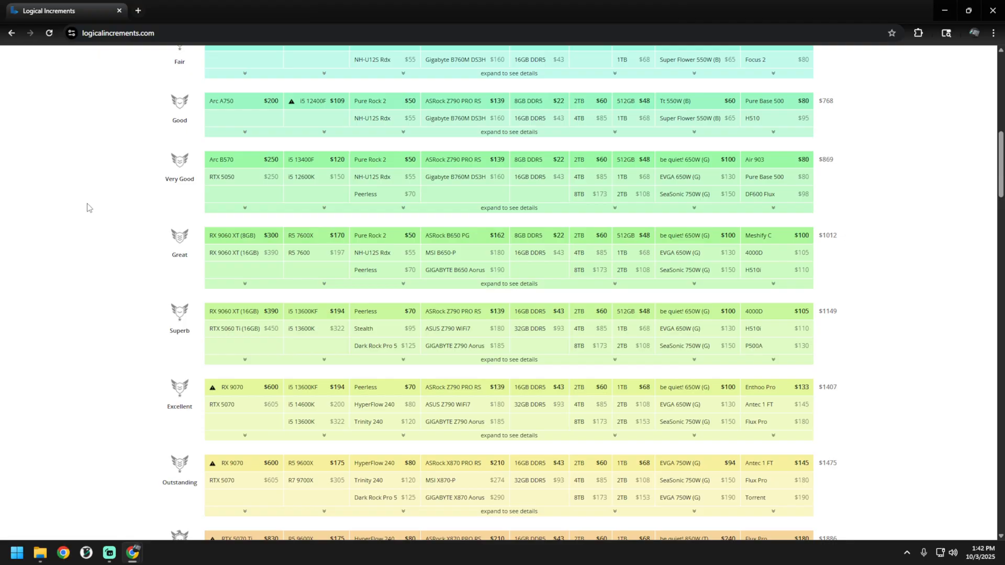
mouse_move(18, 234)
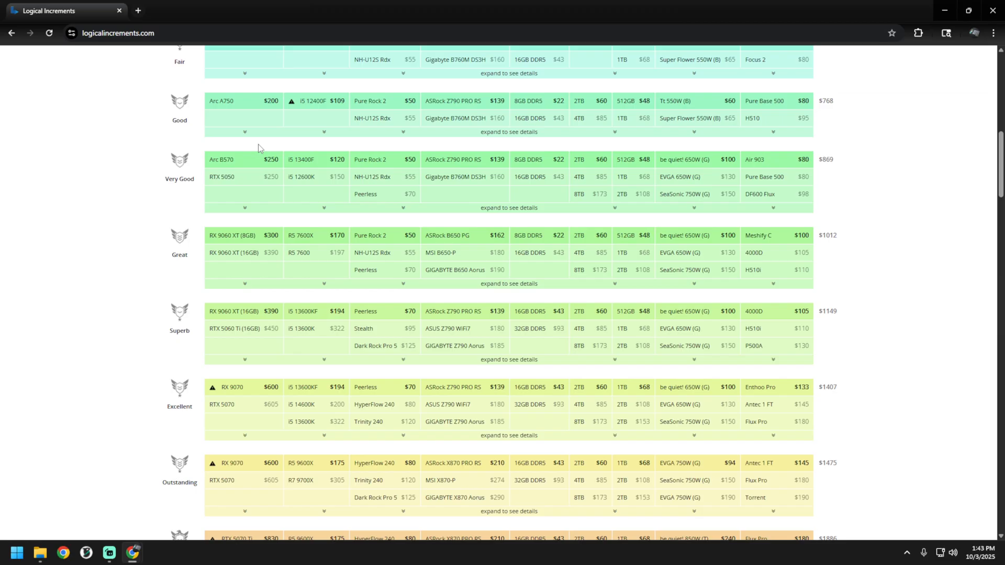
mouse_move(254, 212)
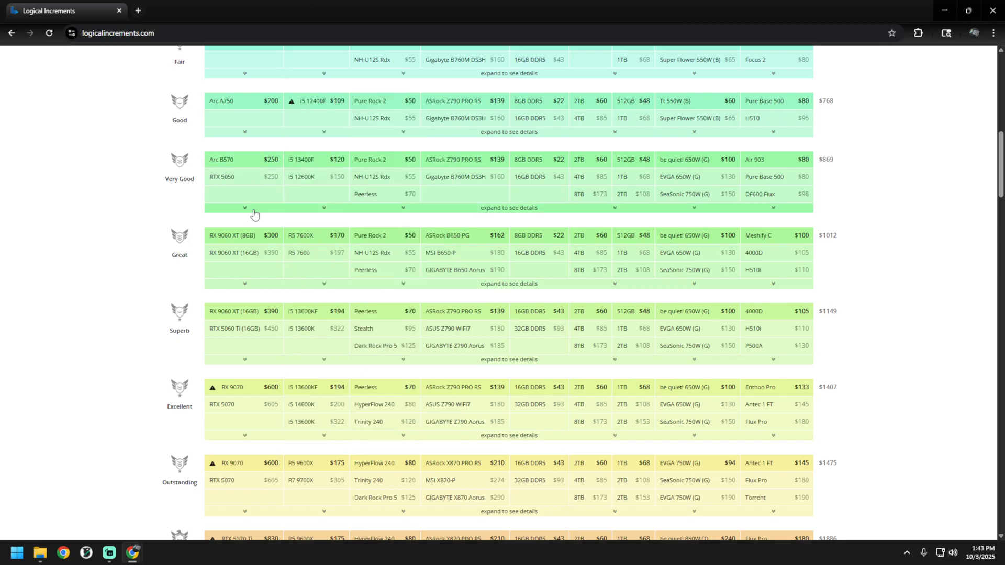
click(202, 21)
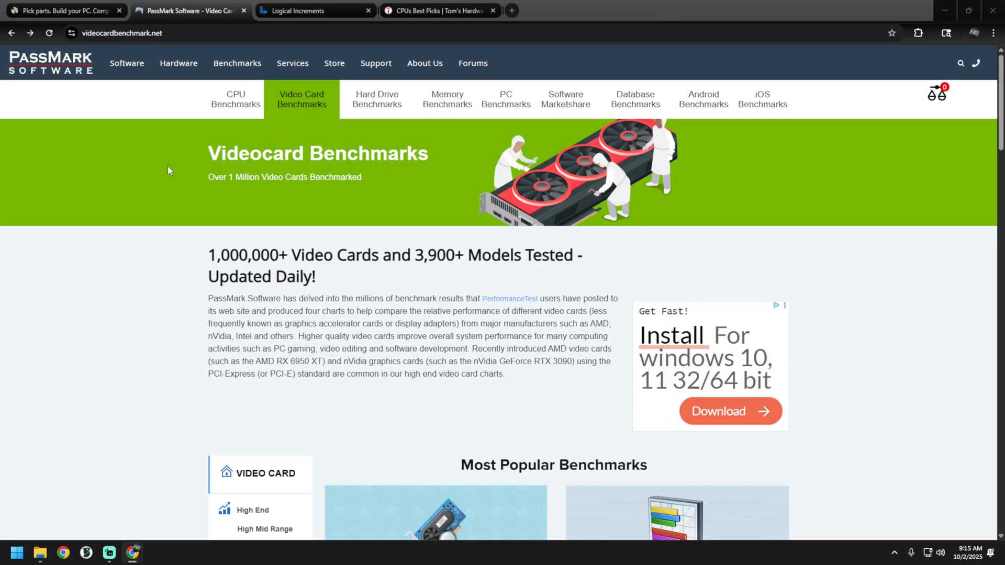
Step: Scroll the video card benchmarks, then visit PassMark's CPU benchmark pages
scroll(down, 3)
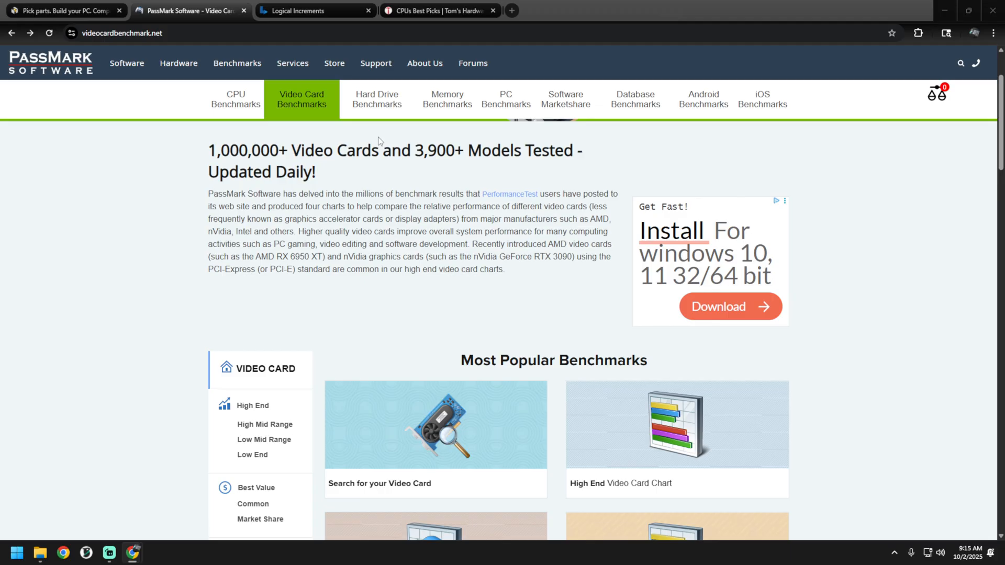
mouse_move(383, 140)
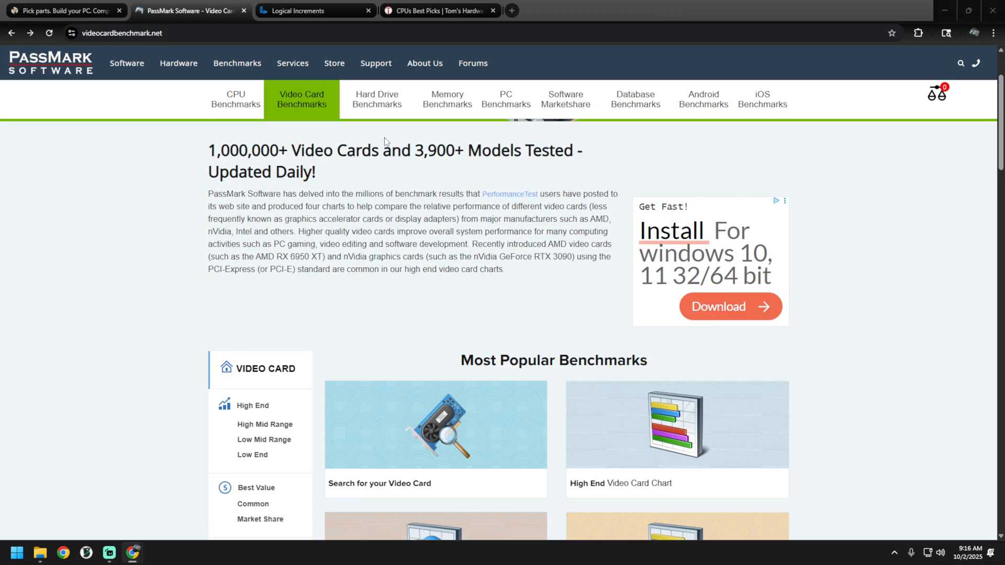
scroll(down, 3)
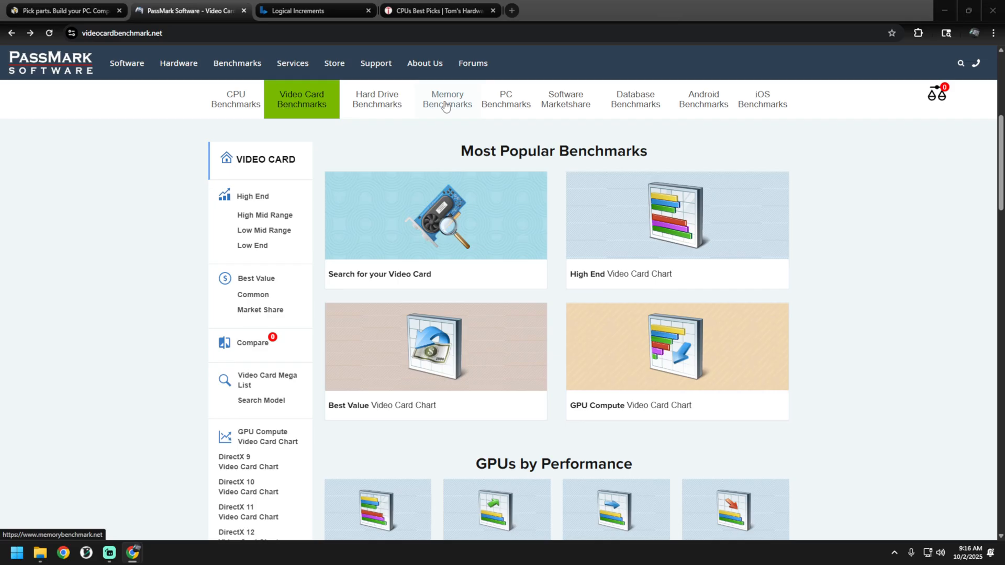
scroll(down, 3)
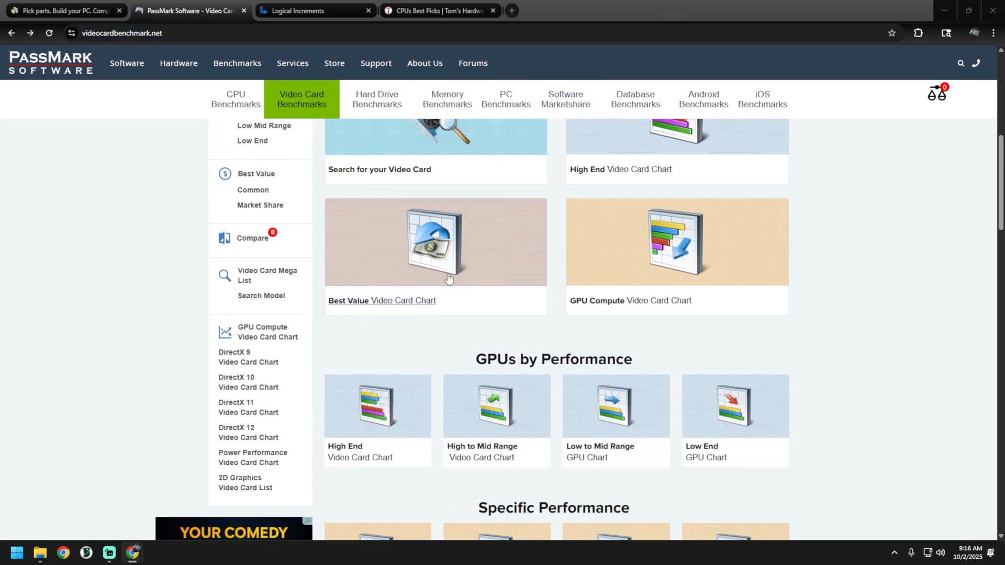
mouse_move(141, 280)
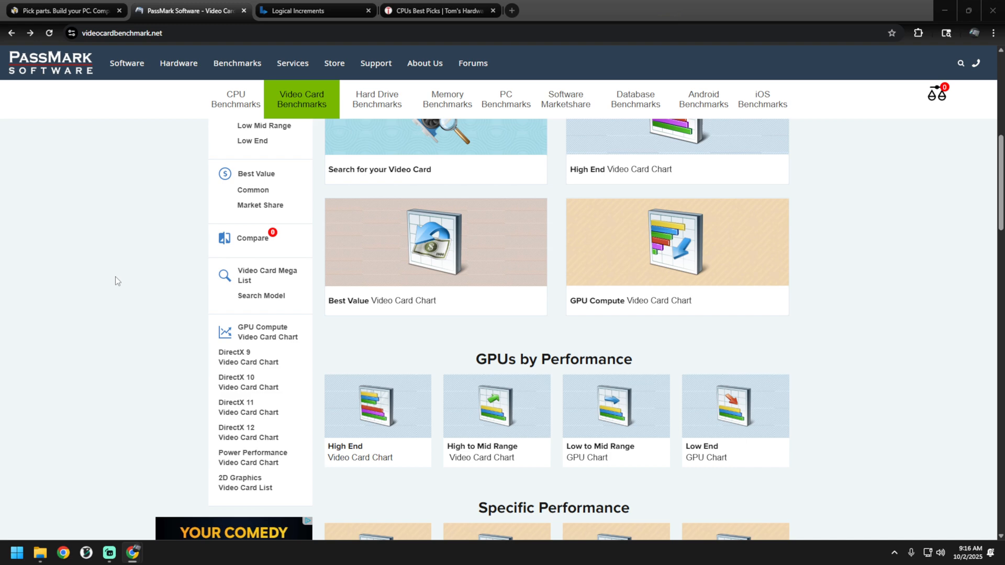
mouse_move(152, 251)
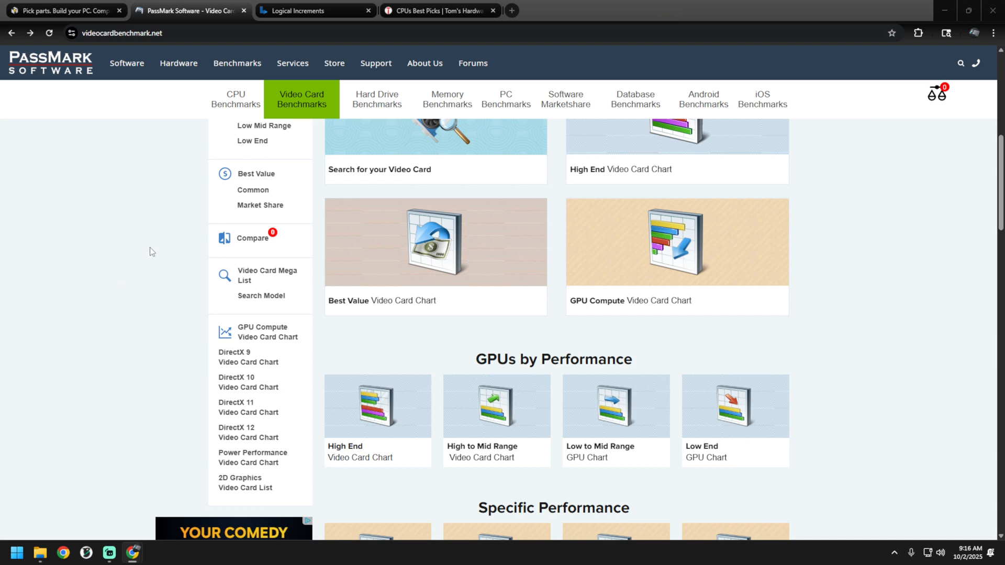
mouse_move(129, 199)
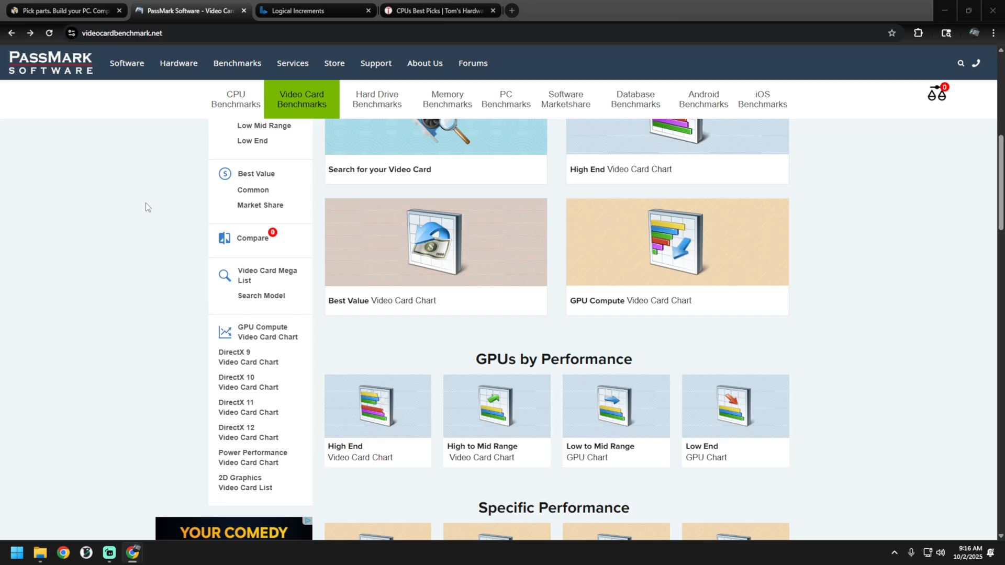
click(235, 99)
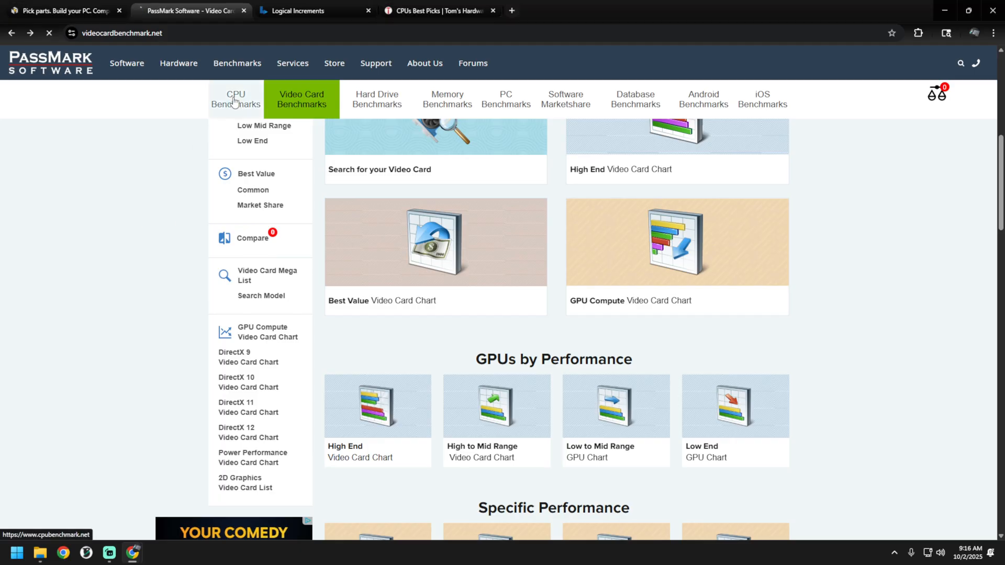
click(235, 100)
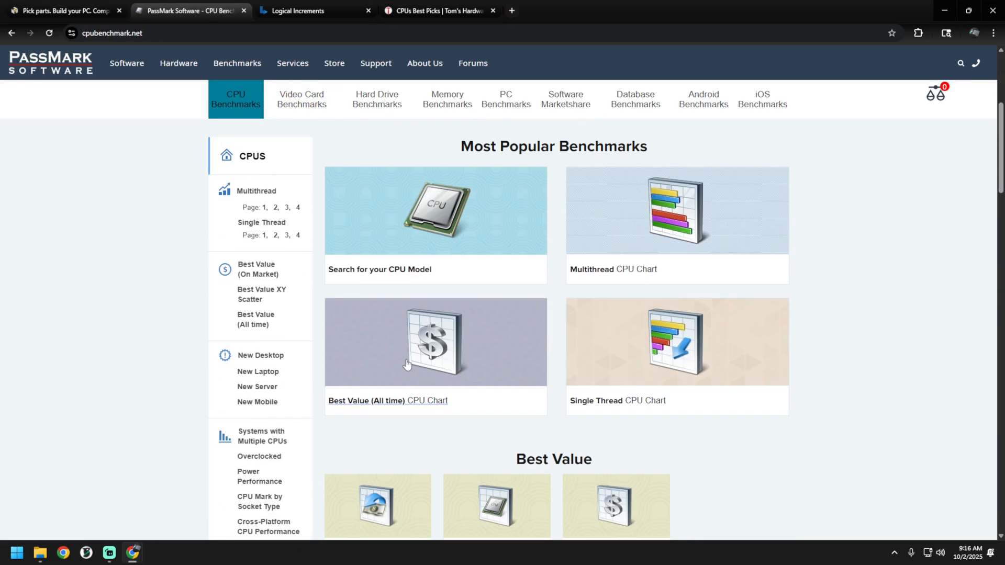
click(365, 401)
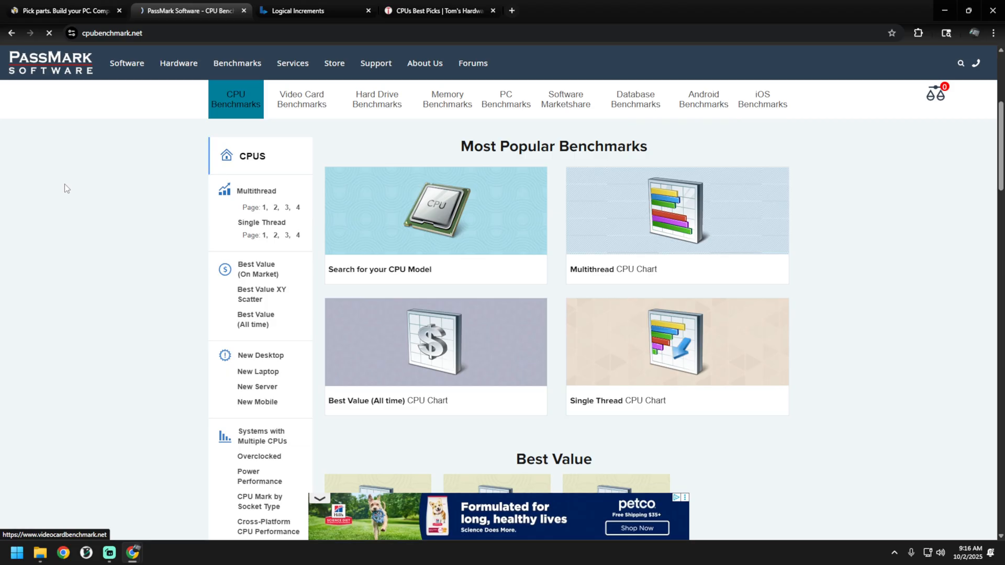
Step: View the currently available video cards' G3D Mark per dollar chart
click(301, 99)
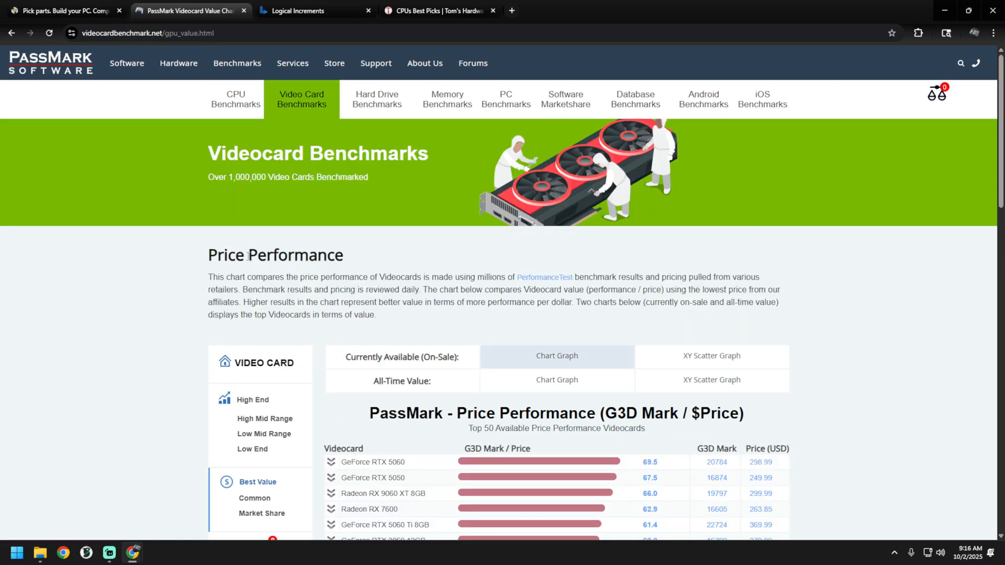
scroll(down, 3)
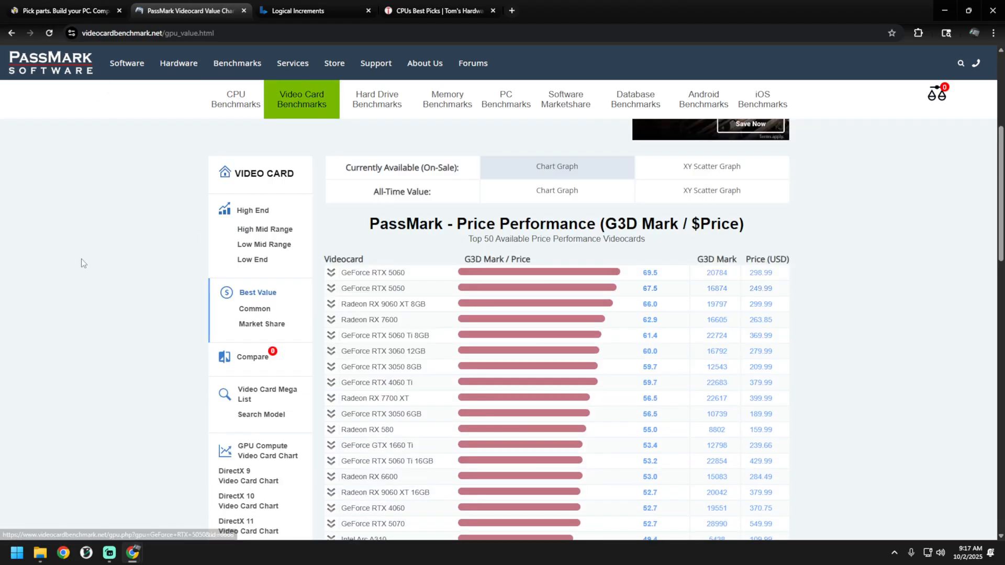
click(314, 10)
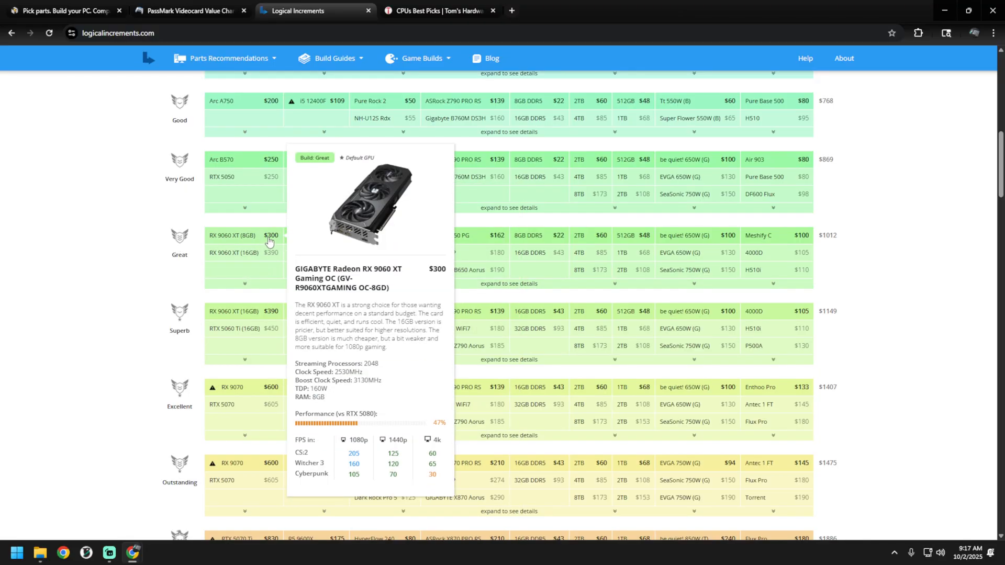
mouse_move(230, 339)
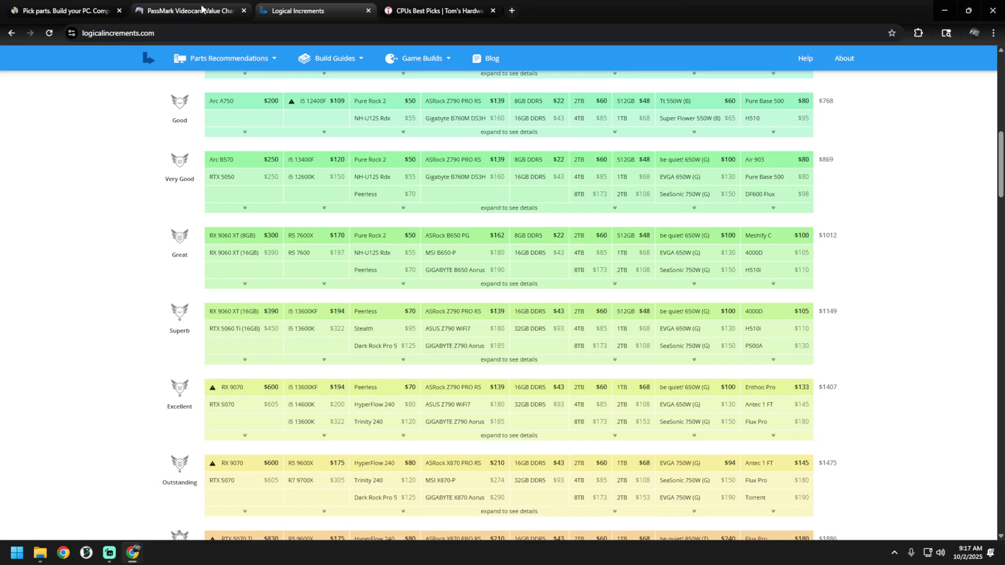
Step: Switch back to the PassMark video card value chart tab
click(189, 11)
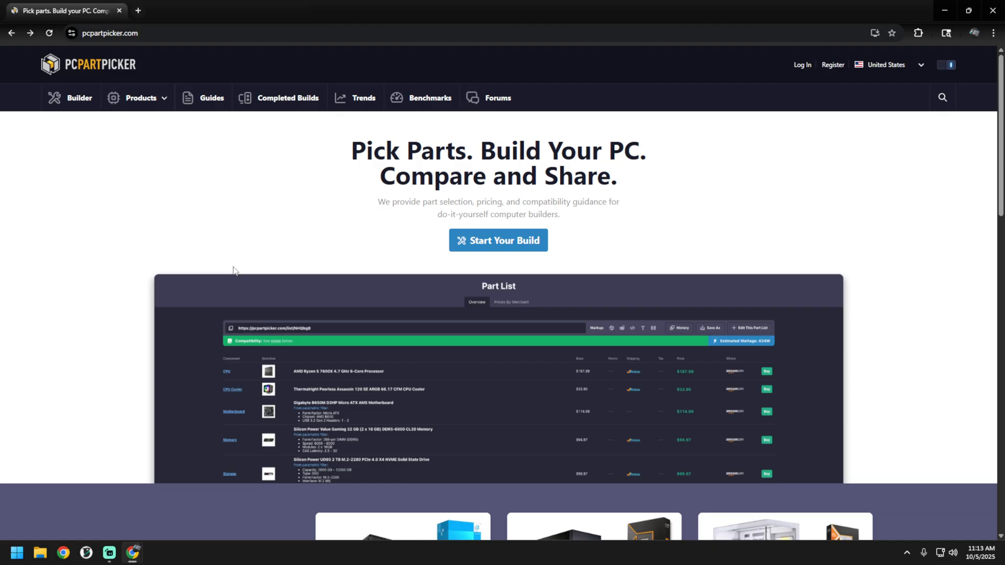
Step: Start a build and add the AMD Ryzen 5 7600X from AM5 CPUs sorted by price
click(497, 241)
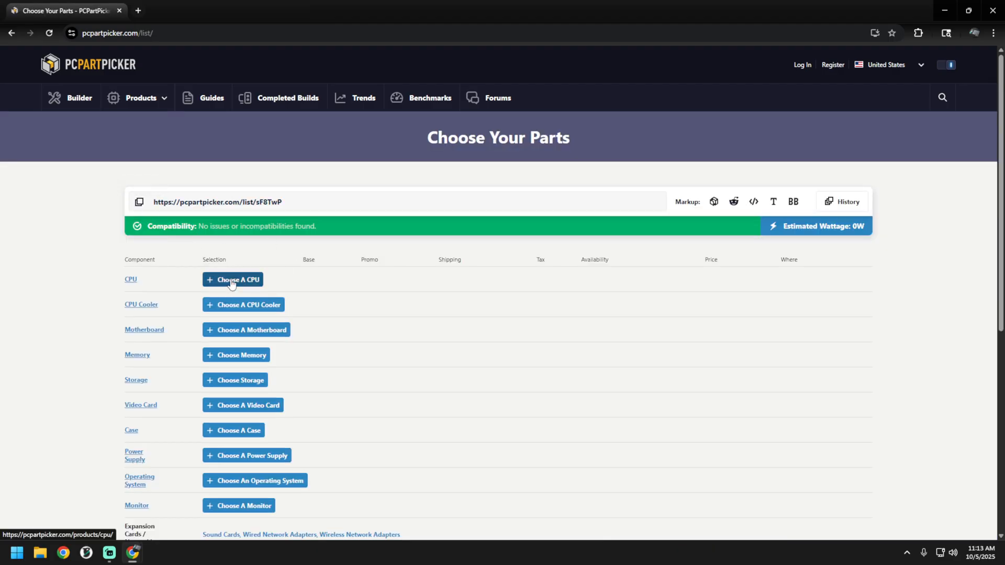
click(232, 279)
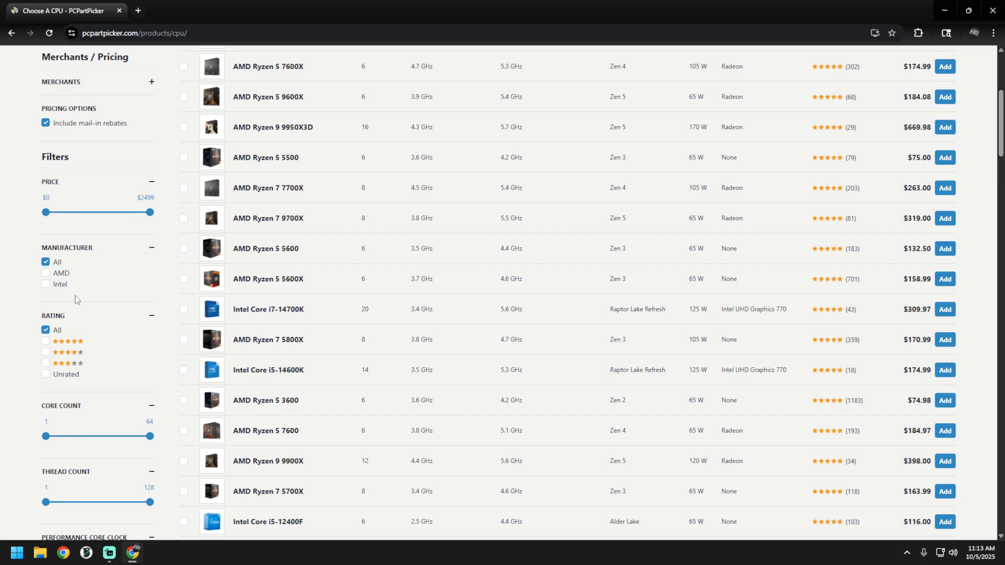
scroll(down, 3)
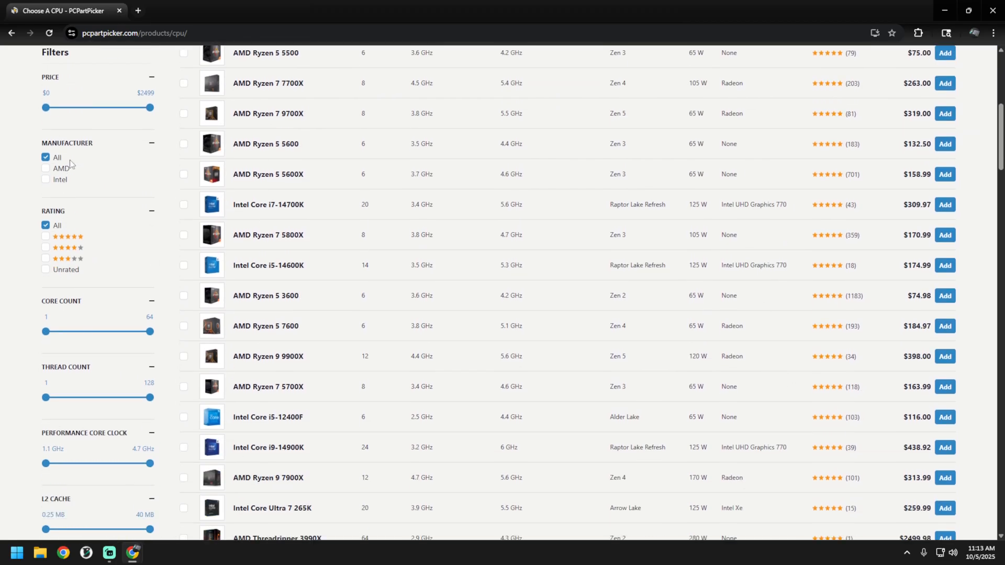
scroll(down, 3)
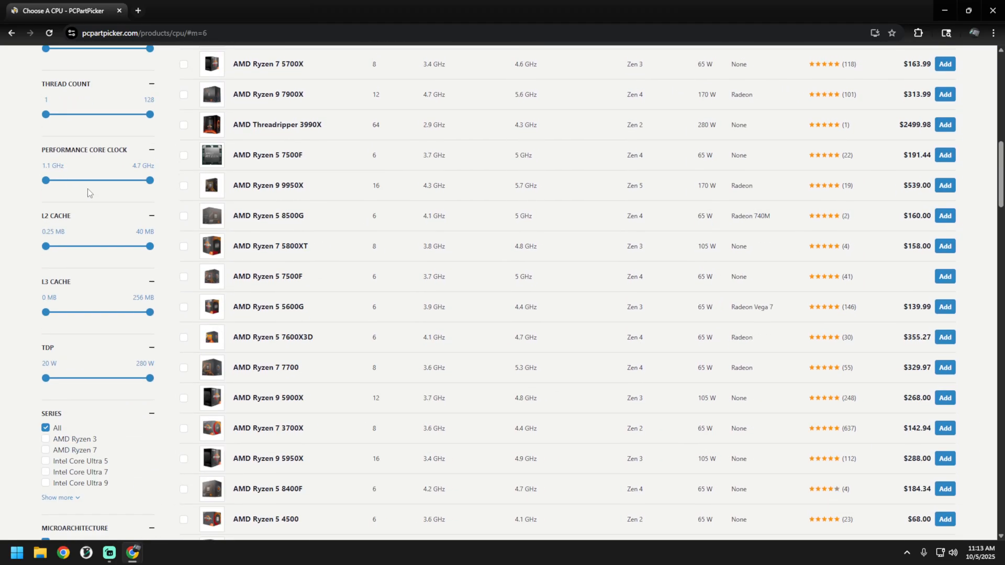
scroll(down, 3)
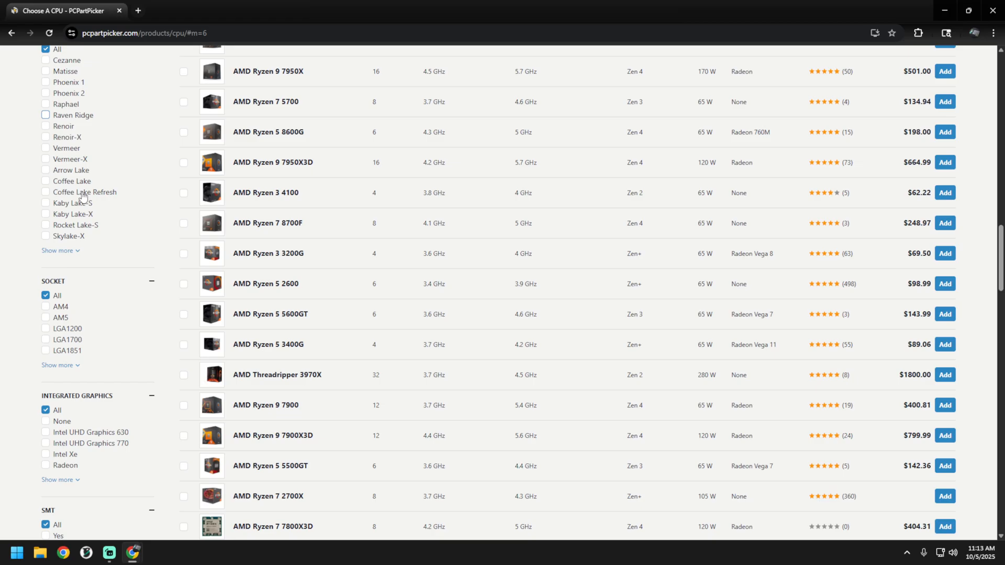
scroll(down, 3)
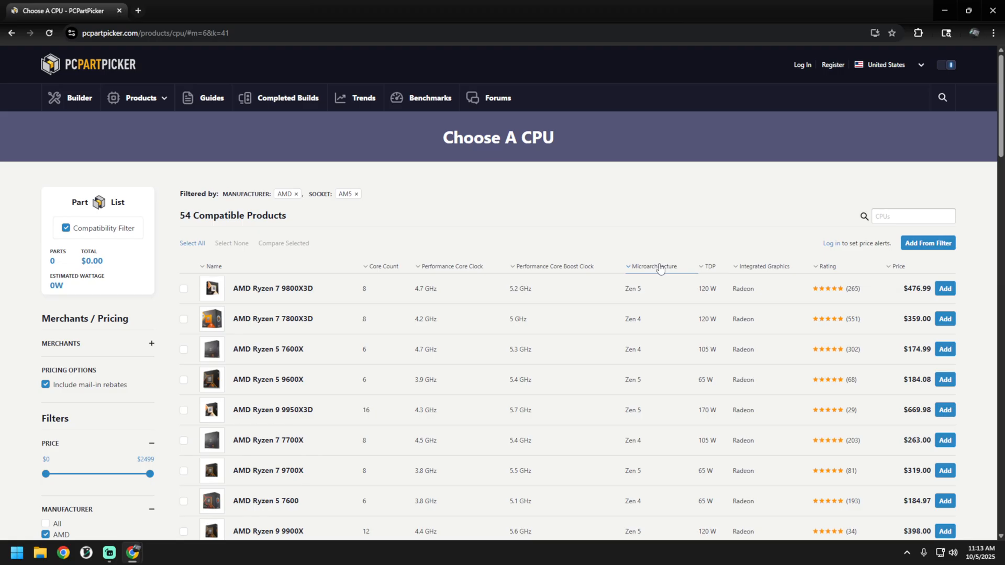
click(897, 266)
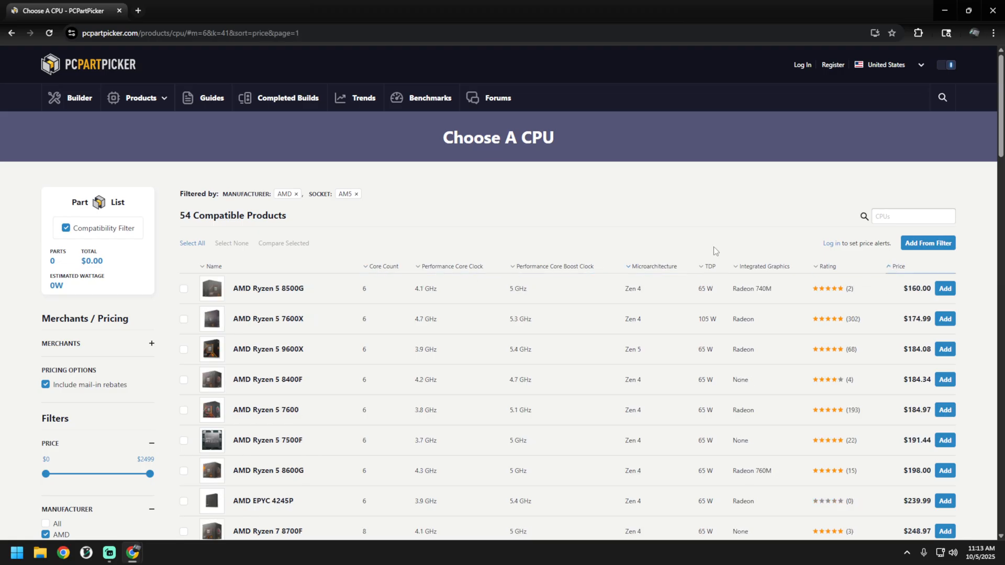
mouse_move(417, 210)
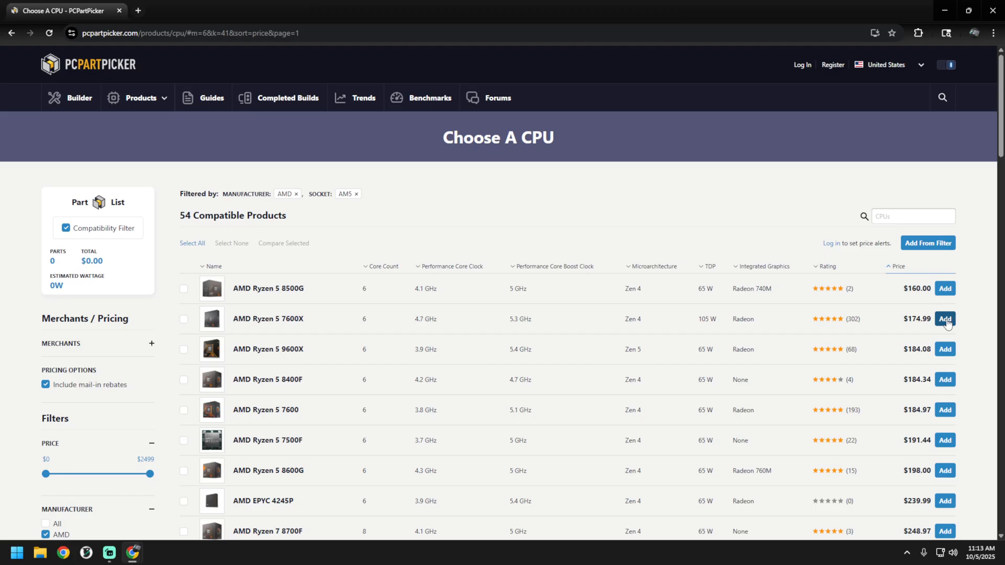
mouse_move(947, 325)
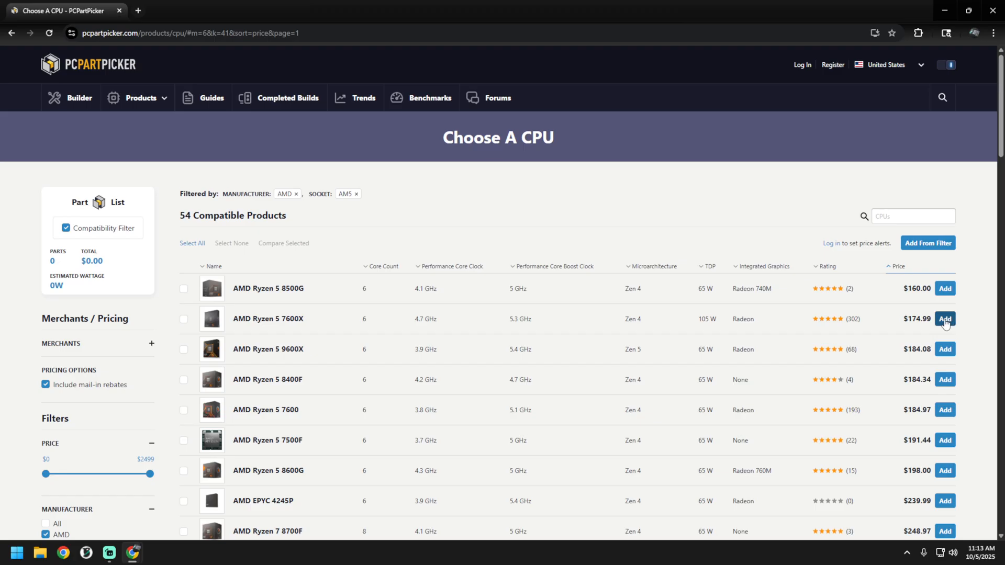
click(944, 319)
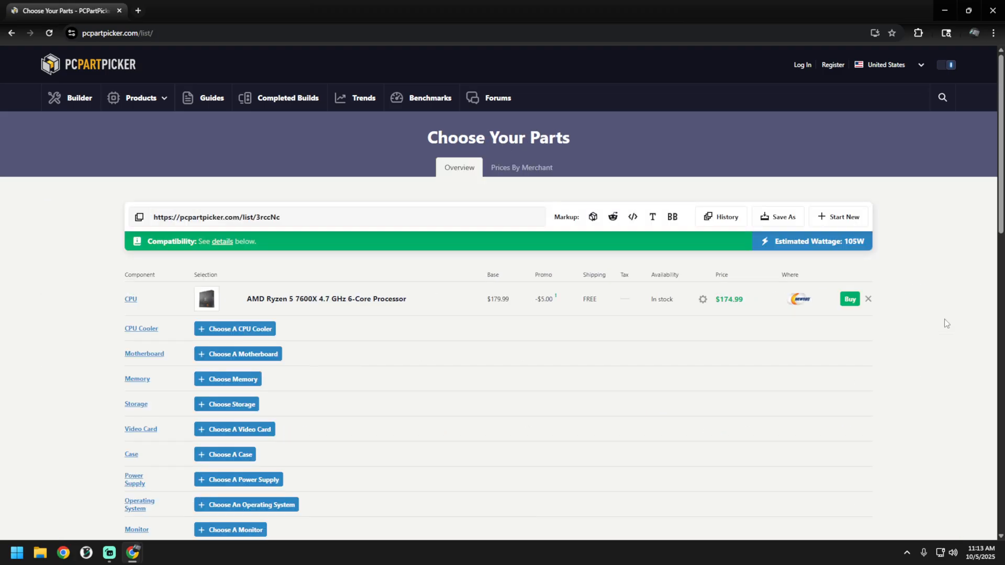
mouse_move(532, 473)
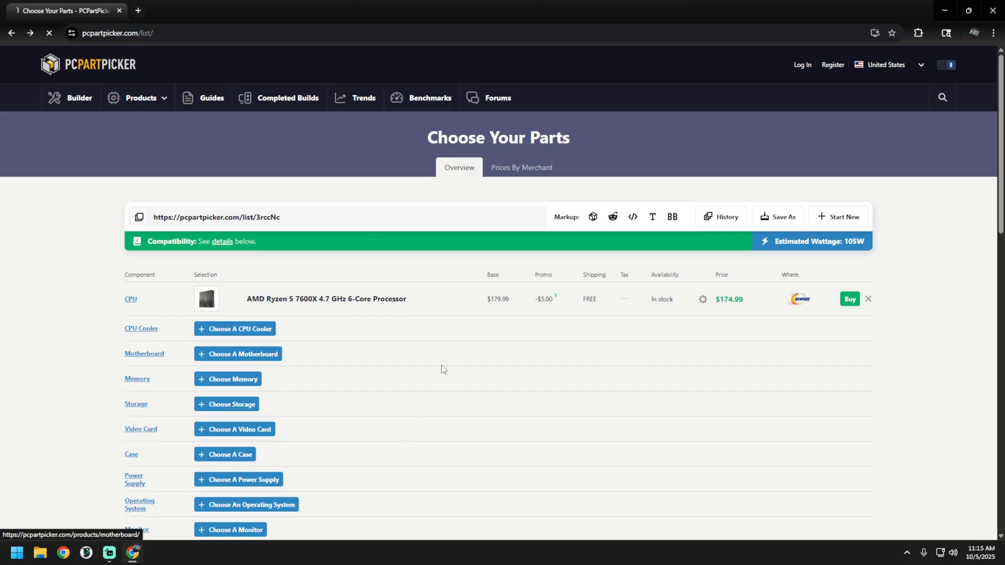
Step: List motherboards filtered to Gigabyte AM5 boards, sorted by price
click(242, 353)
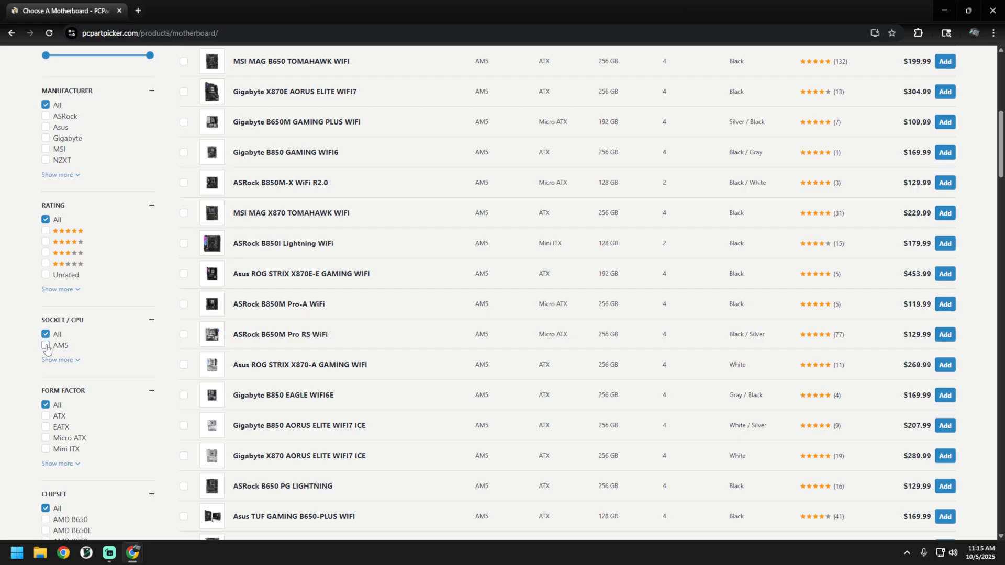
click(45, 345)
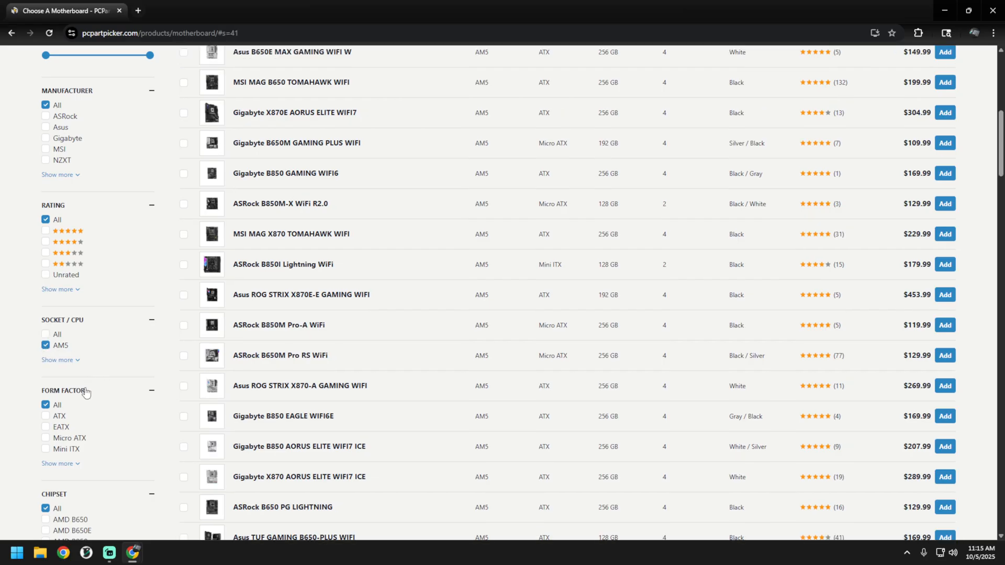
mouse_move(101, 305)
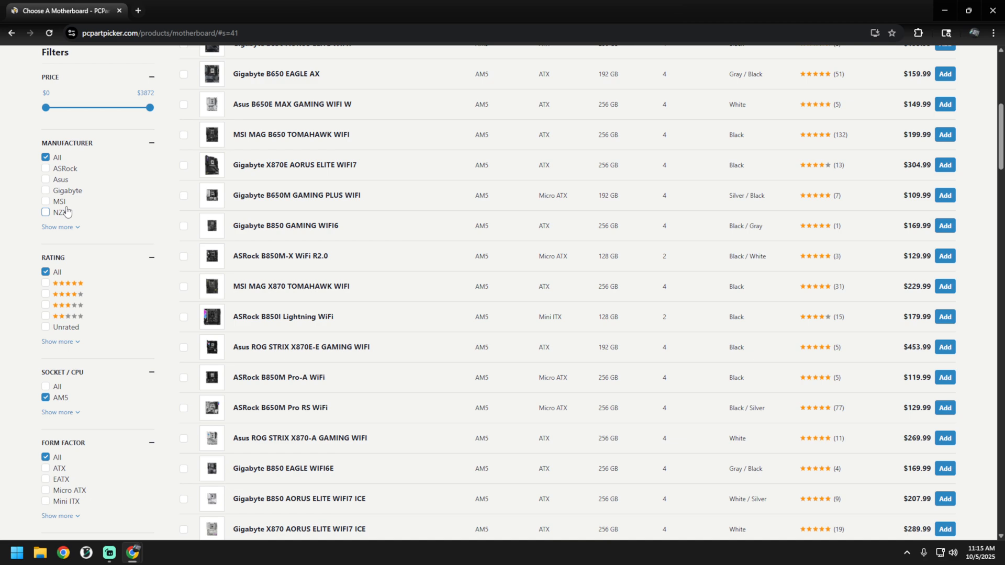
mouse_move(90, 205)
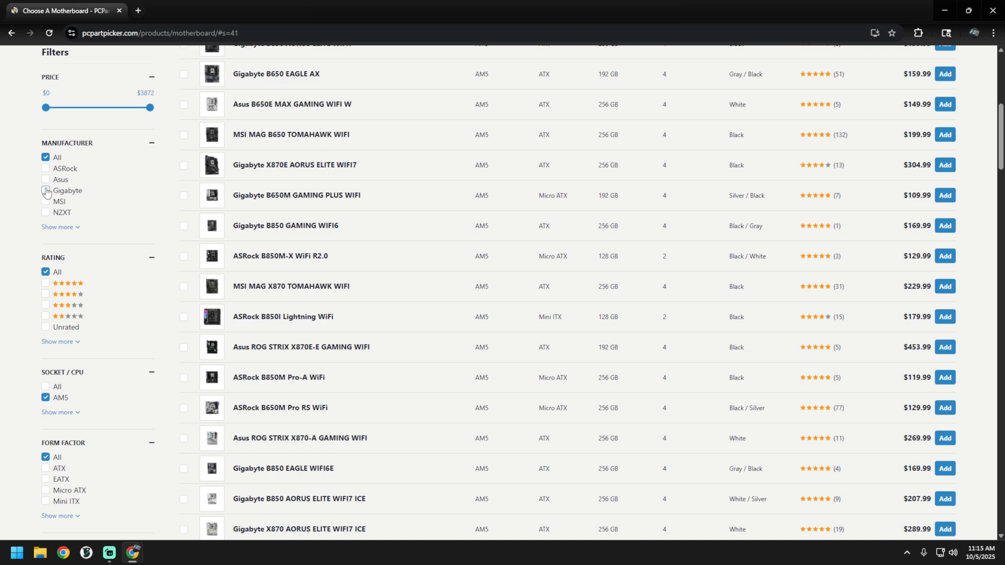
click(45, 191)
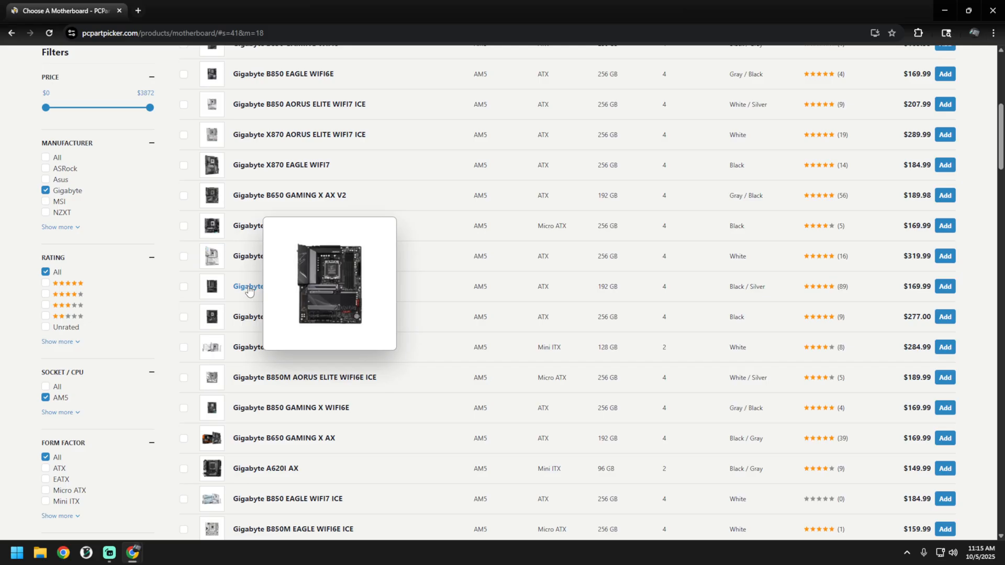
click(890, 162)
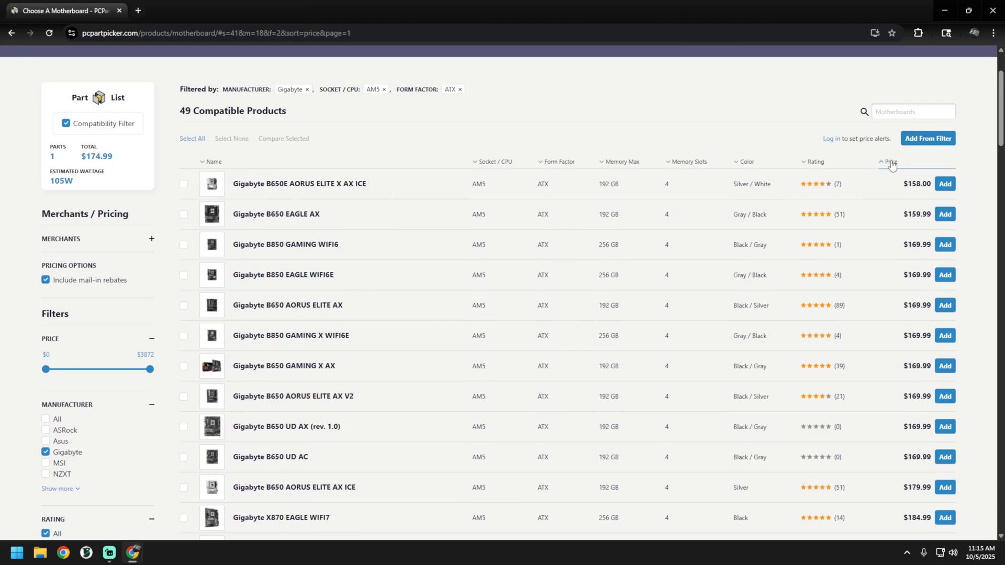
mouse_move(361, 148)
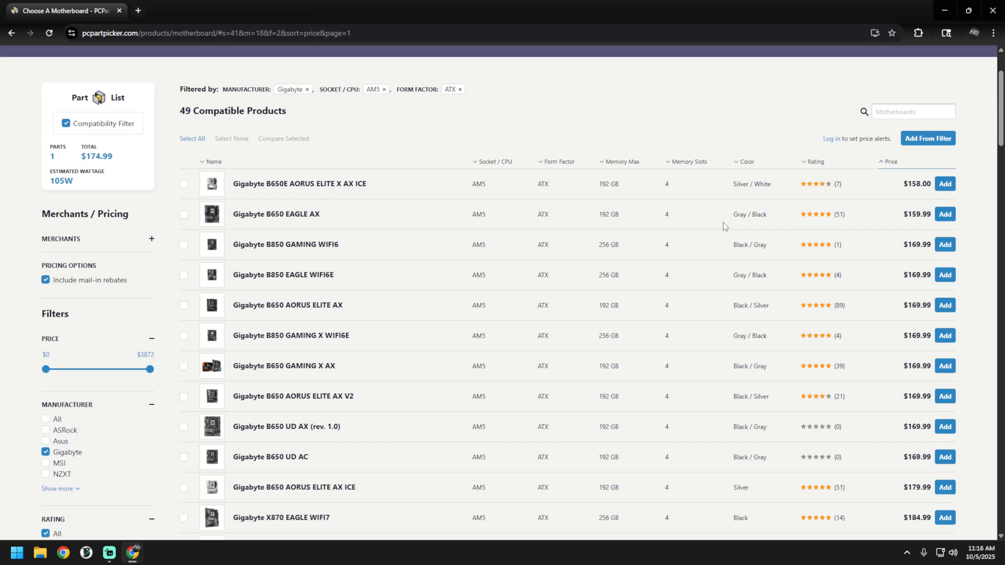
mouse_move(276, 214)
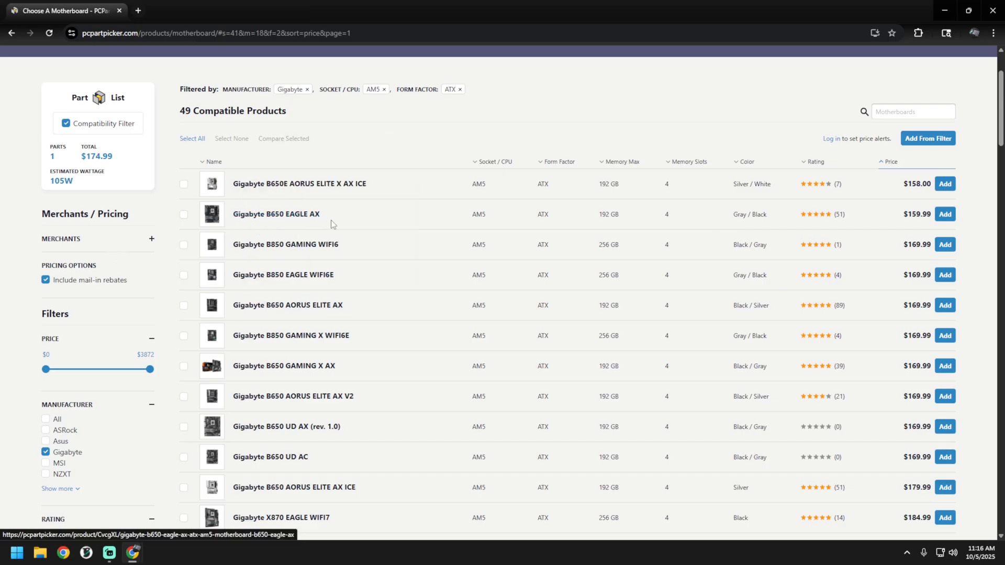
mouse_move(285, 244)
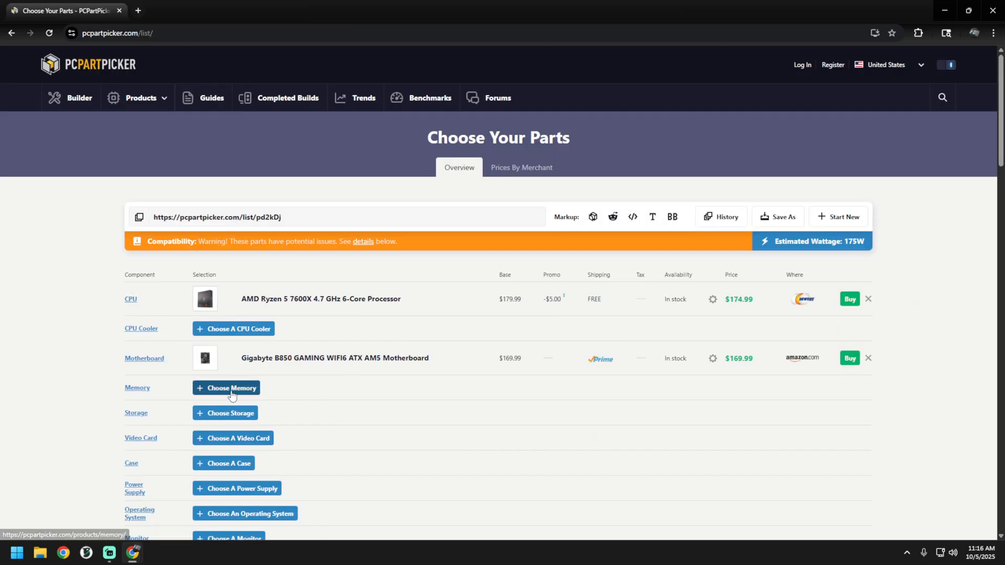
Step: Start browsing memory kits and filter to 2 x 8GB and 2 x 16GB modules
click(225, 388)
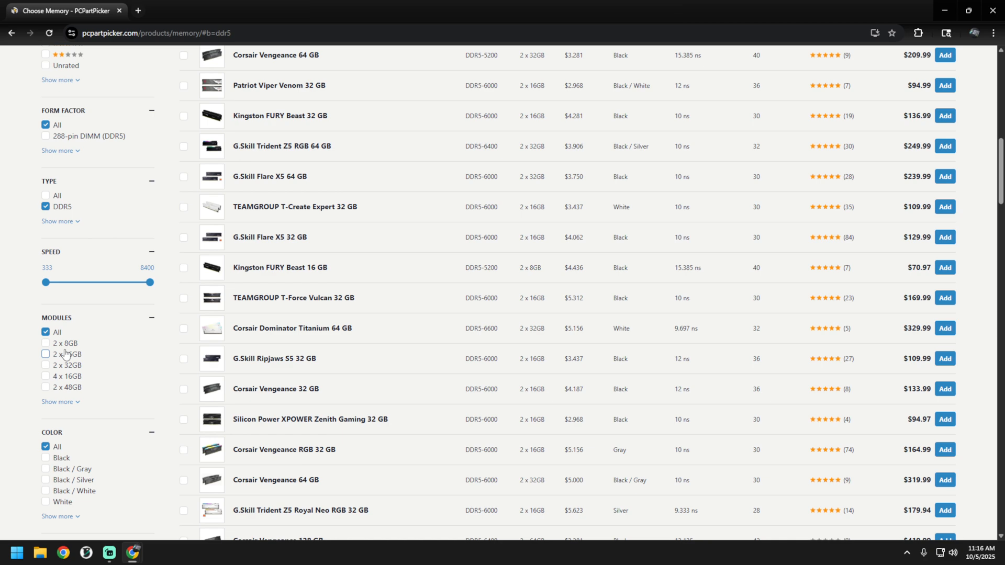
click(45, 343)
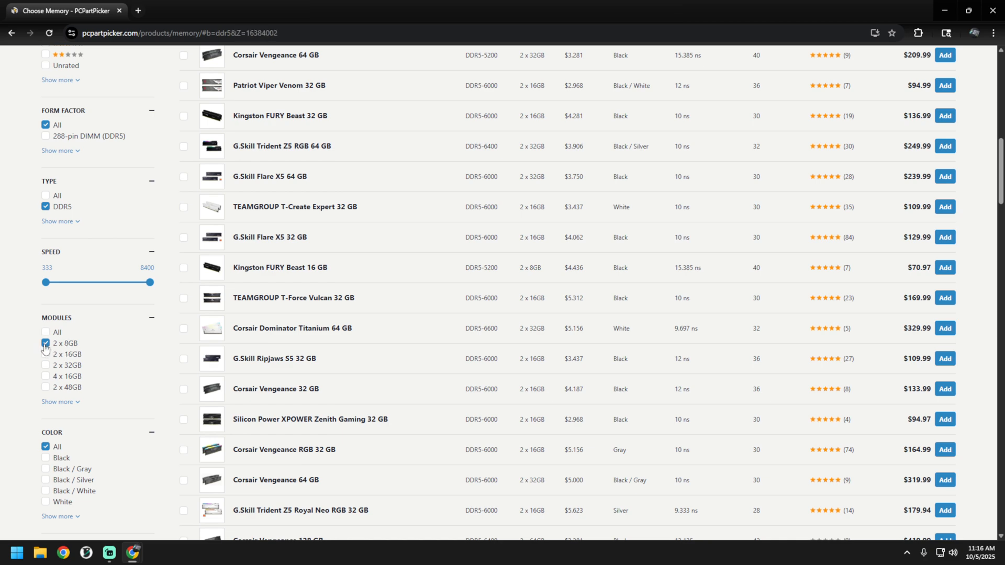
click(46, 343)
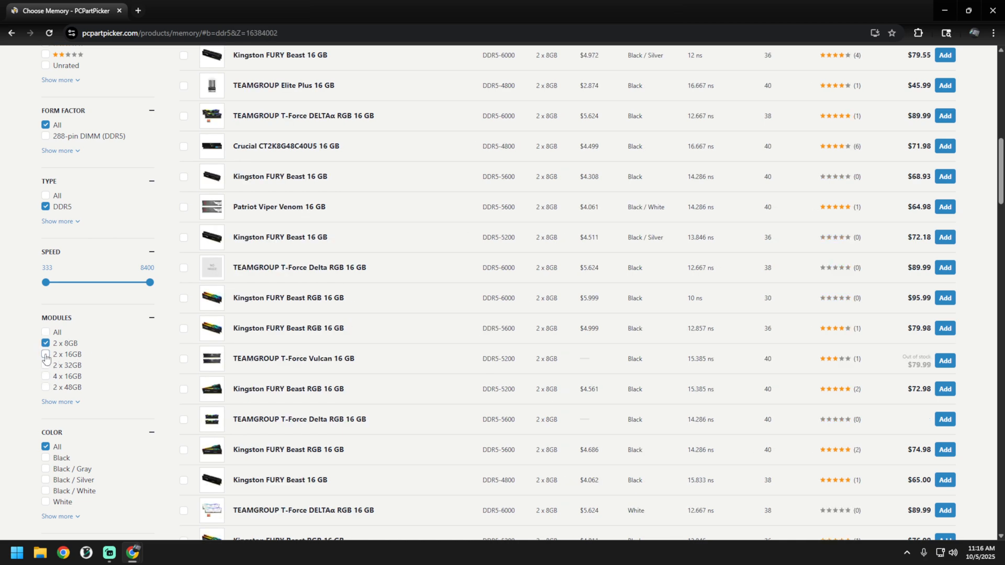
click(45, 355)
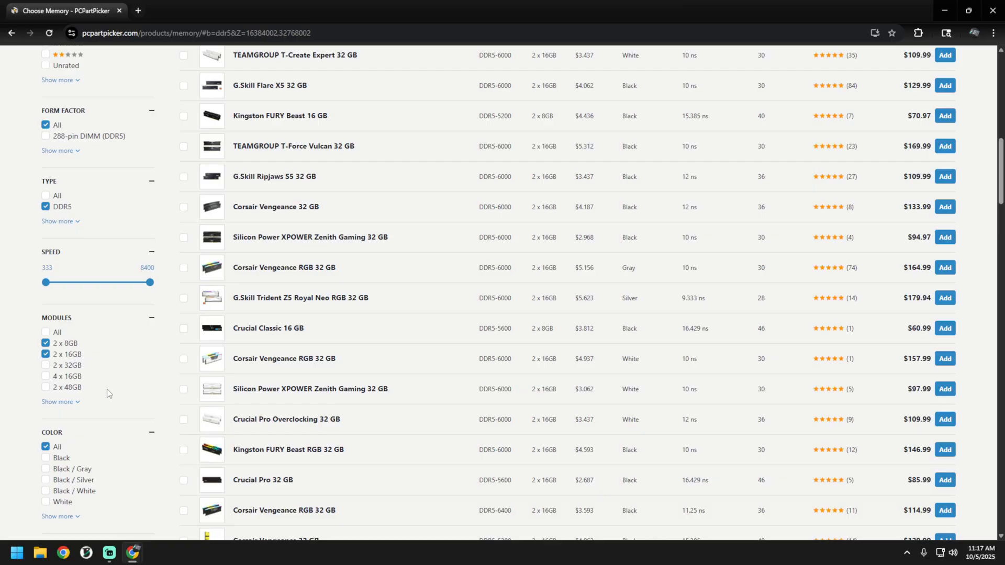
scroll(up, 3)
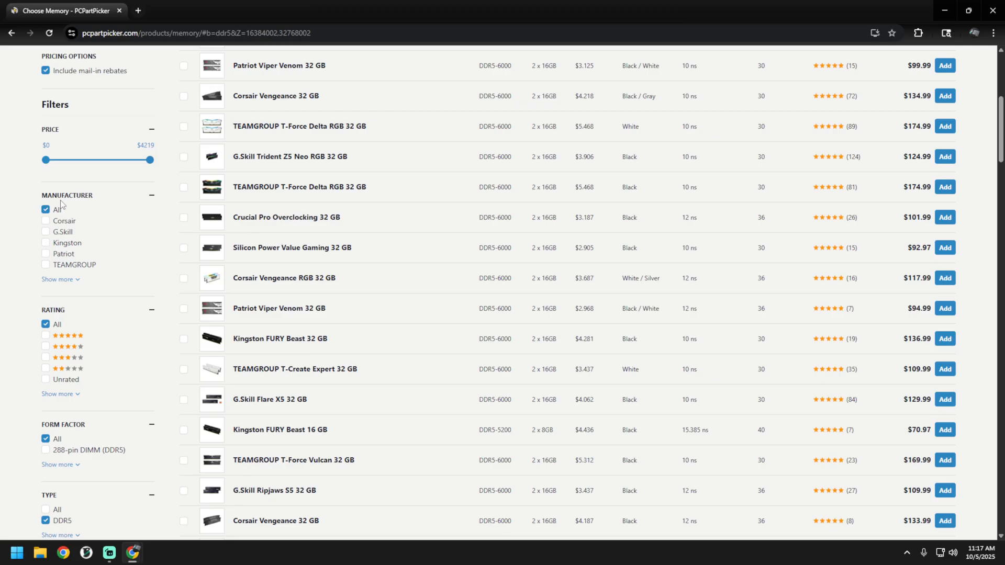
Step: Narrow the memory list to G.Skill kits and sort them by price
click(45, 312)
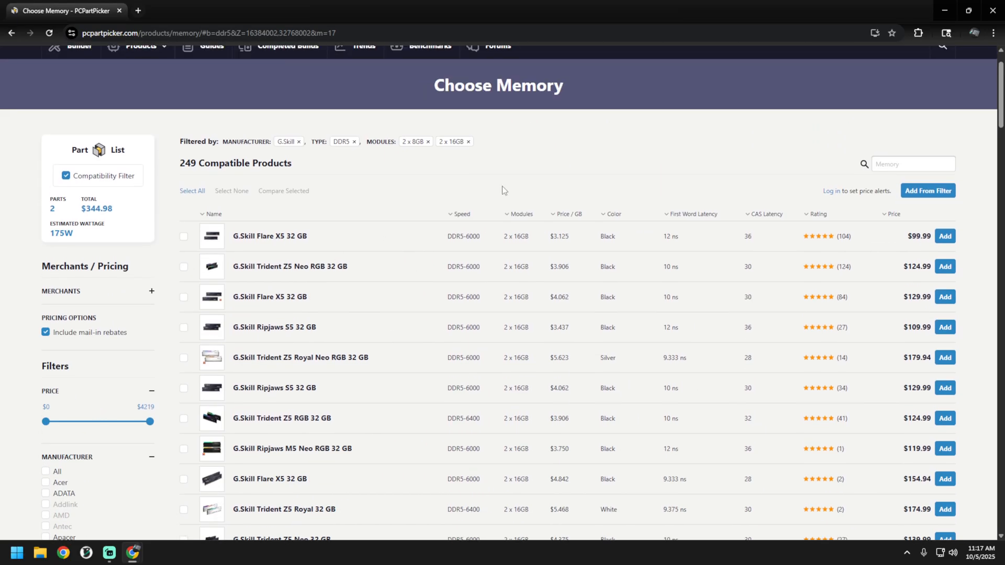
click(892, 214)
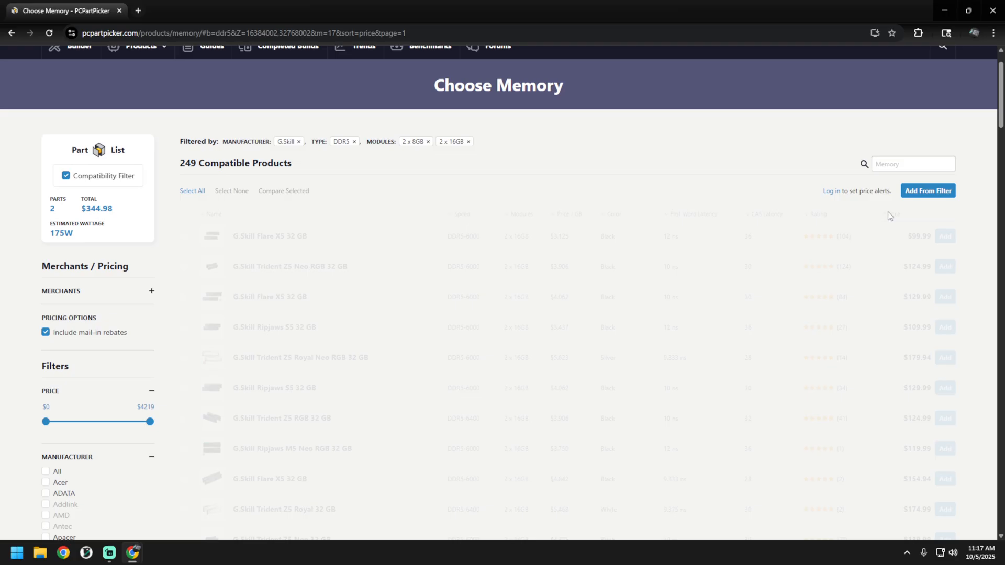
click(890, 214)
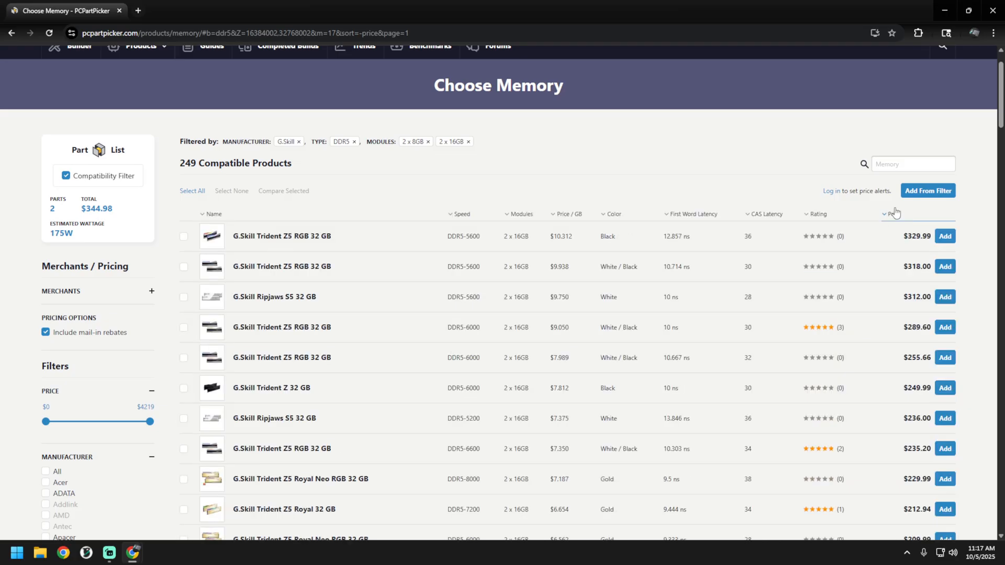
click(891, 214)
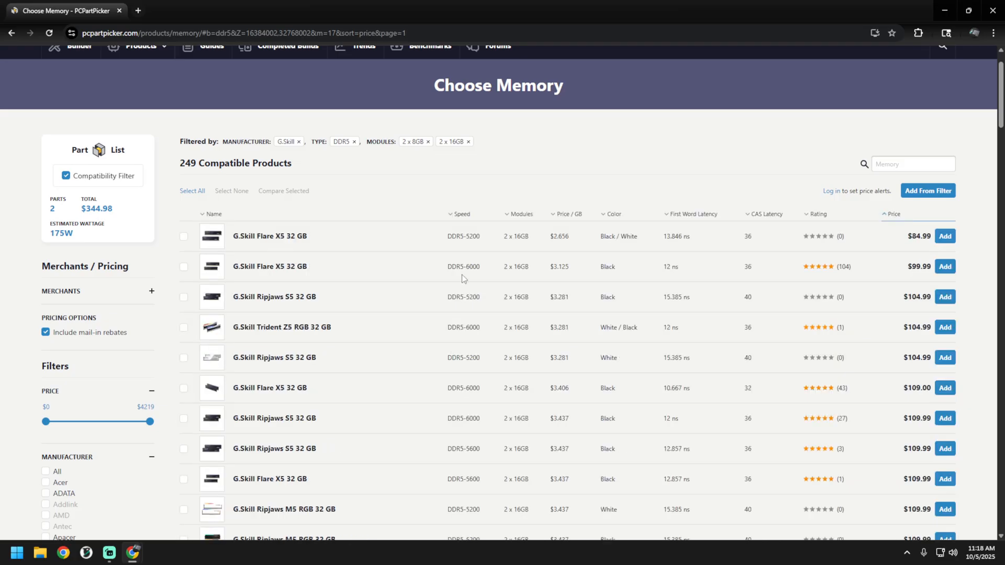
mouse_move(467, 279)
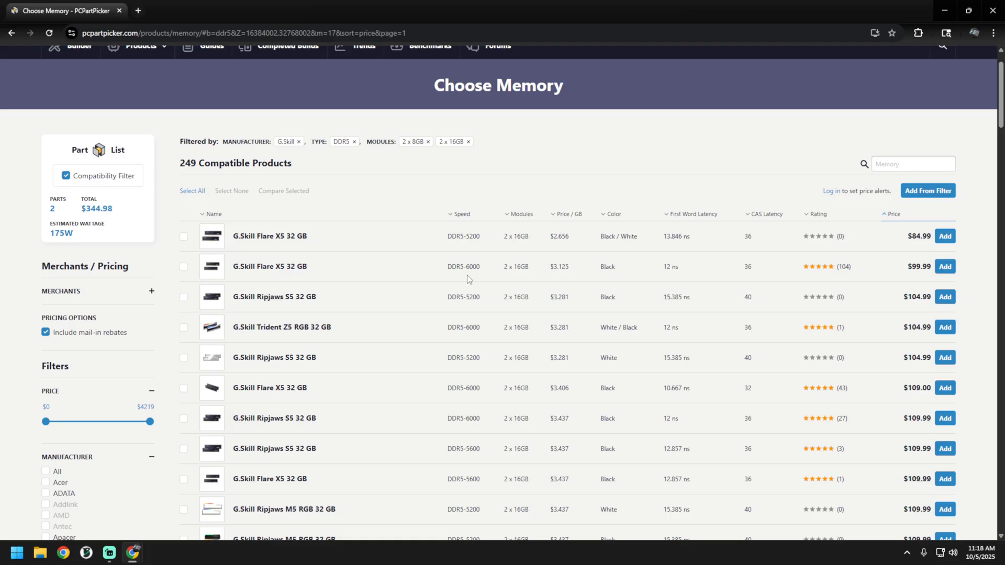
mouse_move(485, 287)
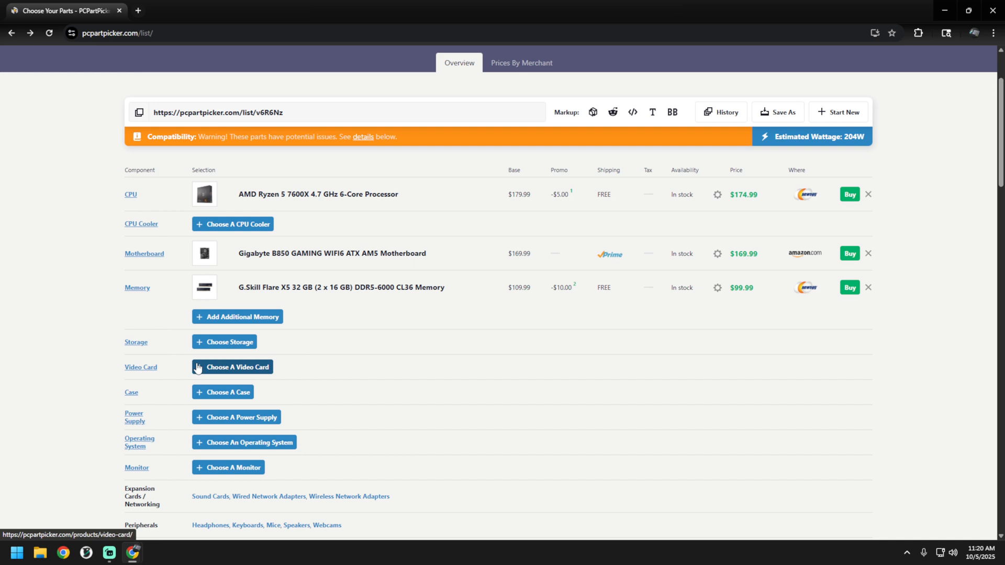
mouse_move(398, 442)
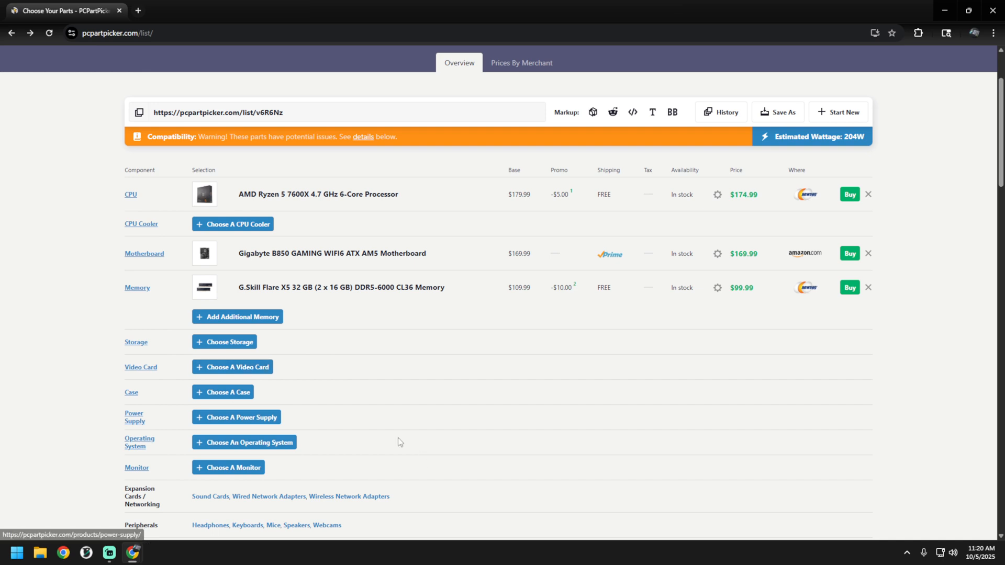
mouse_move(375, 416)
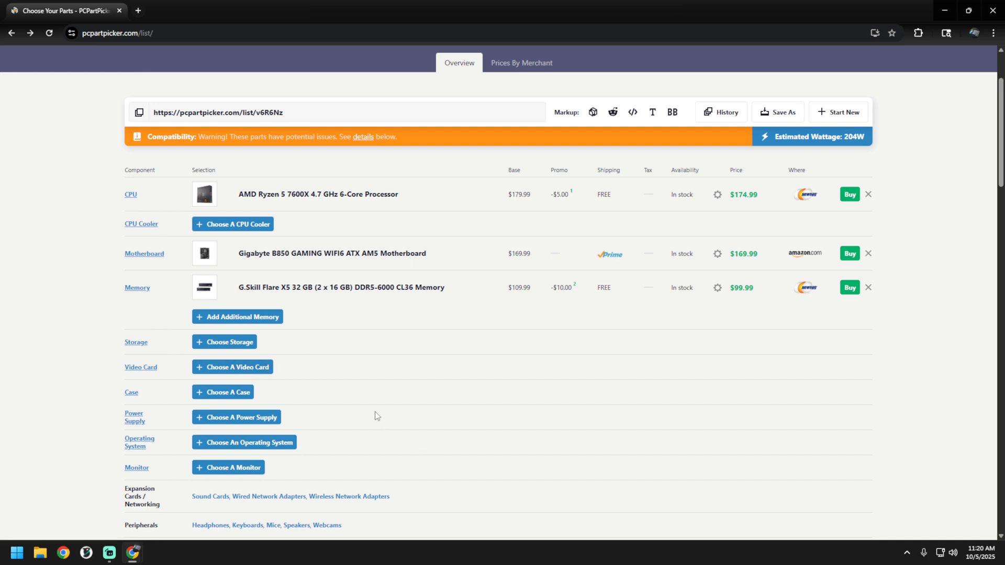
mouse_move(349, 405)
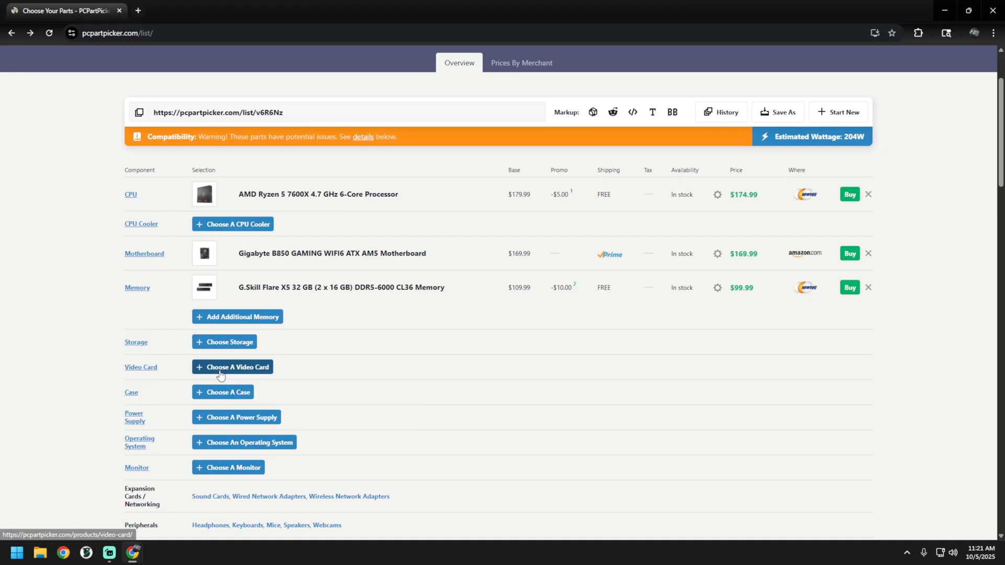
Step: Filter video cards to GeForce RTX 5060, sort by price, and add the $299.99 MSI SHADOW 2X OC
click(232, 366)
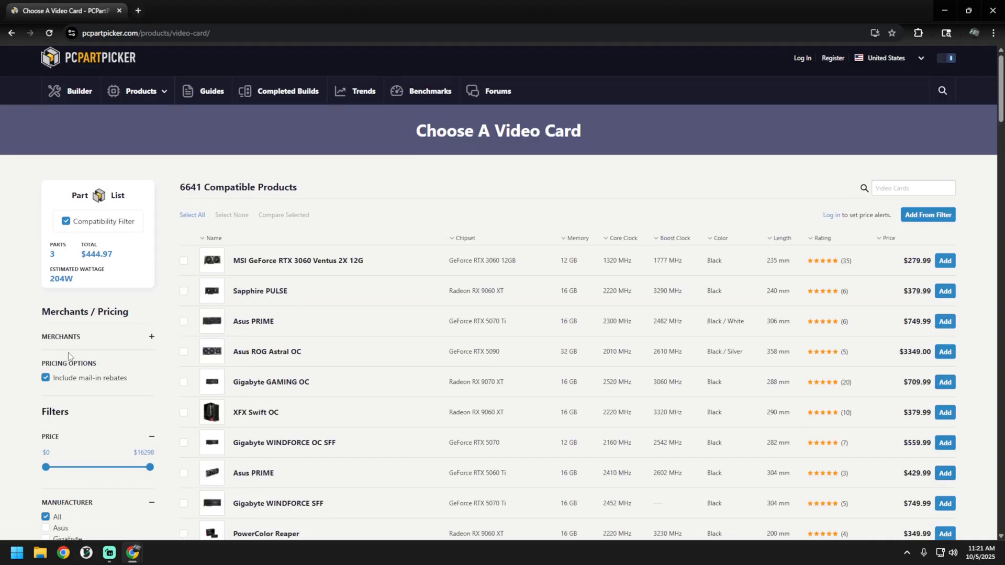
scroll(down, 3)
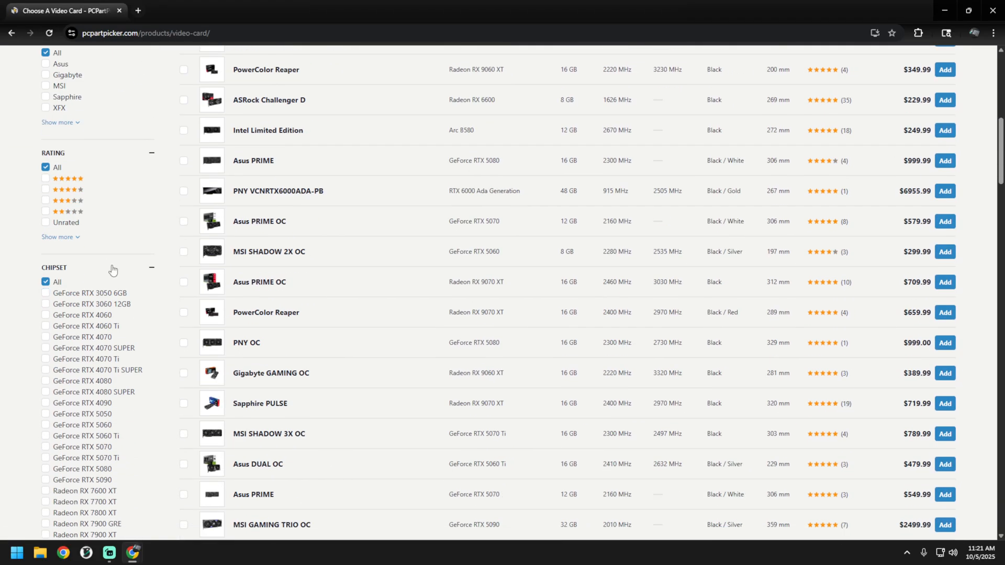
scroll(down, 3)
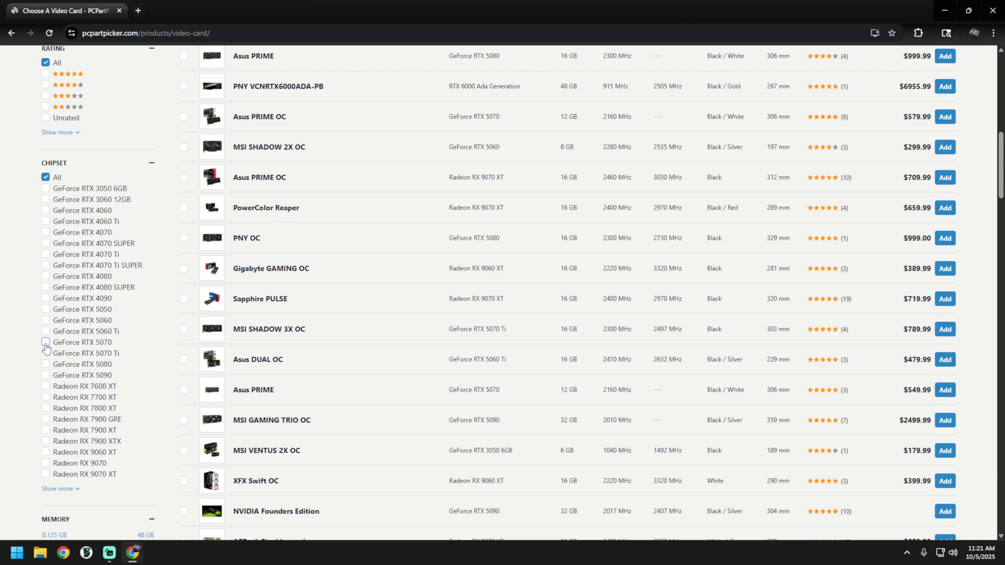
click(46, 321)
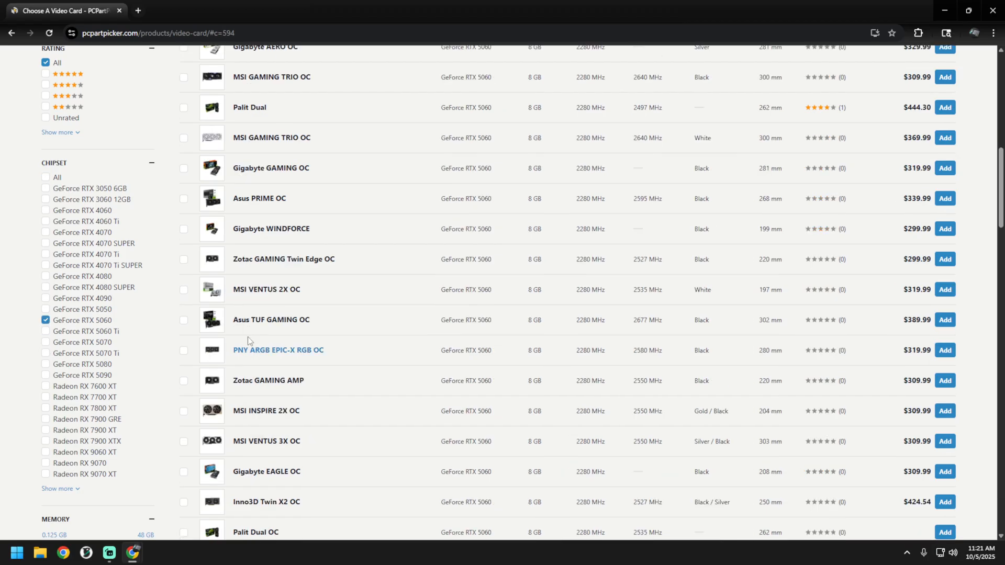
scroll(up, 3)
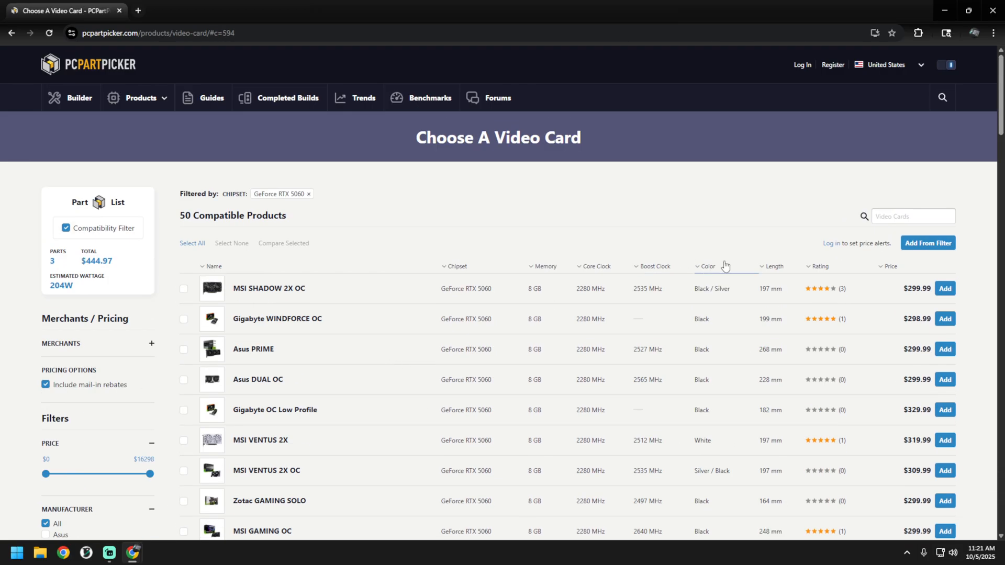
click(890, 265)
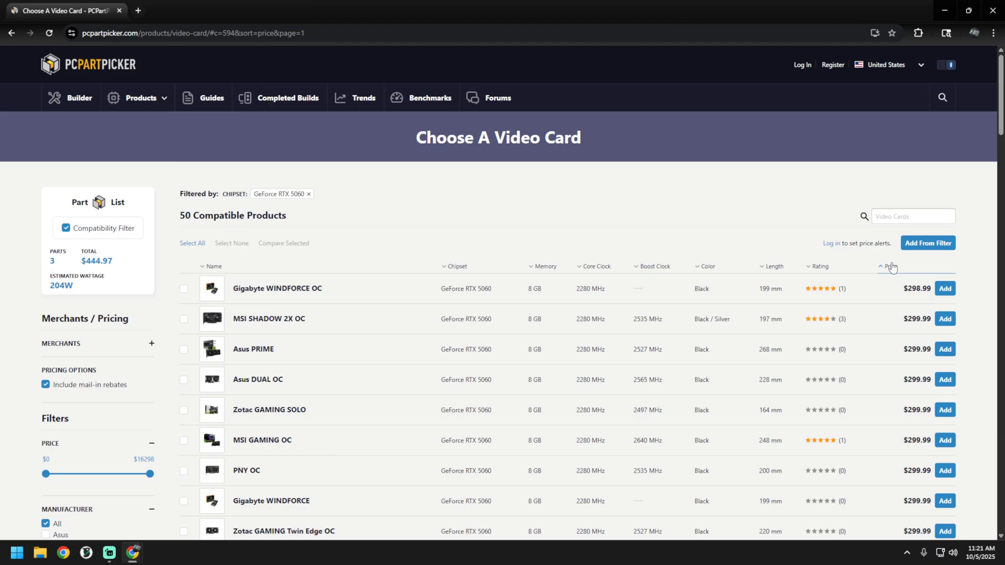
mouse_move(269, 319)
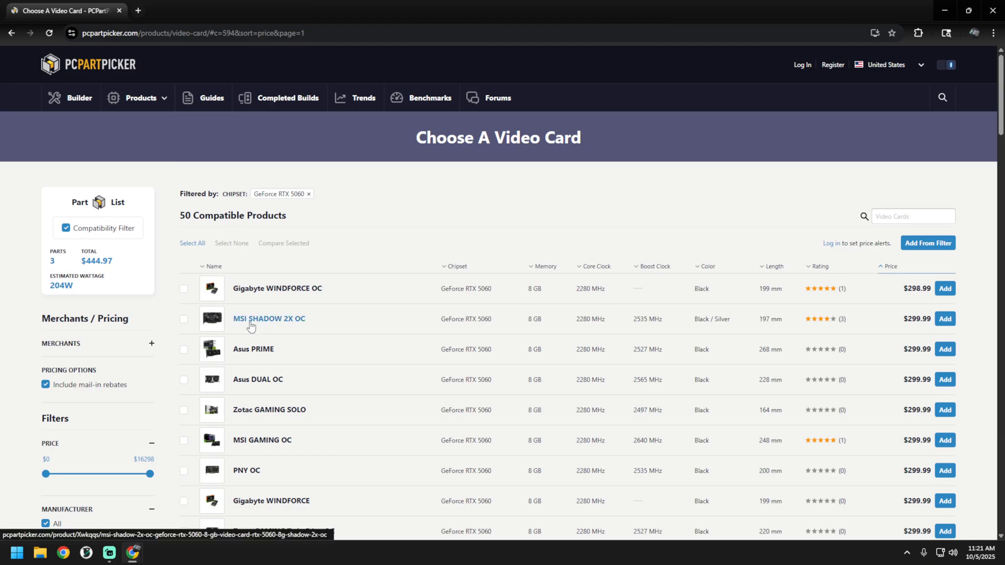
mouse_move(271, 329)
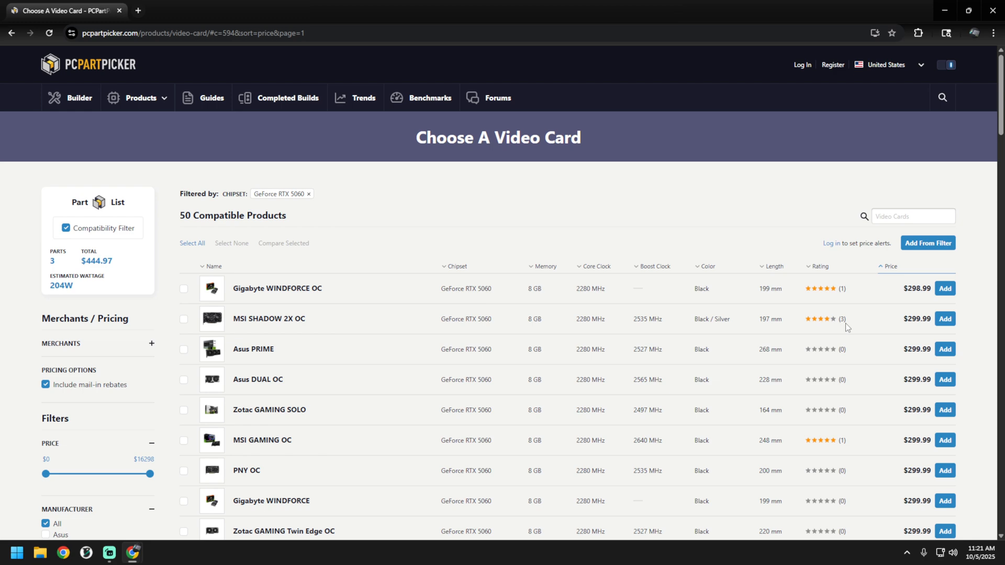
click(944, 318)
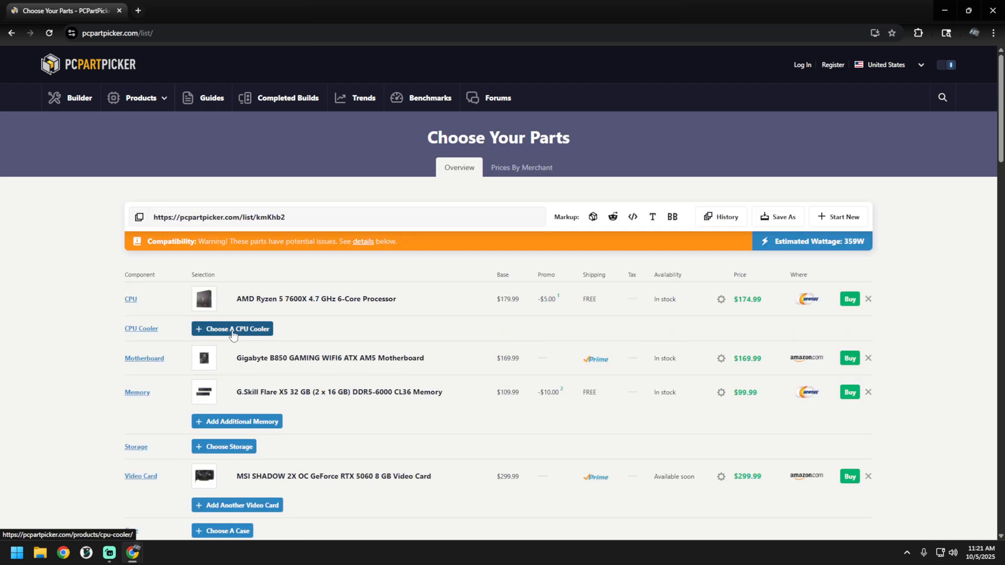
Step: Browse CPU coolers and add the $34.90 Thermalright Peerless Assassin 120 SE
click(232, 328)
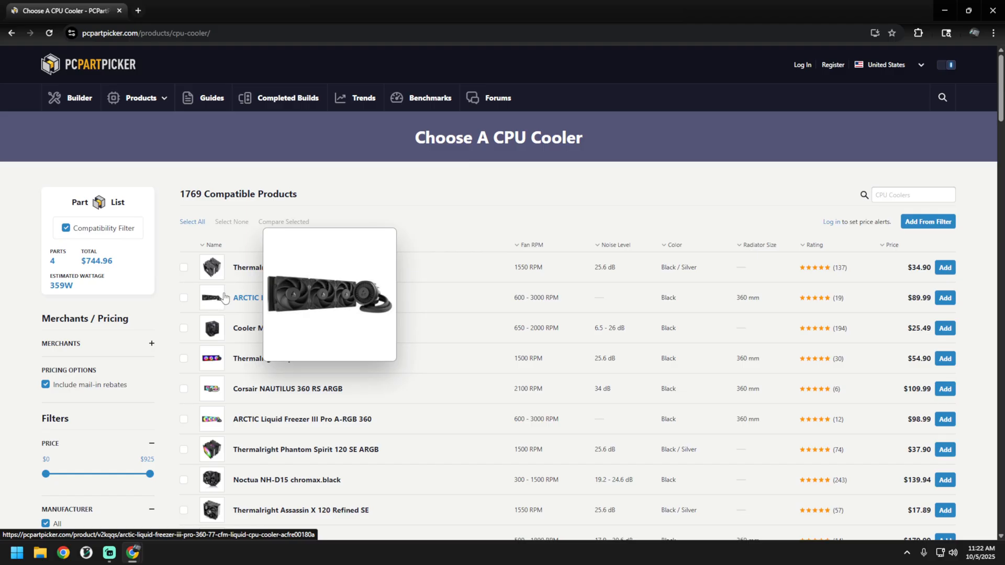
mouse_move(326, 316)
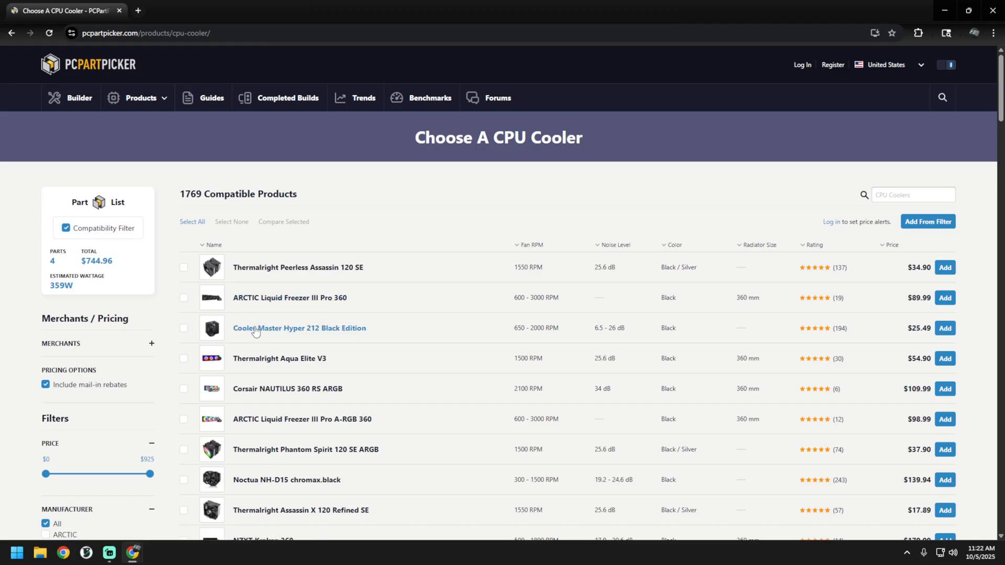
mouse_move(326, 222)
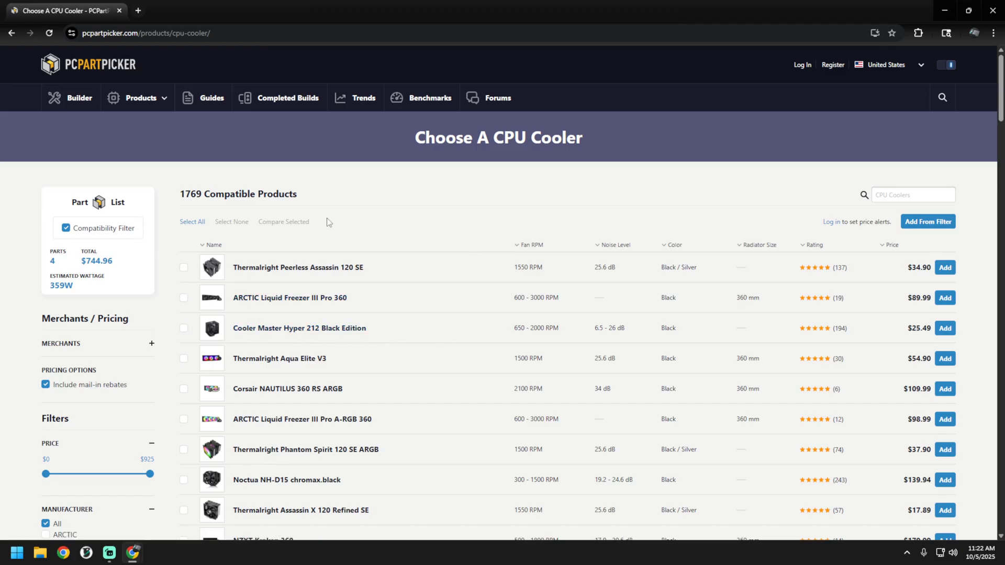
mouse_move(171, 251)
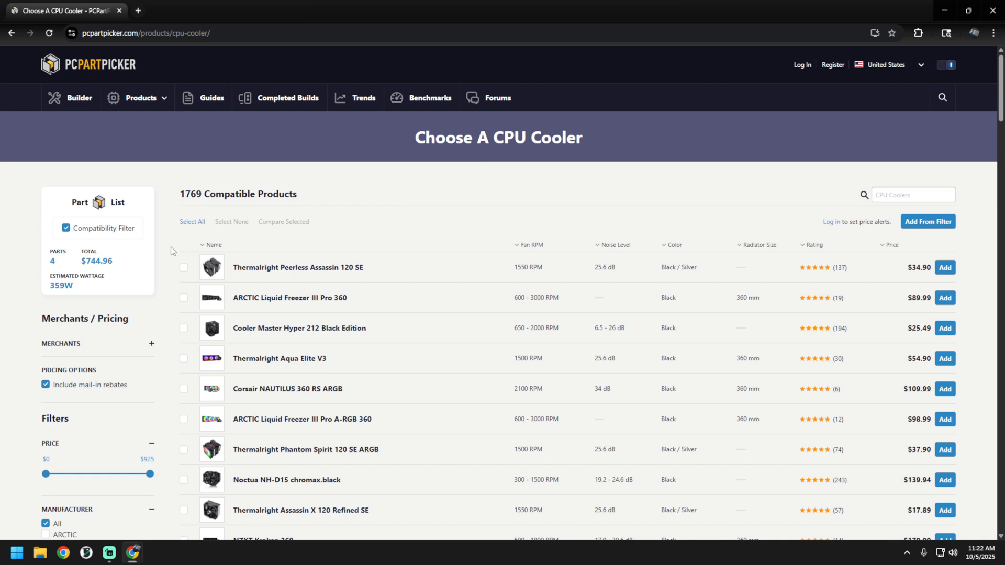
mouse_move(173, 254)
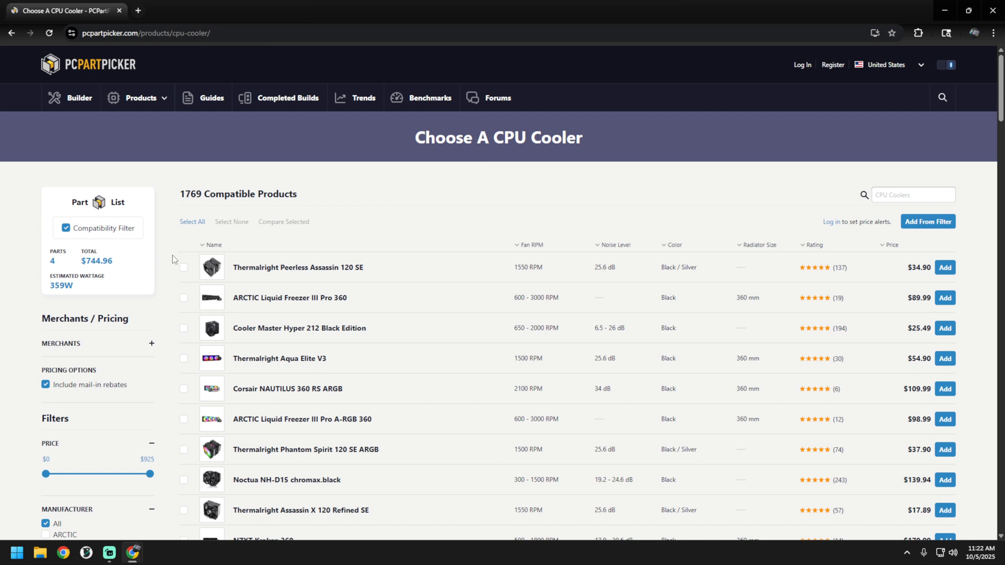
mouse_move(279, 227)
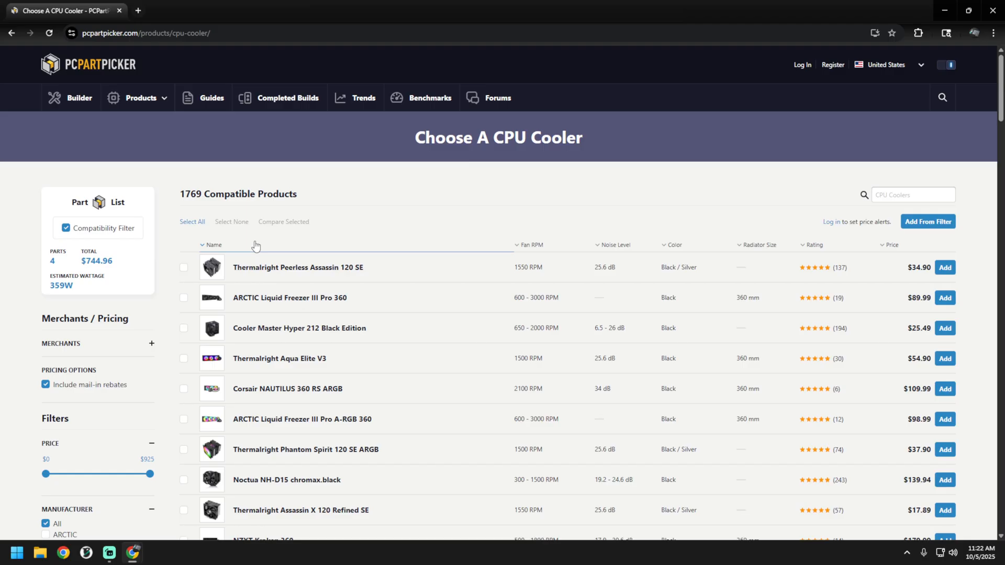
mouse_move(315, 252)
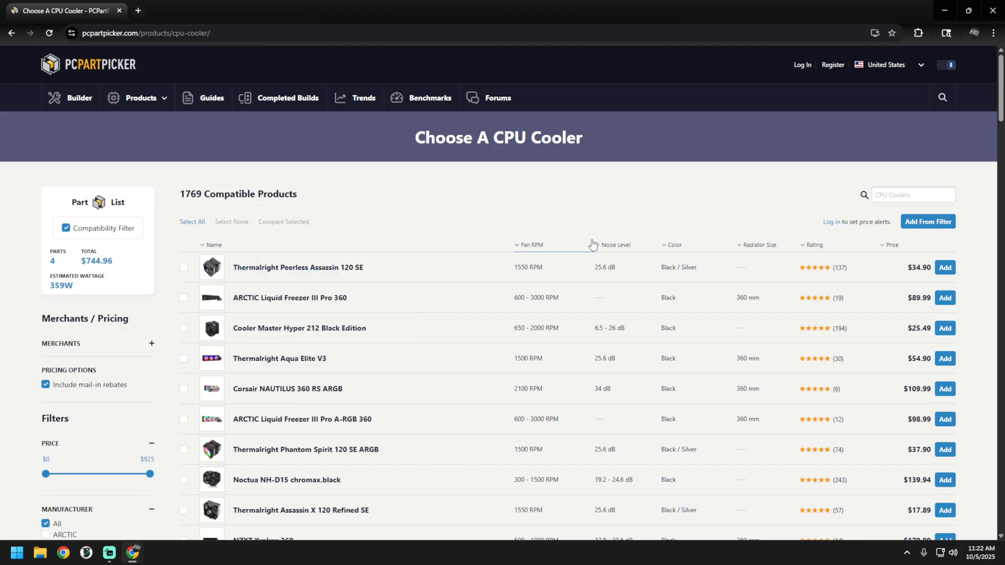
mouse_move(213, 267)
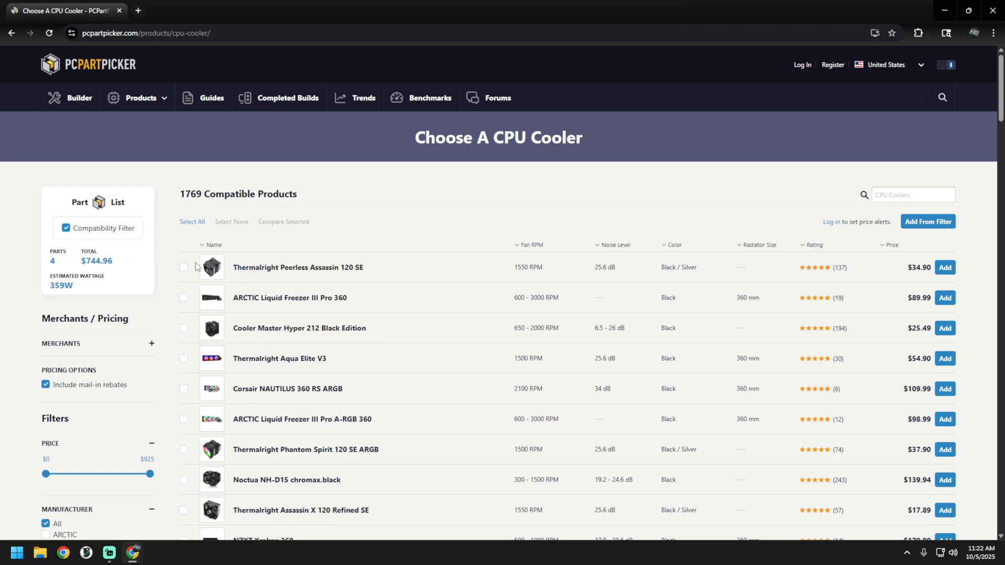
mouse_move(837, 235)
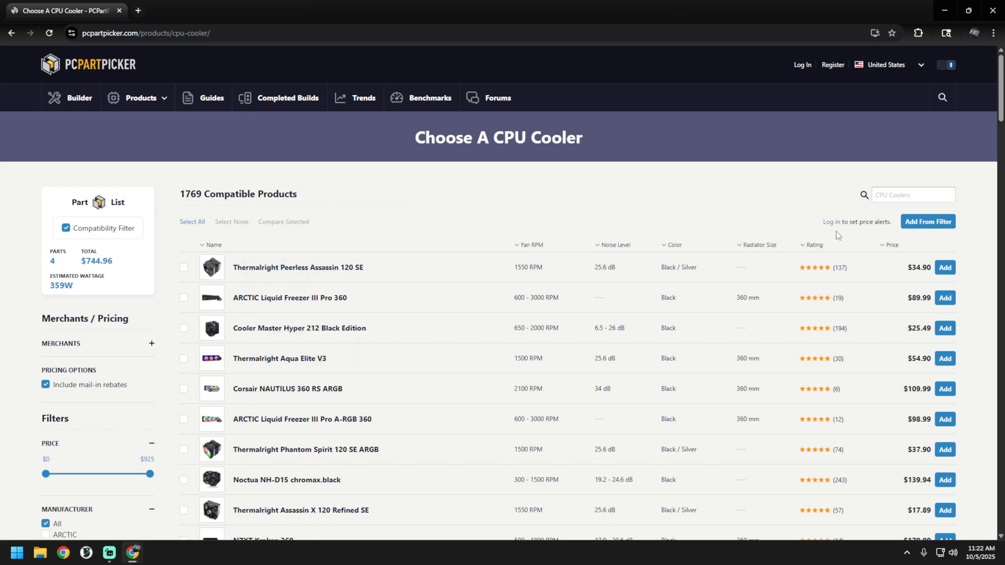
click(943, 267)
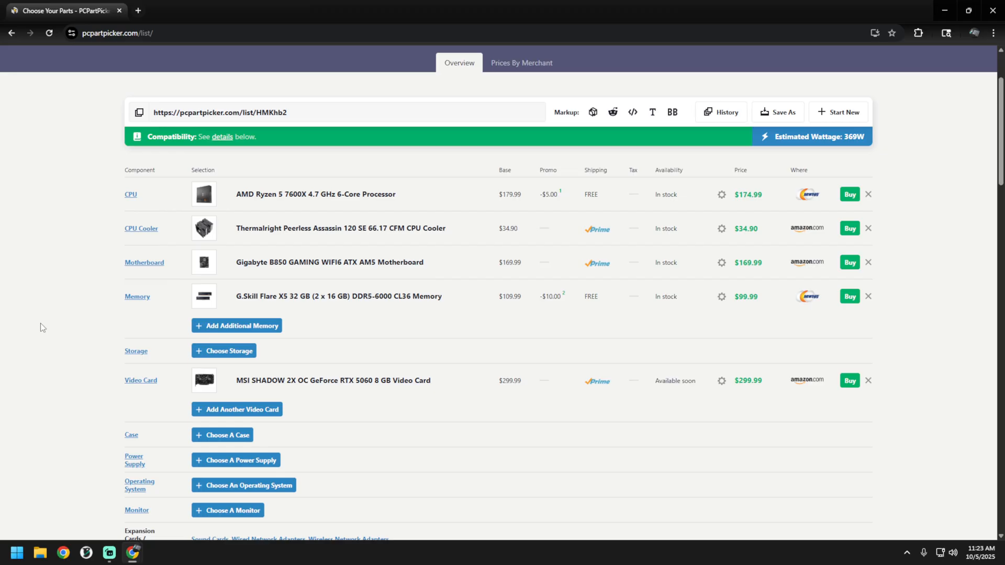
Step: Browse storage filtered to M.2-2280 and M.2-22110 drives with M.2 PCIe 4.0 X4 interface
click(223, 350)
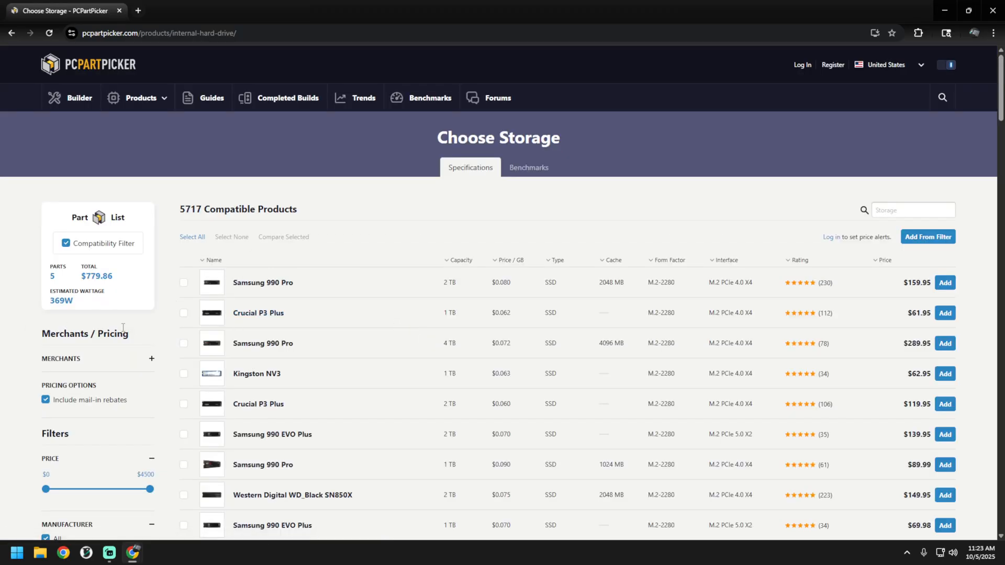
scroll(down, 3)
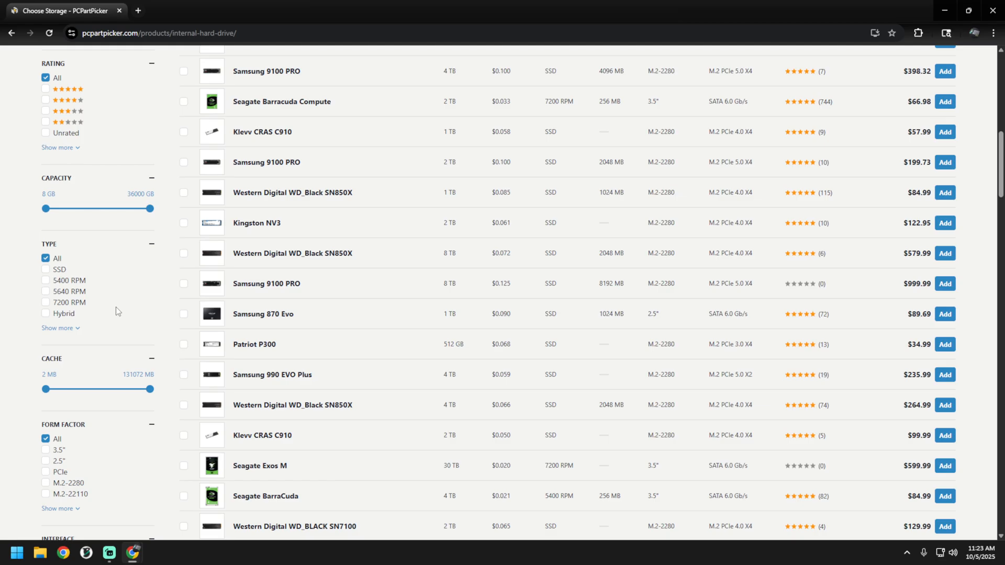
scroll(down, 3)
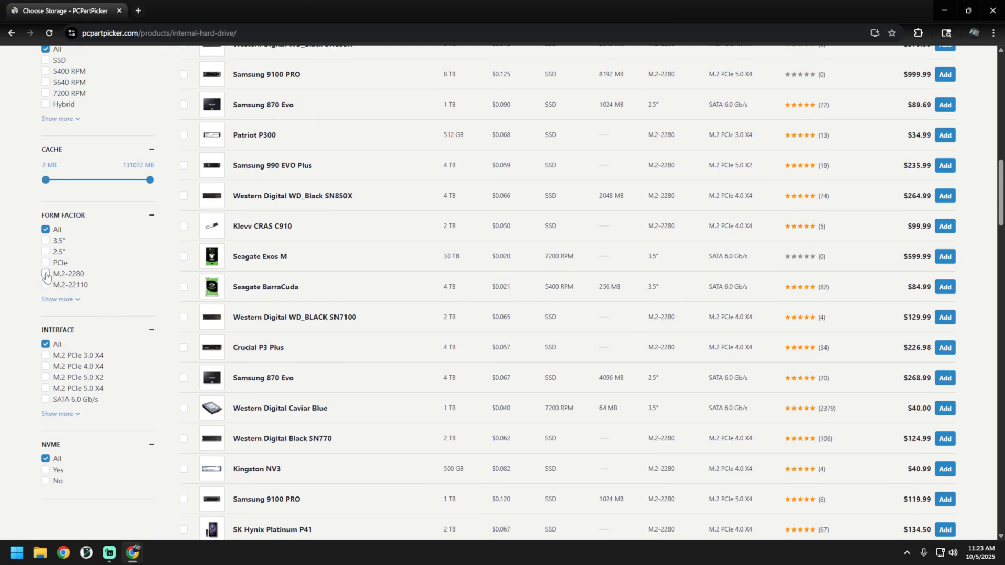
click(45, 274)
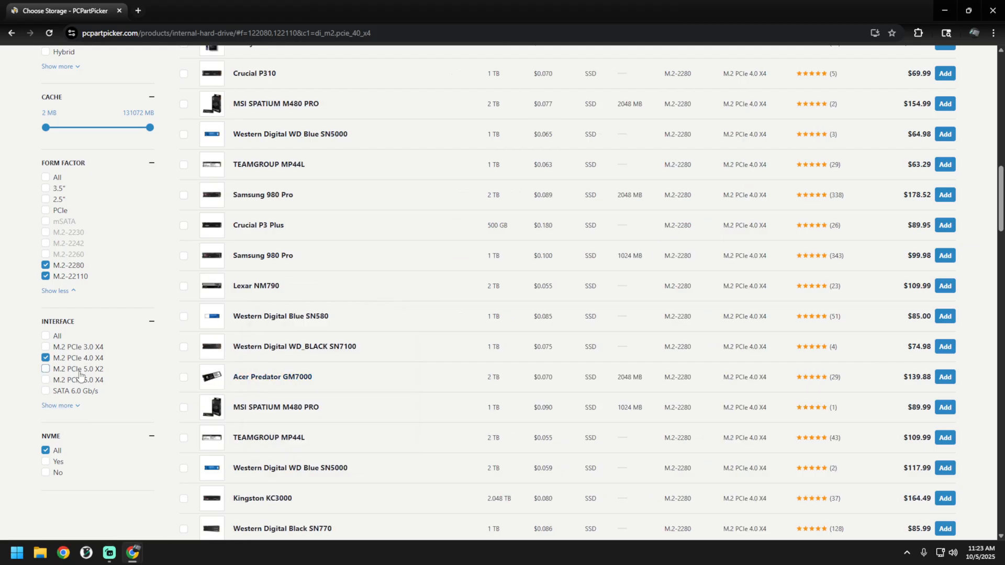
mouse_move(94, 377)
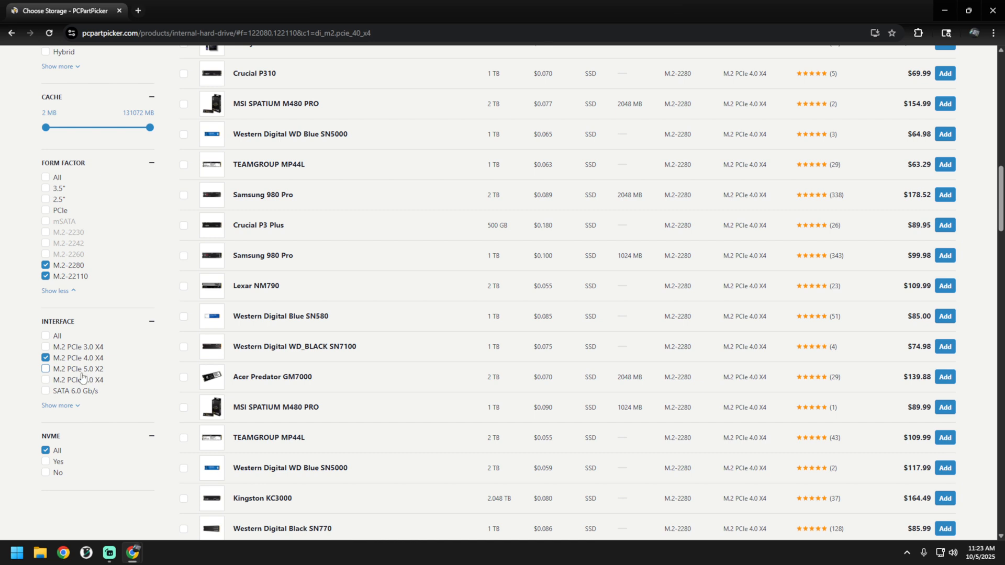
click(45, 357)
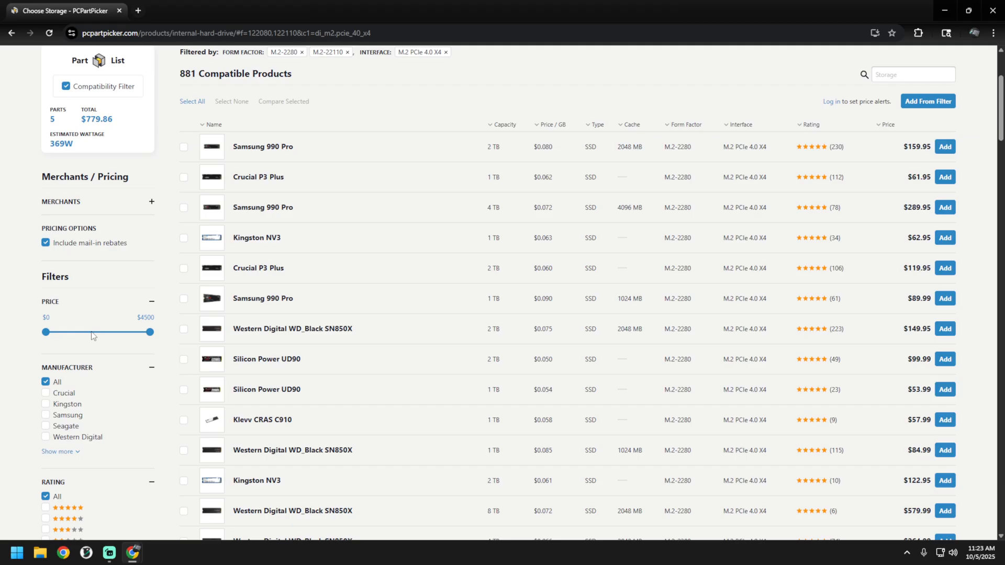
Step: Show only Samsung drives sorted cheapest first, then add the 1 TB 990 Pro
scroll(down, 3)
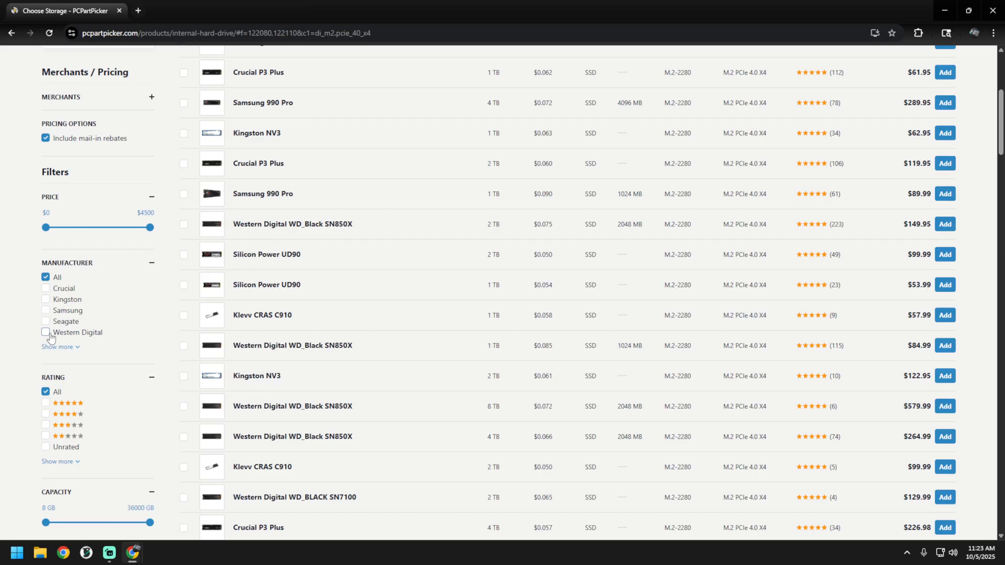
mouse_move(86, 310)
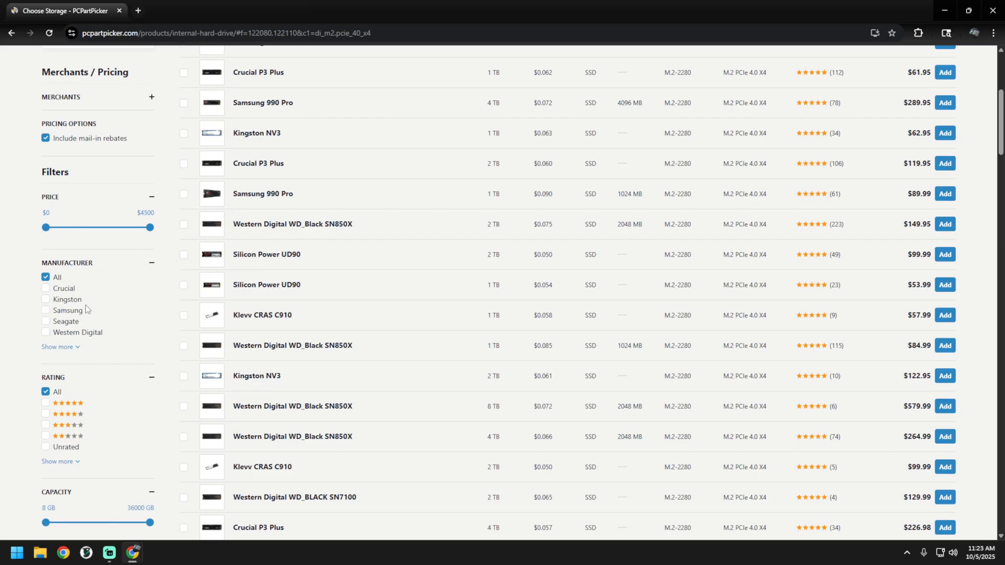
click(46, 310)
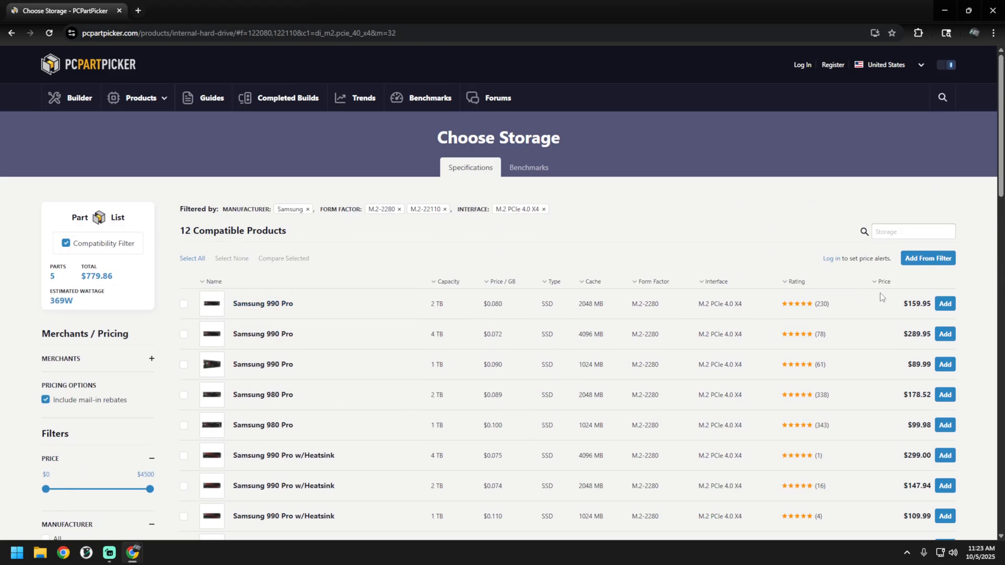
click(884, 282)
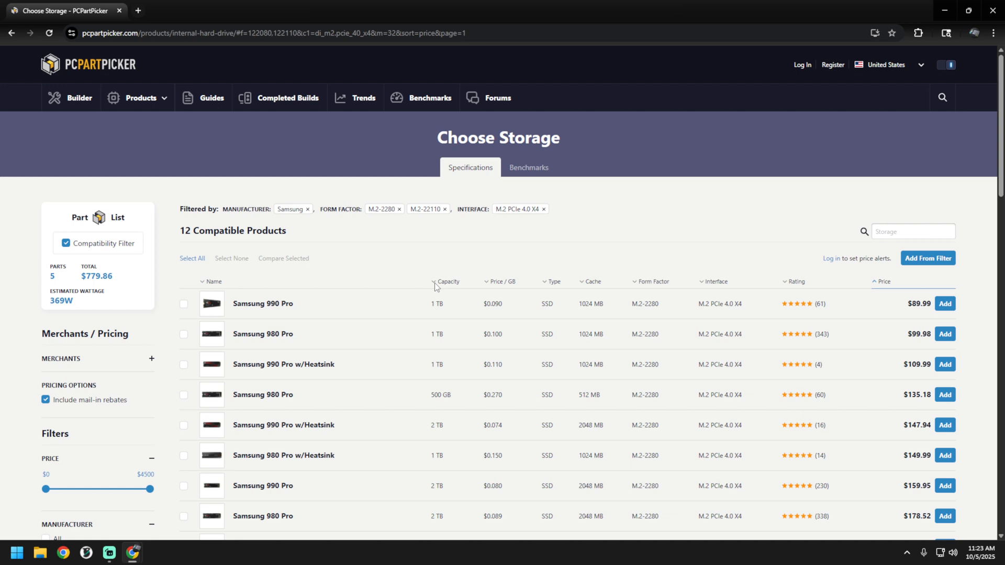
mouse_move(436, 409)
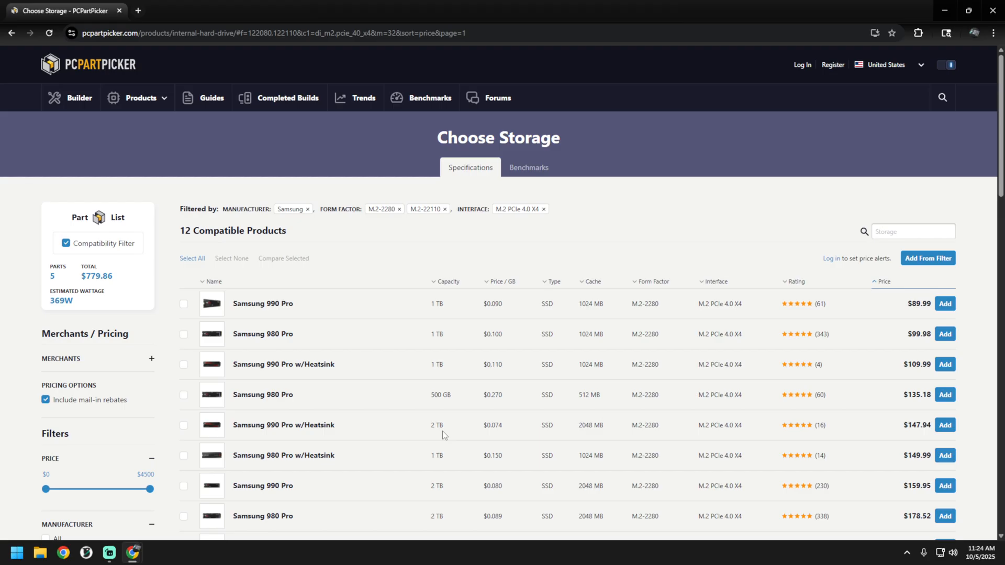
mouse_move(452, 424)
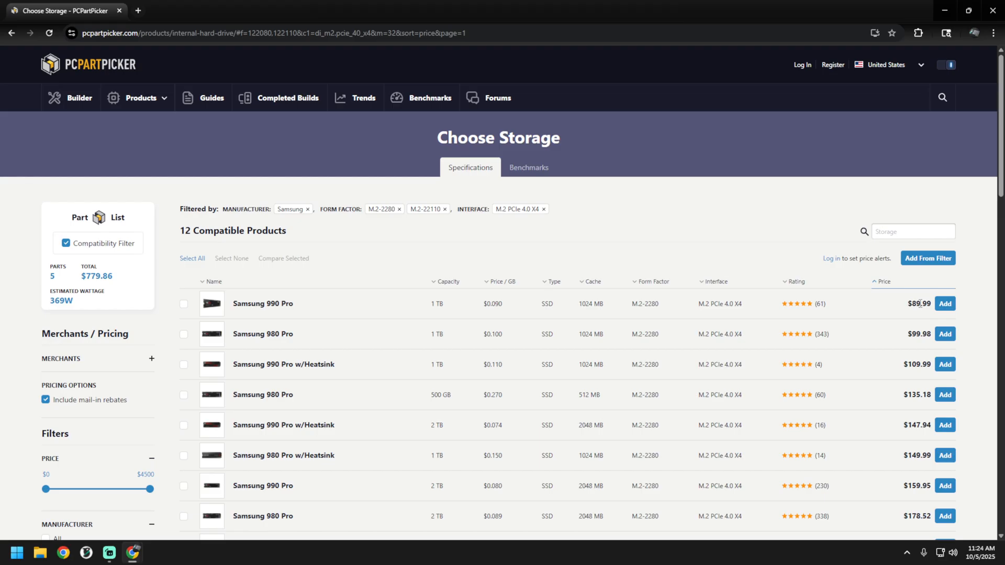
mouse_move(433, 303)
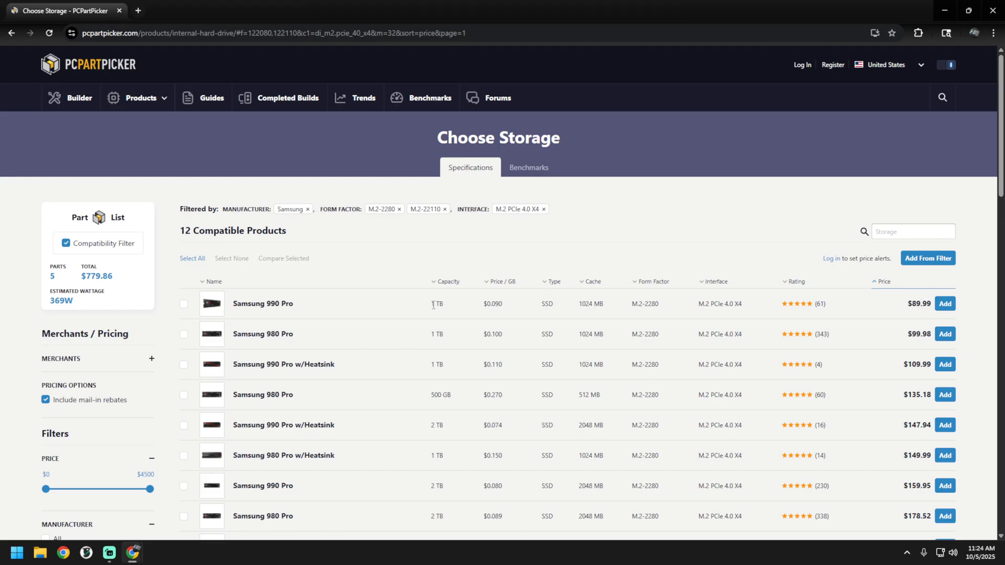
double_click(436, 303)
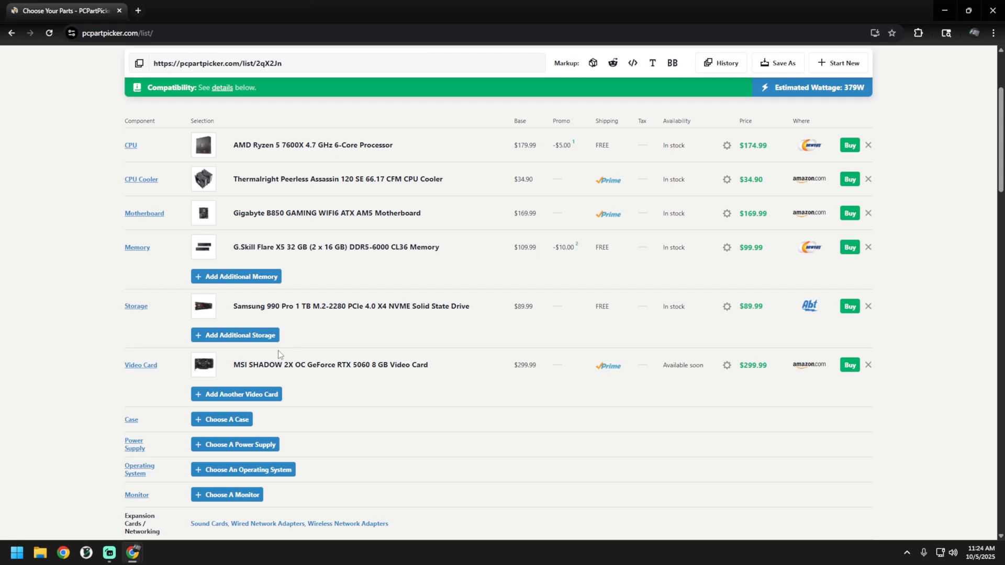
Step: Browse cases filtered to Lian Li, Montech and NZXT, sorted from cheapest to priciest
click(220, 416)
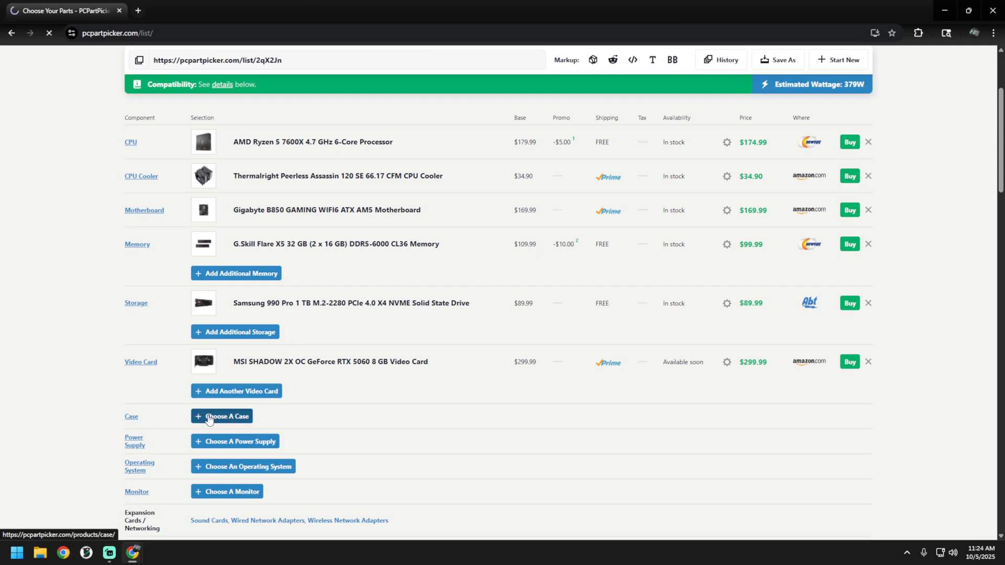
click(221, 416)
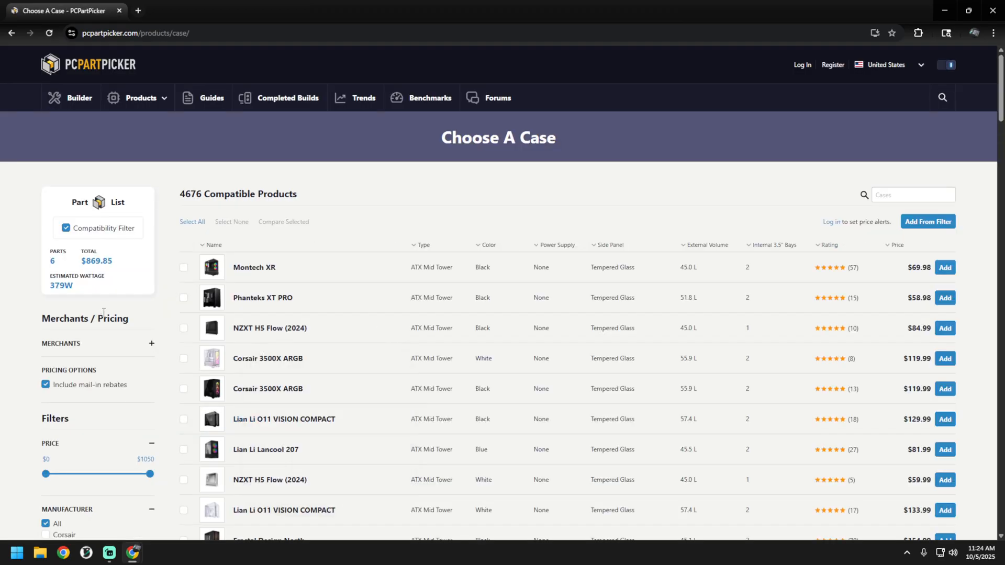
mouse_move(213, 268)
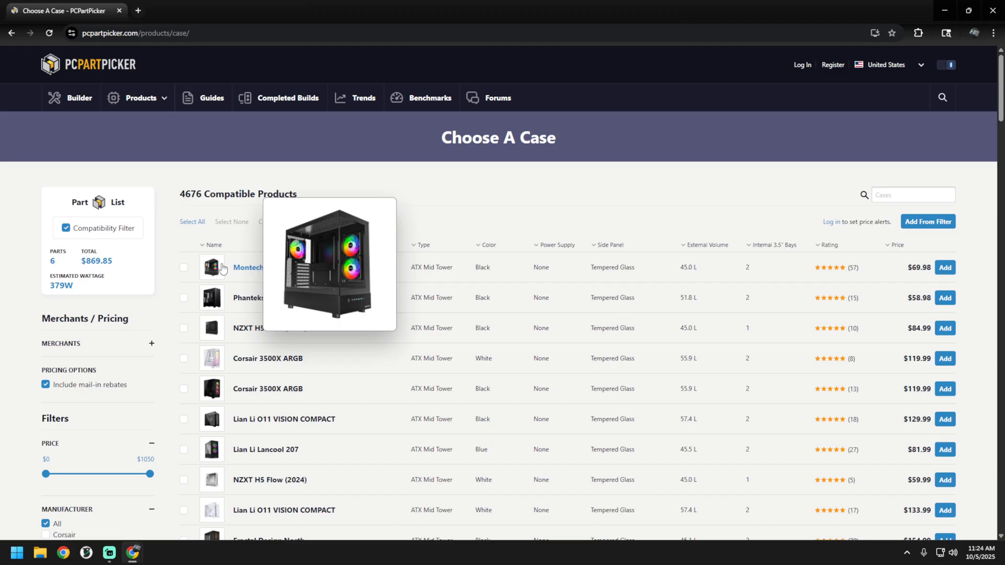
mouse_move(381, 215)
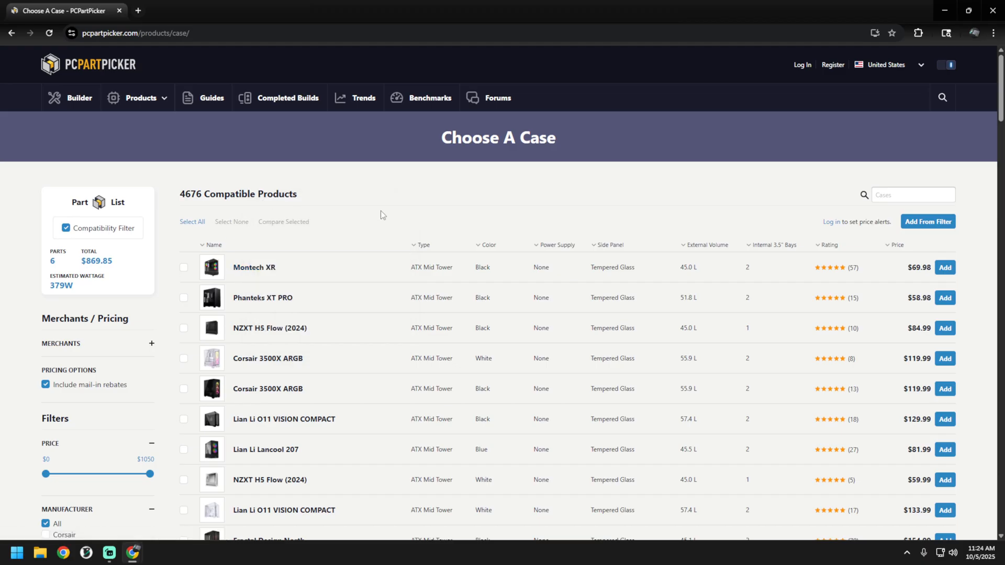
mouse_move(251, 203)
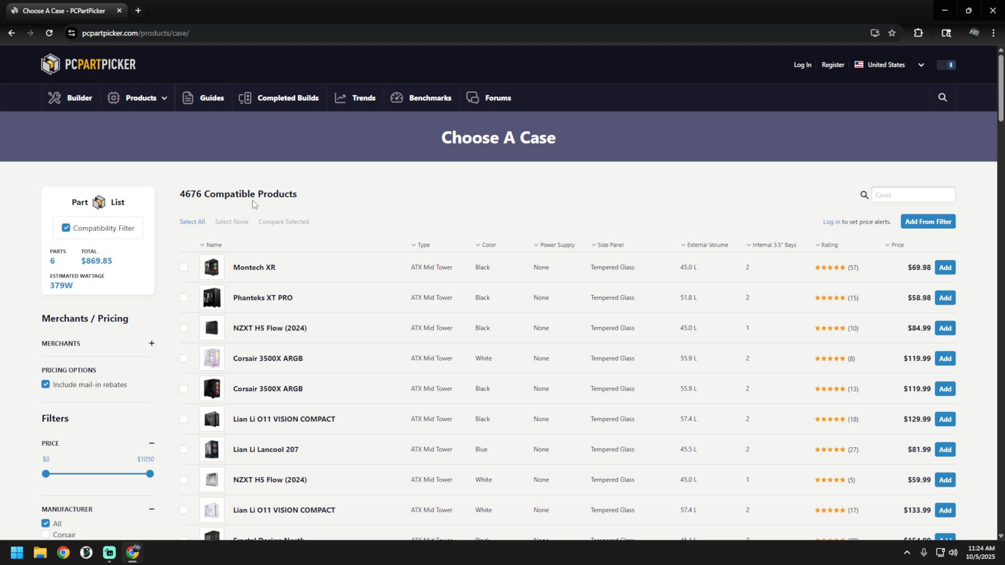
scroll(down, 3)
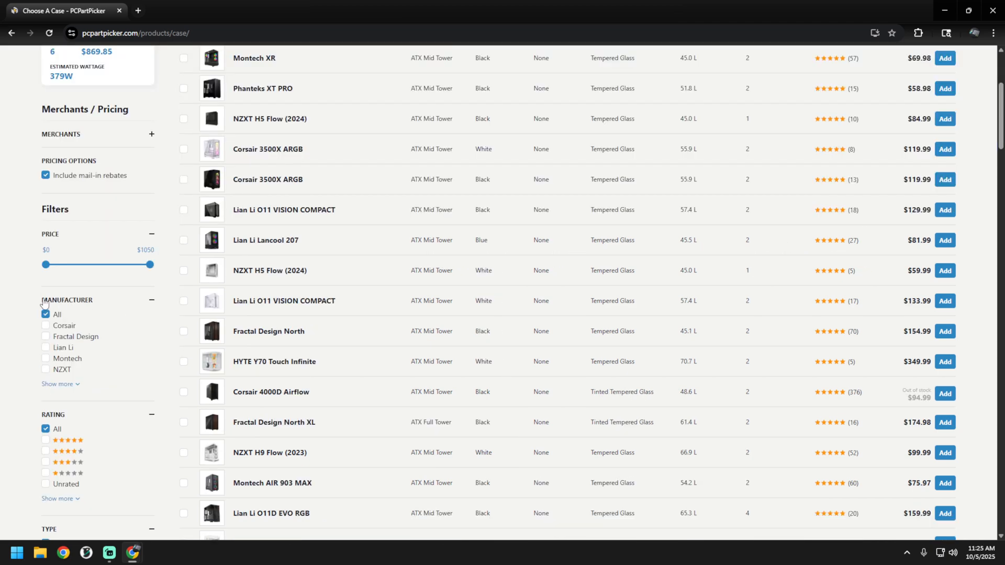
click(46, 348)
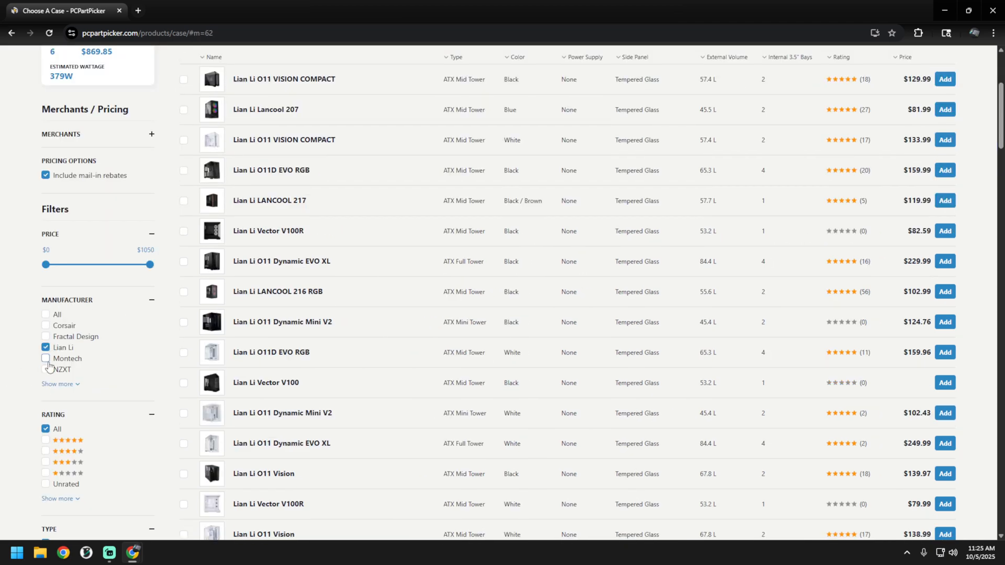
click(46, 359)
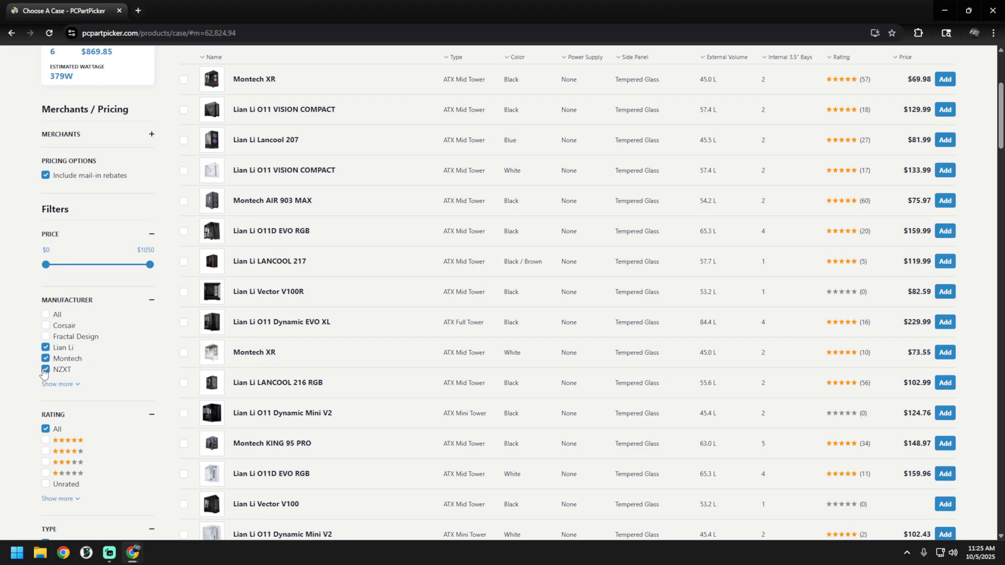
click(45, 369)
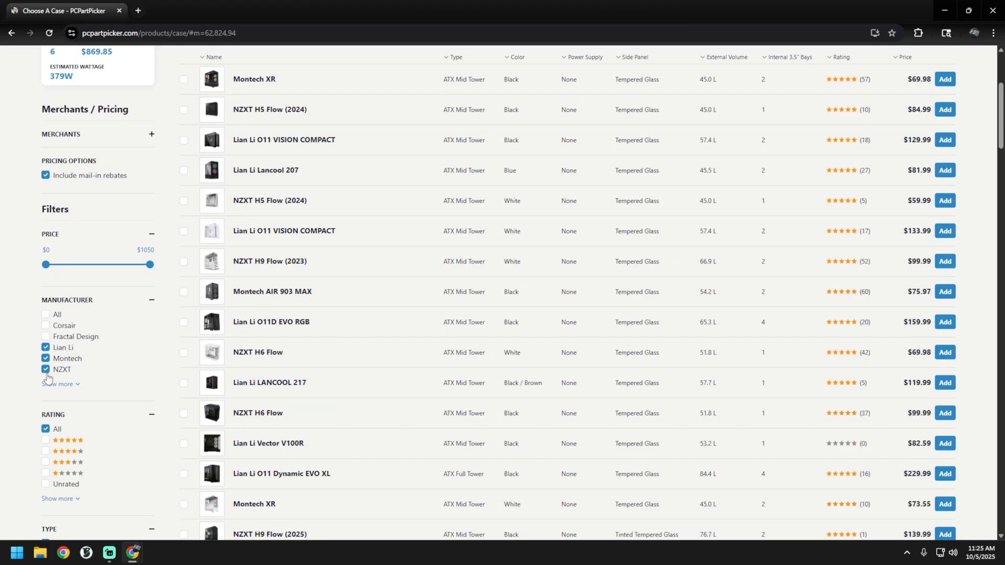
mouse_move(95, 355)
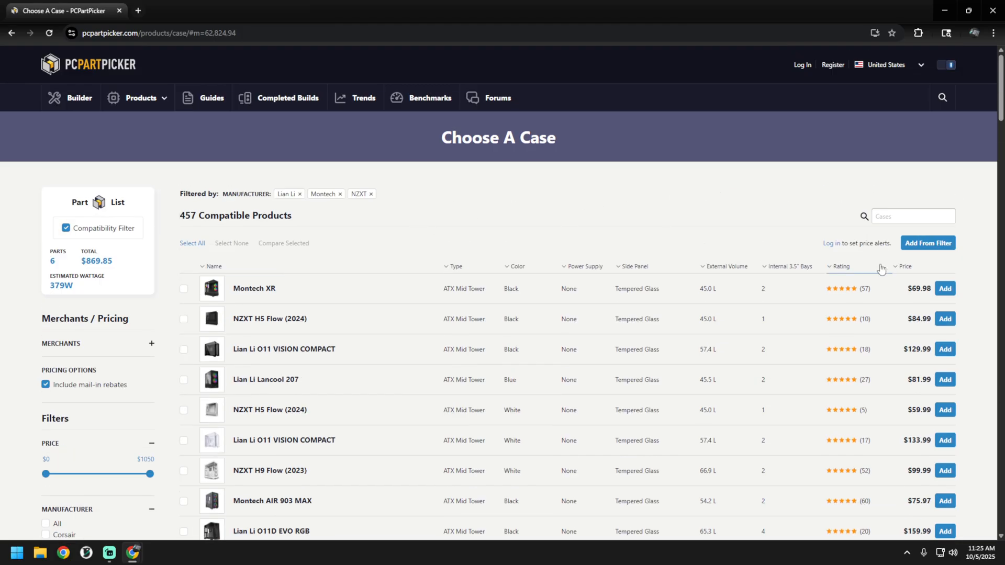
click(904, 265)
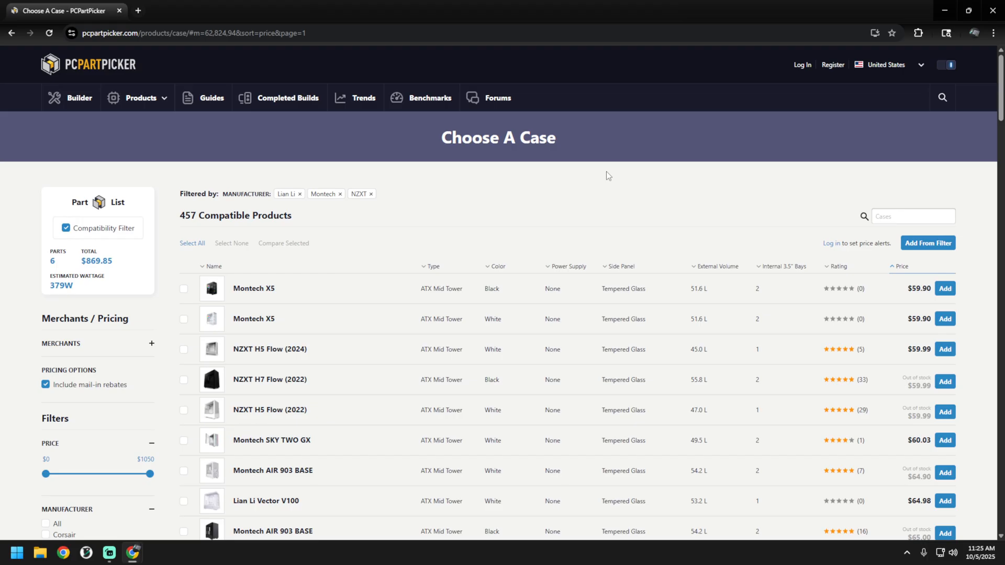
mouse_move(260, 303)
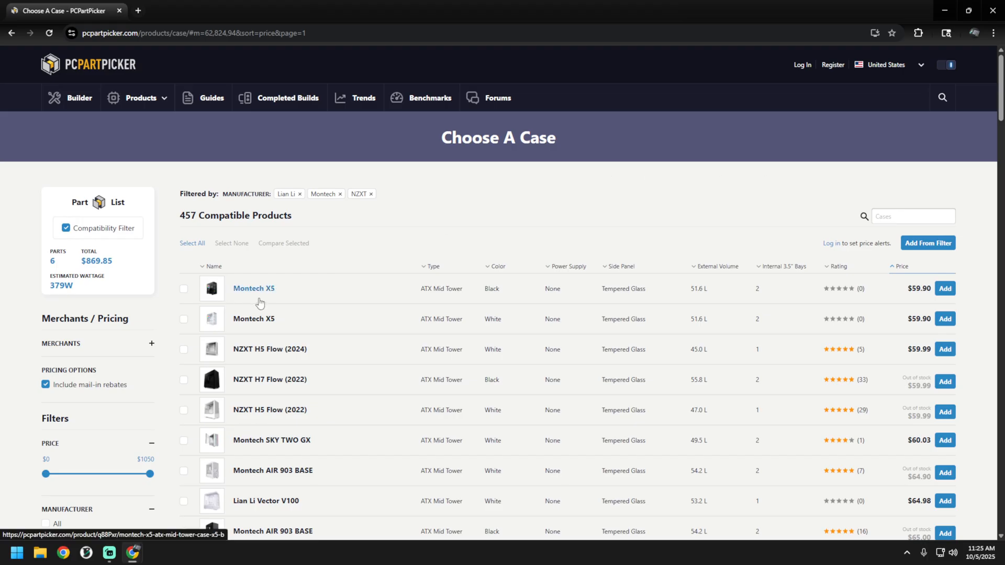
mouse_move(211, 288)
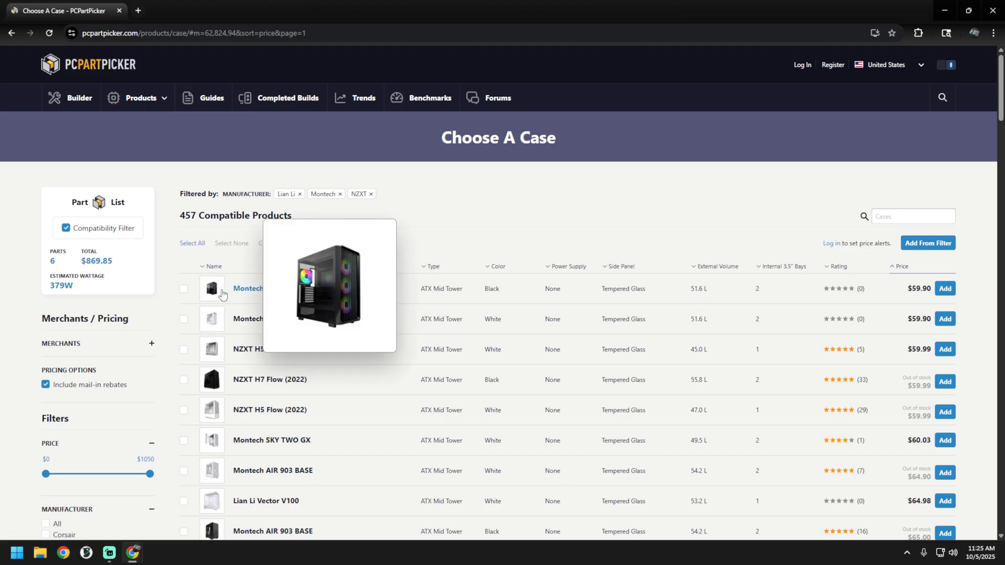
mouse_move(218, 289)
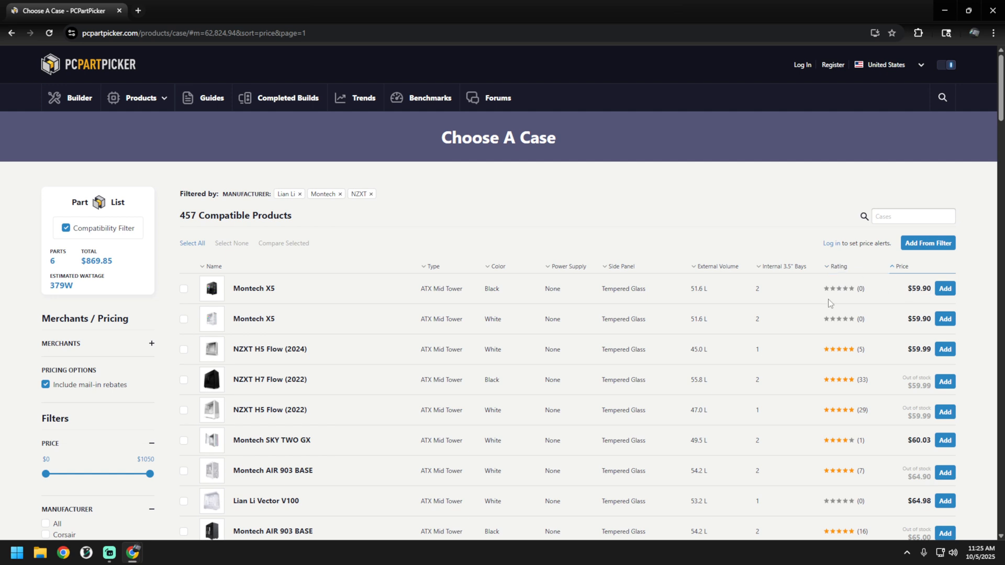
mouse_move(253, 289)
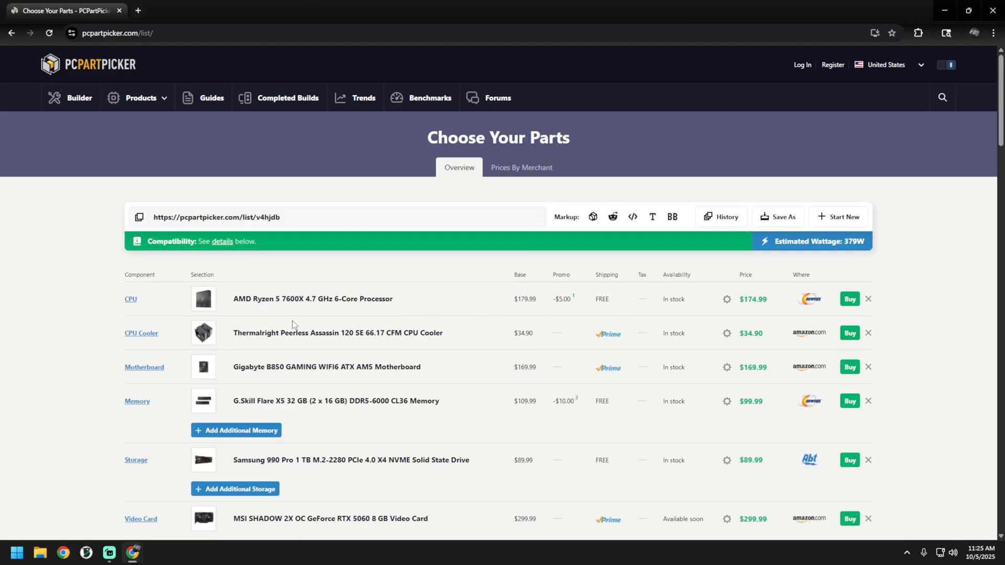
Step: Review the seven-part, $929.75 build with the Montech X5, then start choosing a power supply
scroll(down, 3)
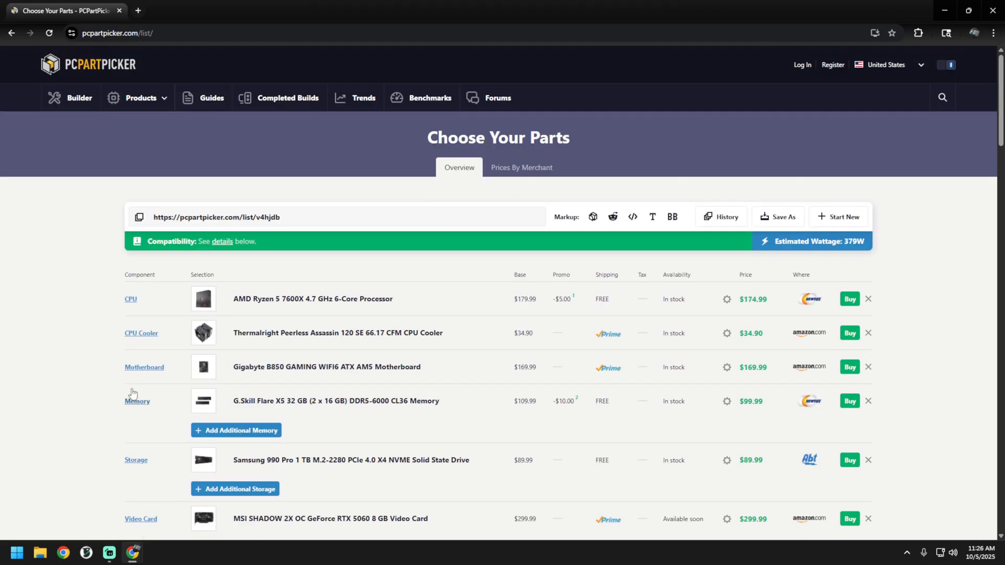
scroll(down, 3)
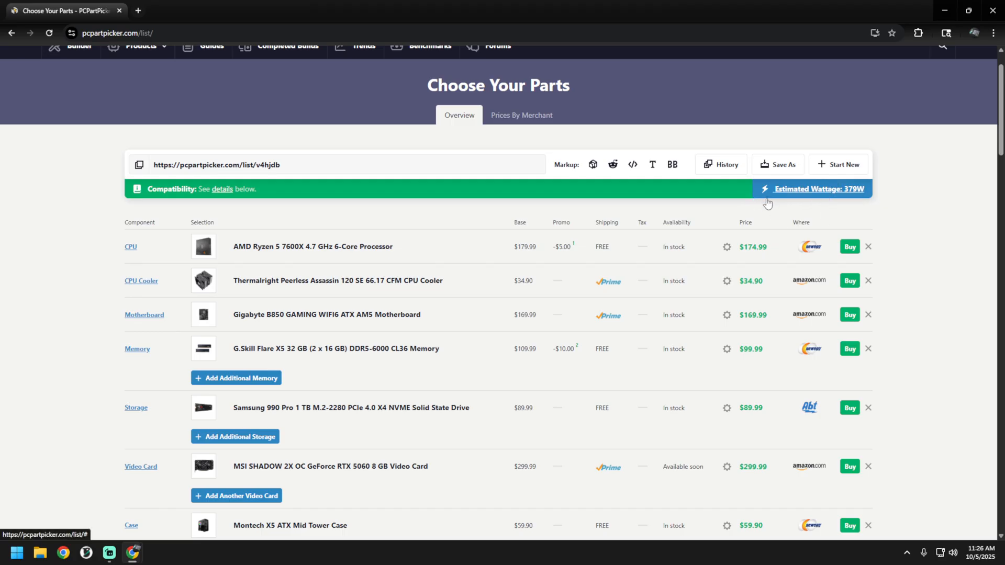
mouse_move(790, 227)
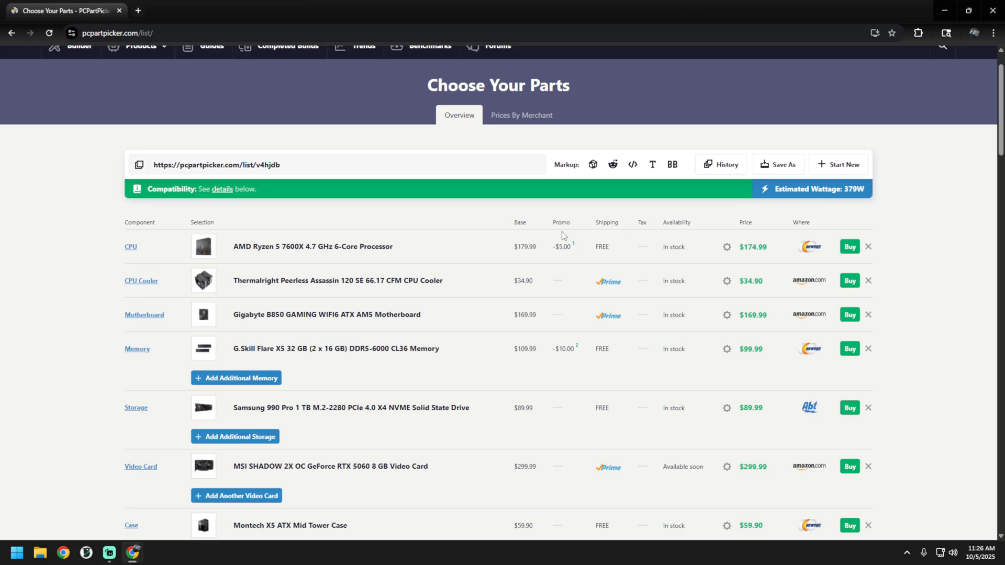
mouse_move(468, 248)
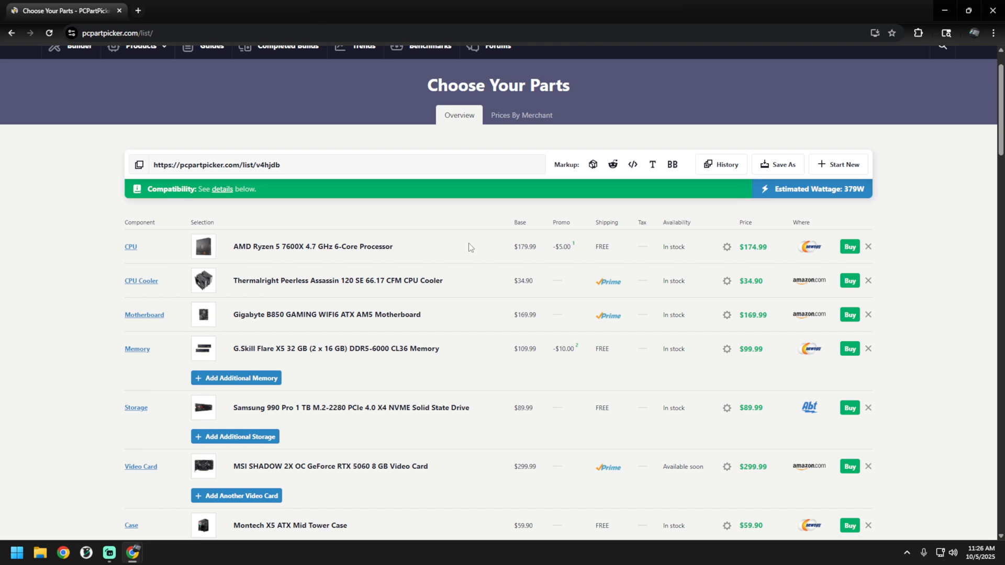
mouse_move(468, 246)
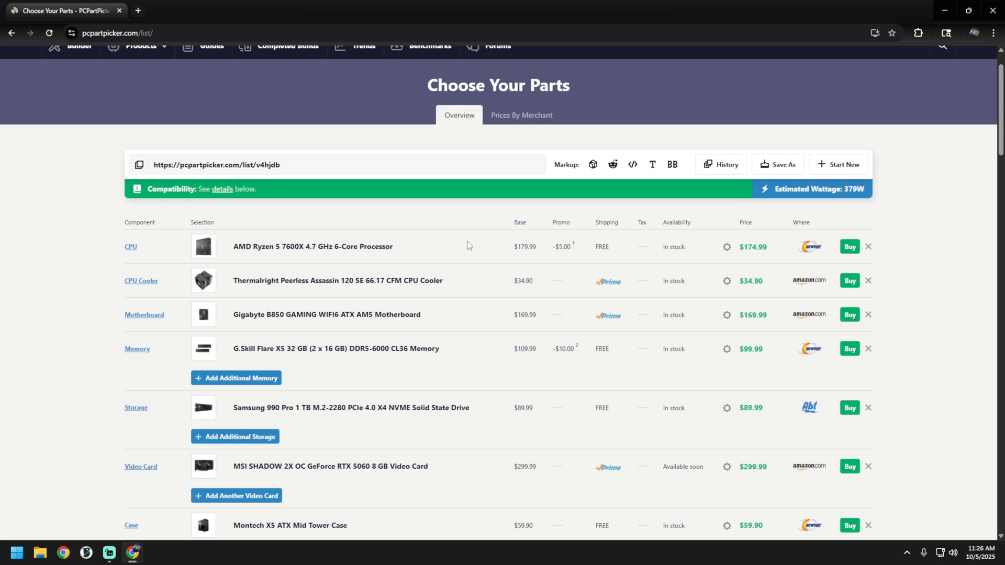
scroll(down, 3)
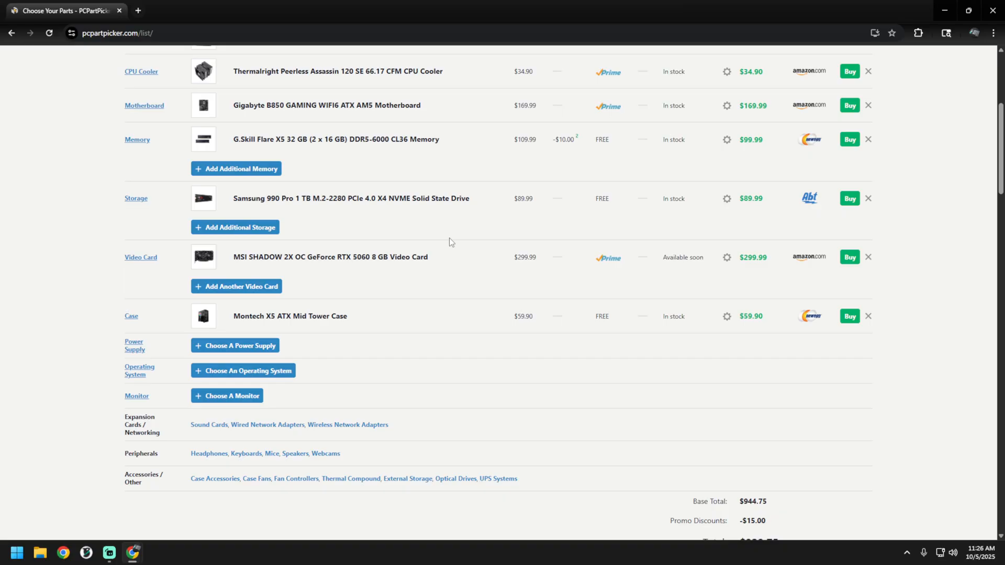
click(239, 345)
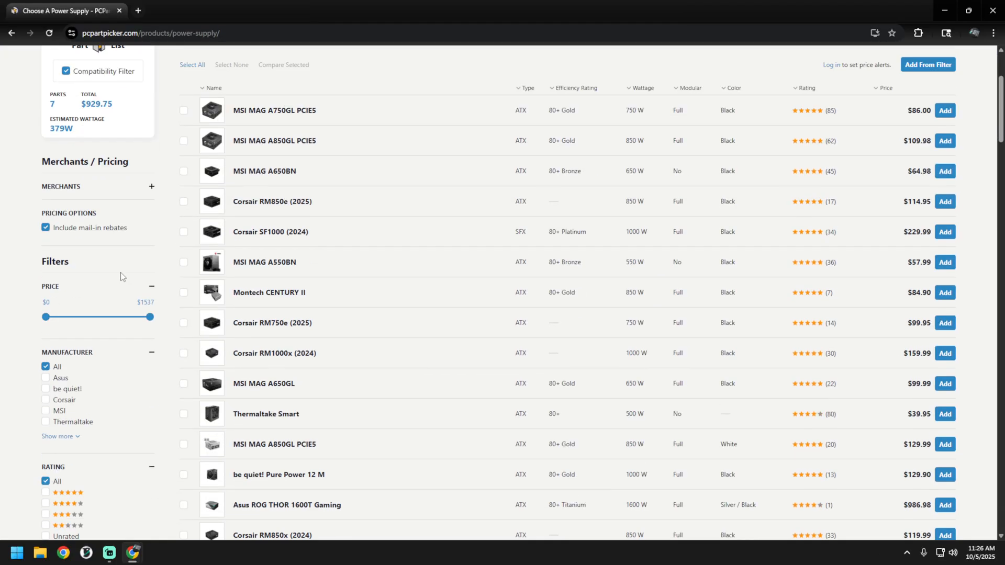
Step: Filter power supplies to 80+ Gold, Platinum and Titanium ratings
scroll(down, 3)
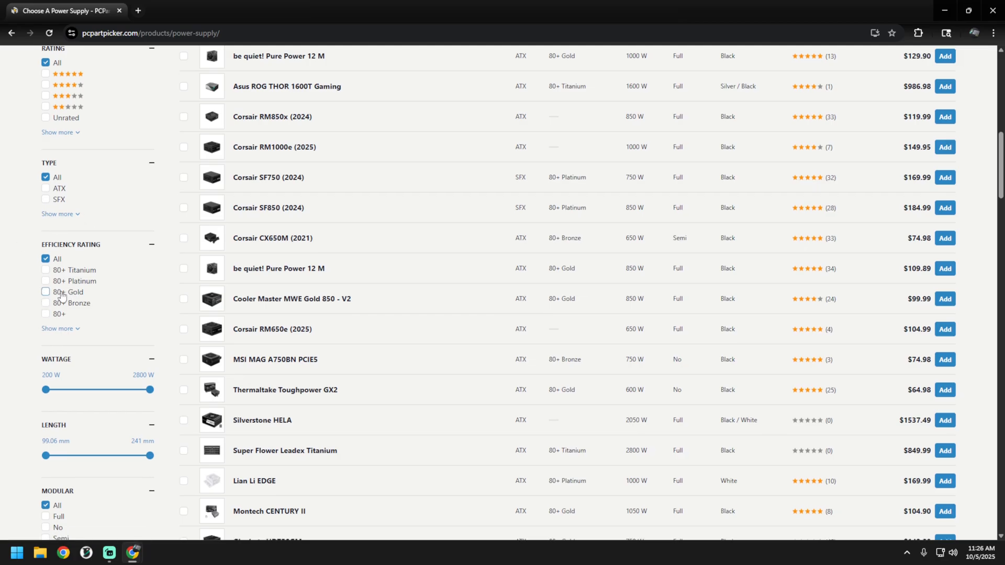
click(46, 294)
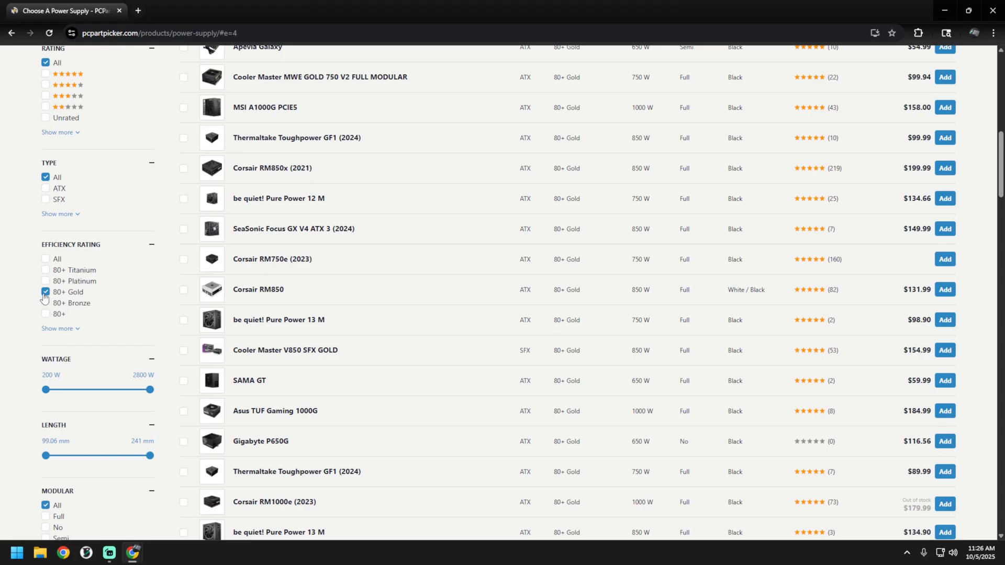
mouse_move(45, 299)
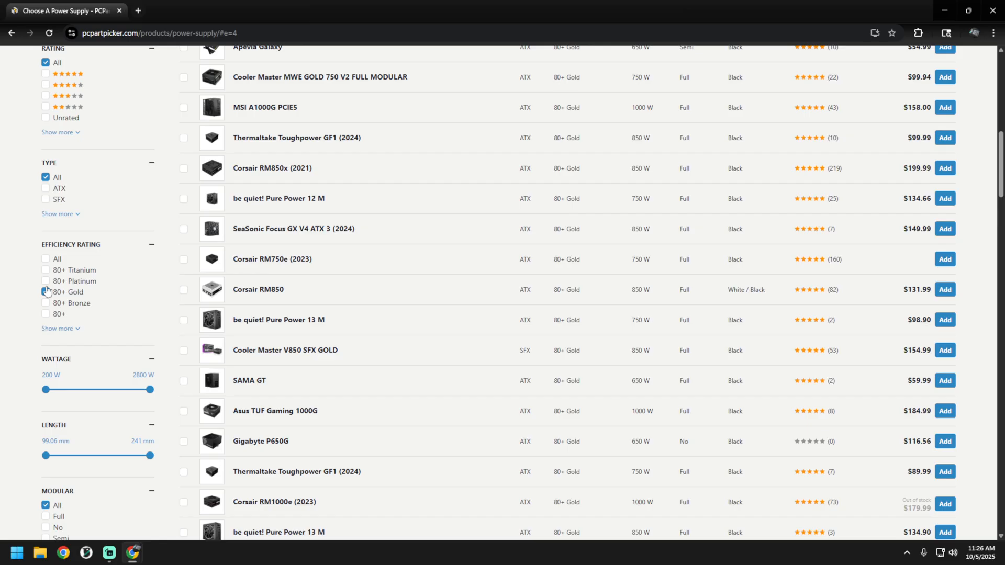
click(46, 270)
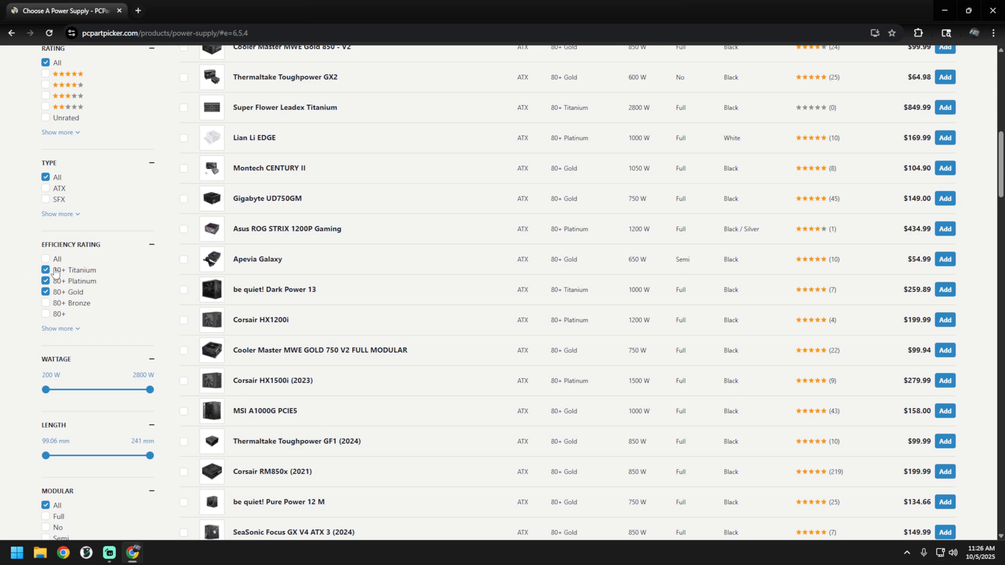
Step: Raise the minimum wattage slider from 200 W to 650 W
scroll(down, 3)
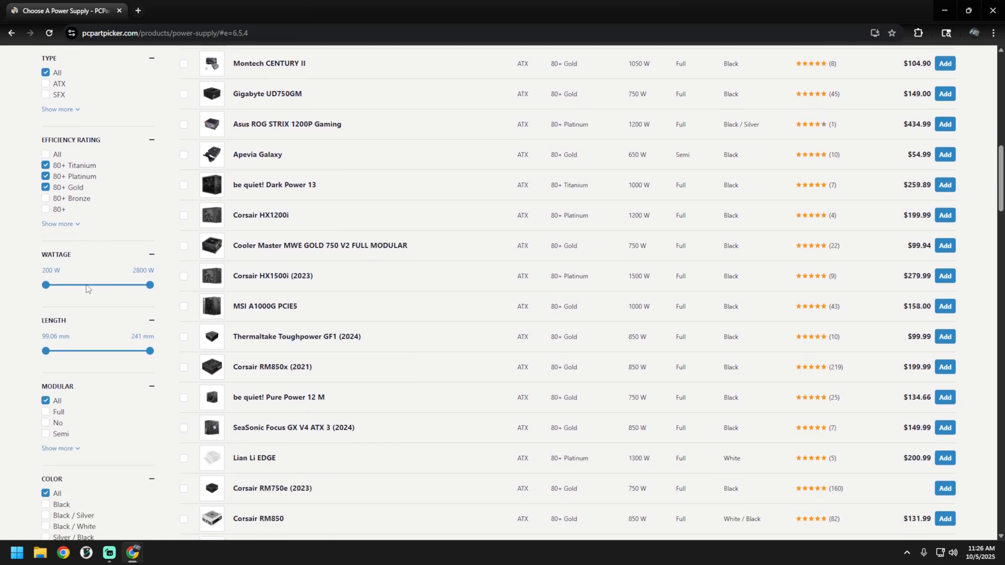
drag(45, 285, 63, 284)
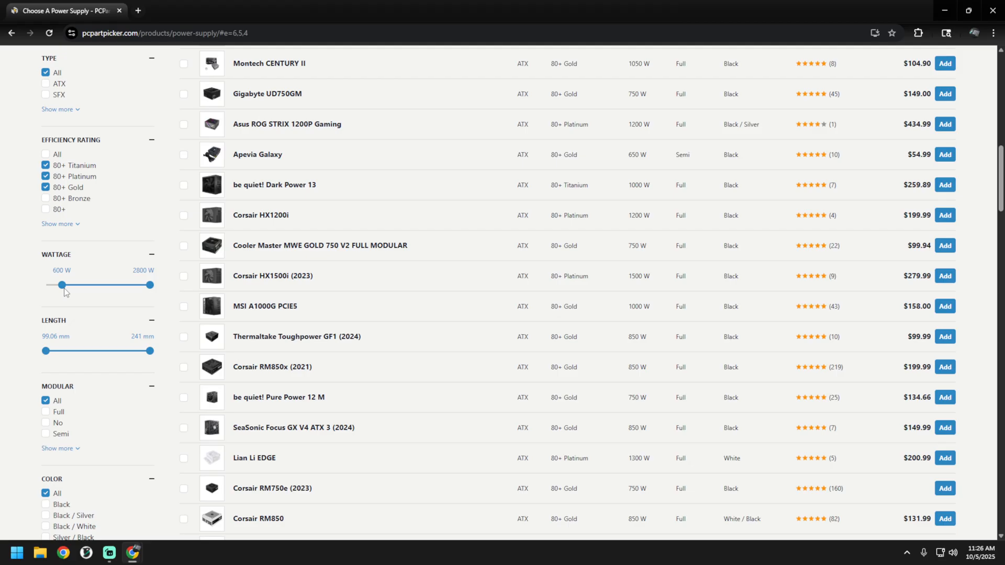
drag(61, 285, 63, 285)
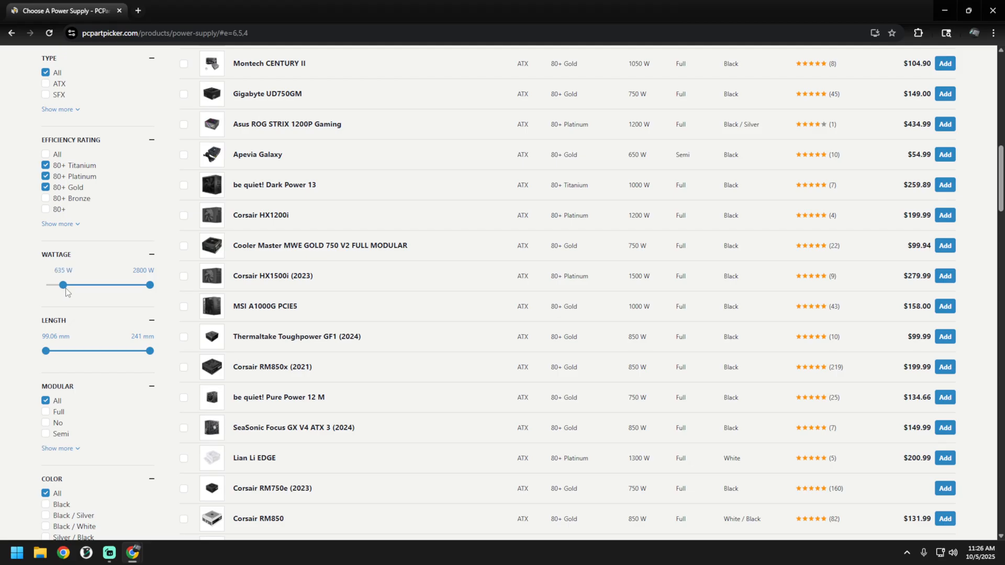
drag(62, 284, 64, 284)
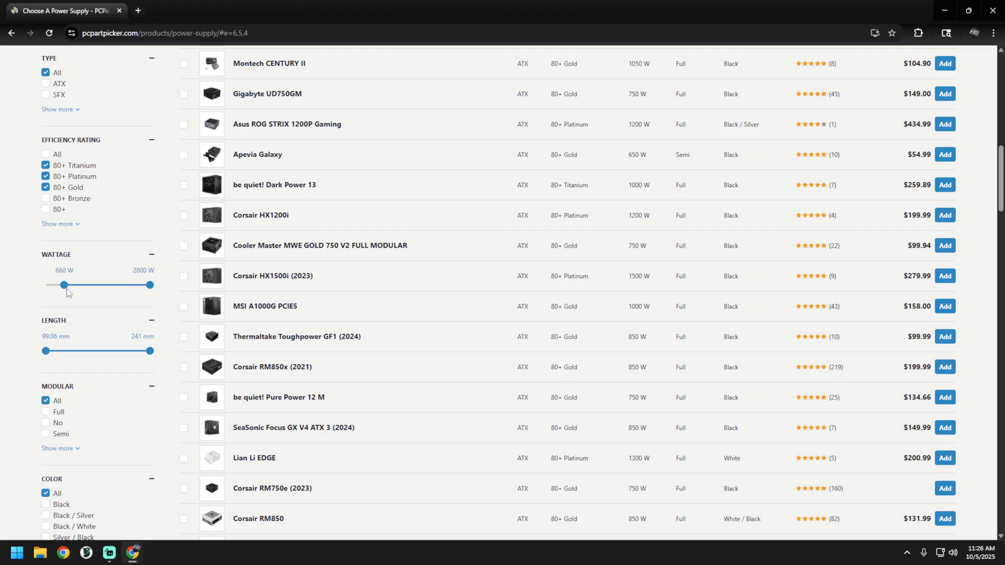
drag(63, 285, 63, 285)
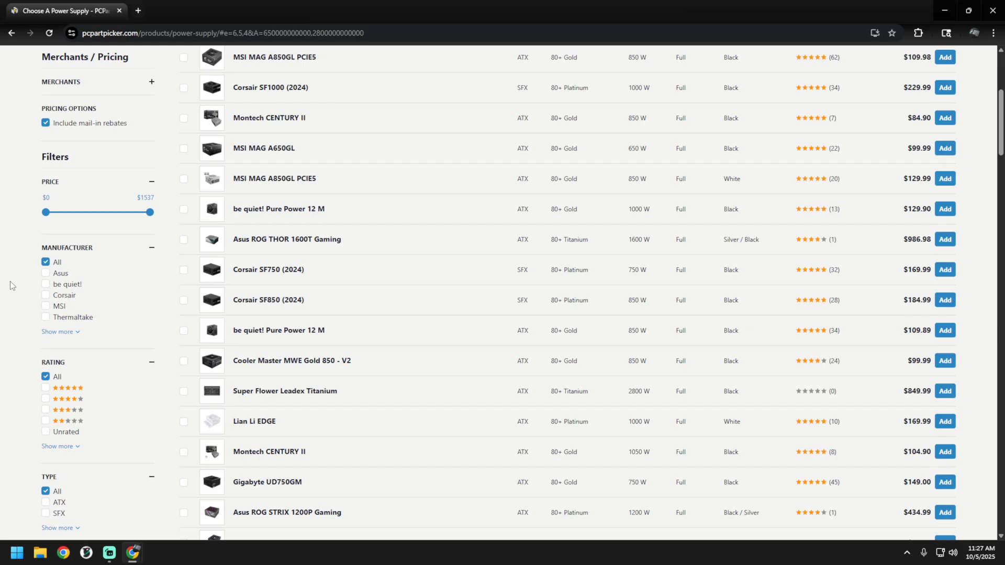
Step: Filter to be quiet!, Corsair and MSI, sort by price, and add the Pure Power 13 M 750 W
click(46, 284)
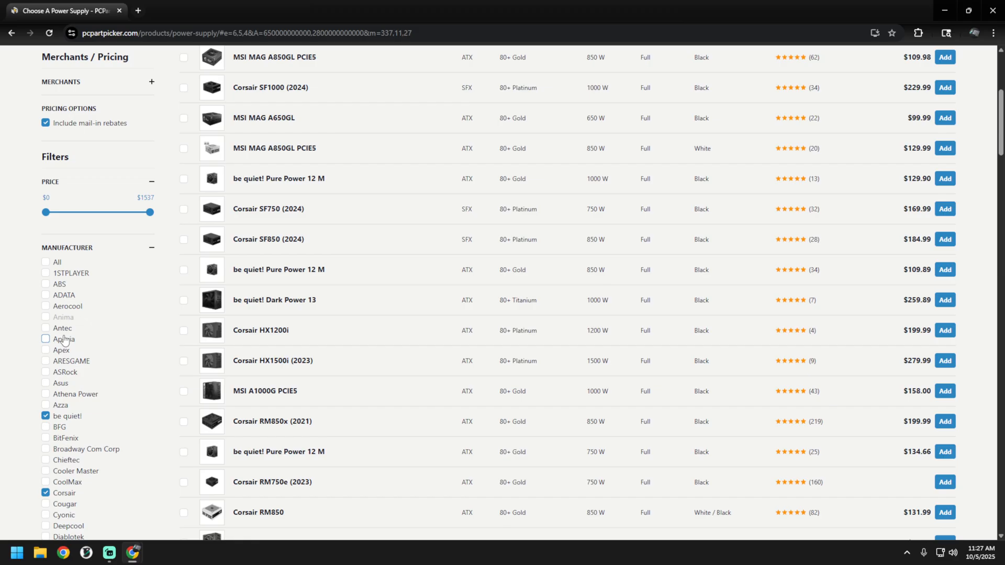
scroll(down, 3)
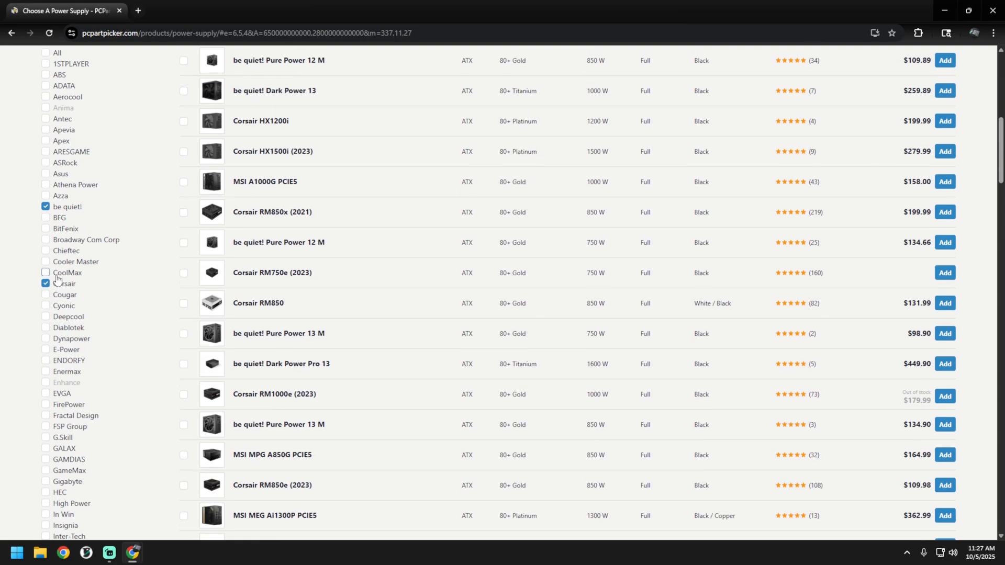
scroll(down, 3)
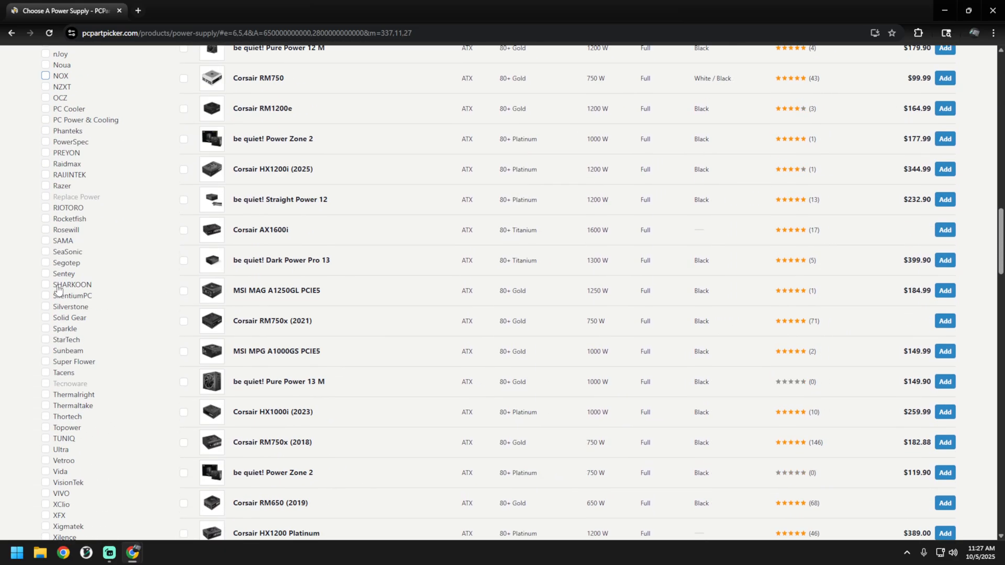
scroll(down, 3)
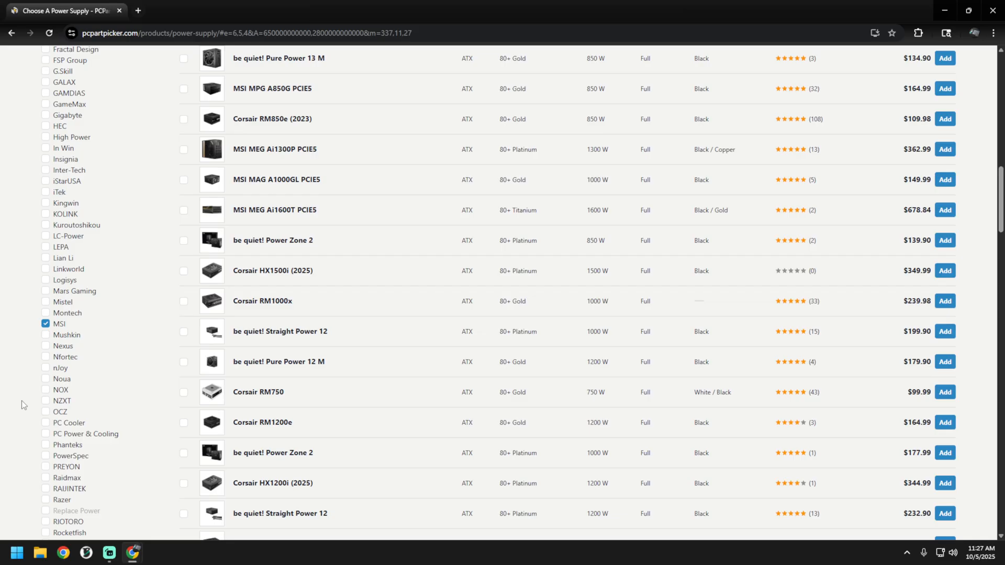
mouse_move(3, 378)
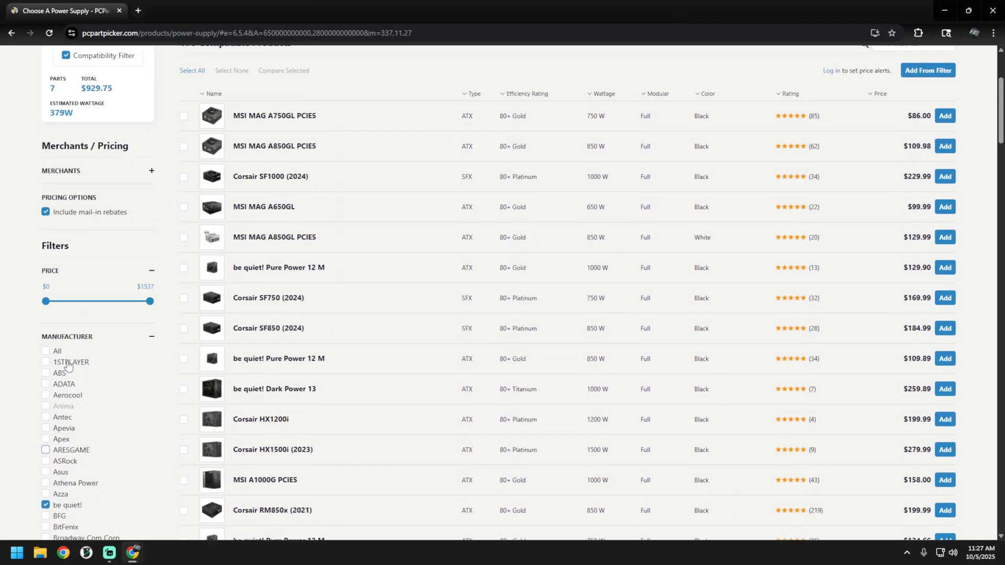
scroll(up, 3)
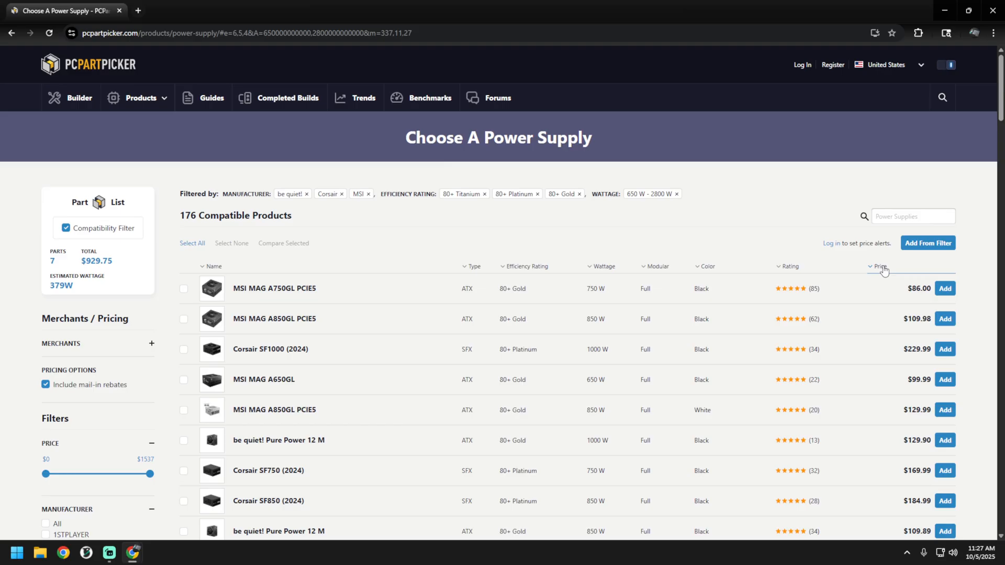
click(881, 266)
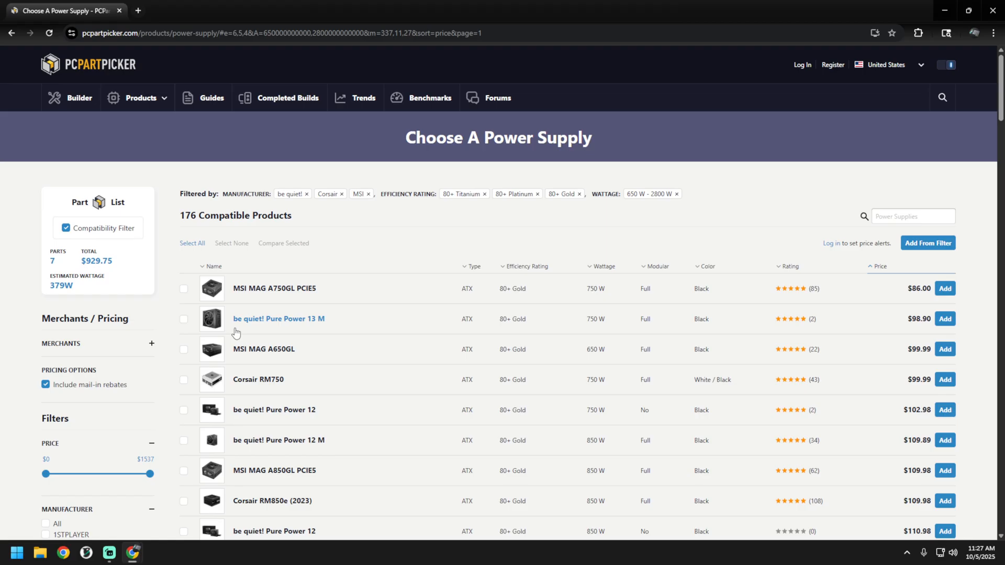
mouse_move(211, 319)
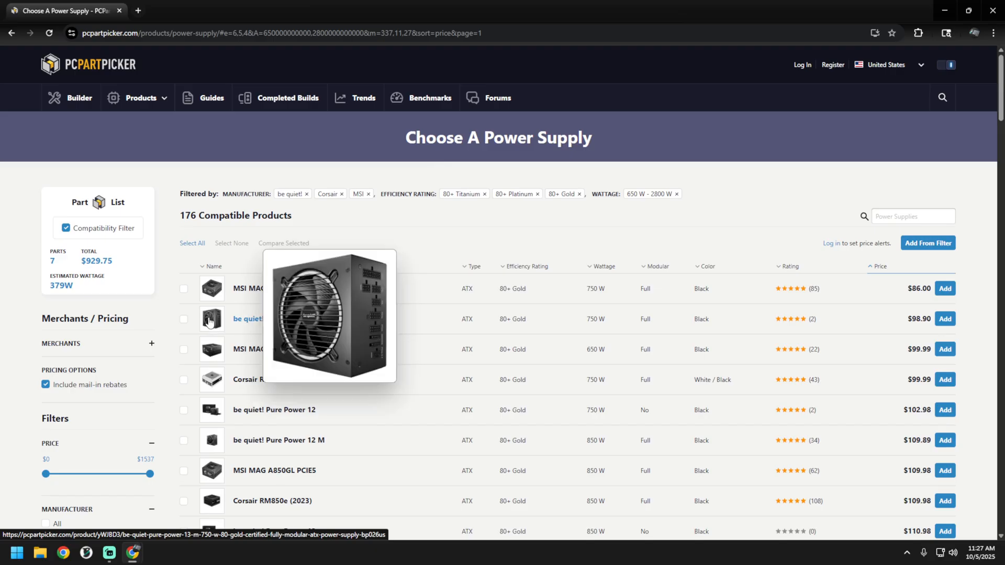
mouse_move(579, 323)
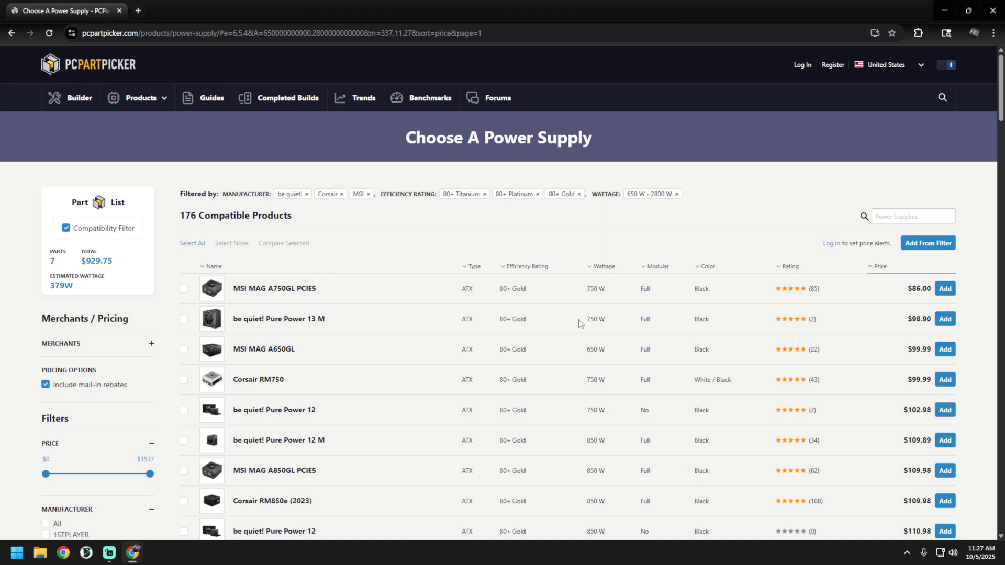
mouse_move(607, 323)
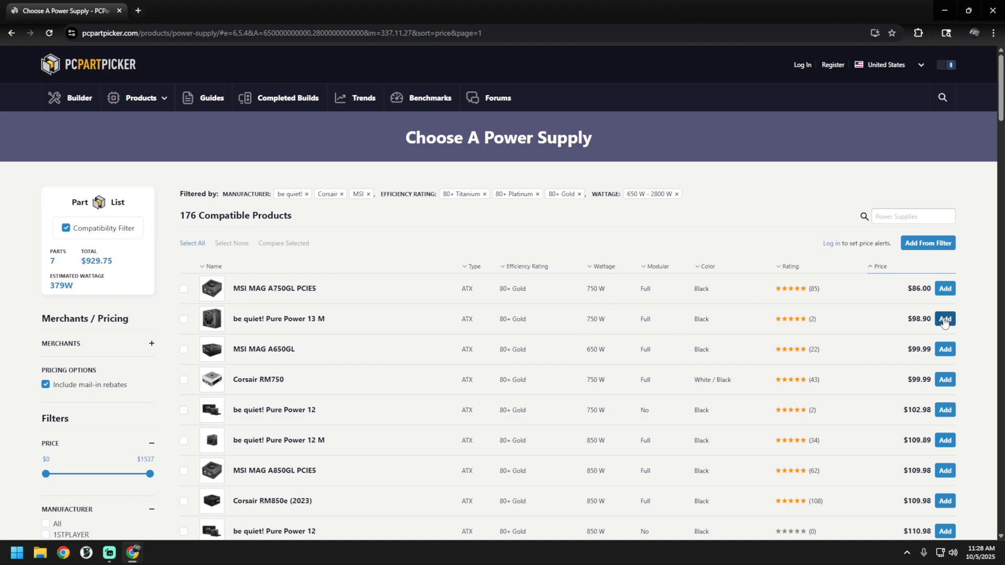
click(944, 319)
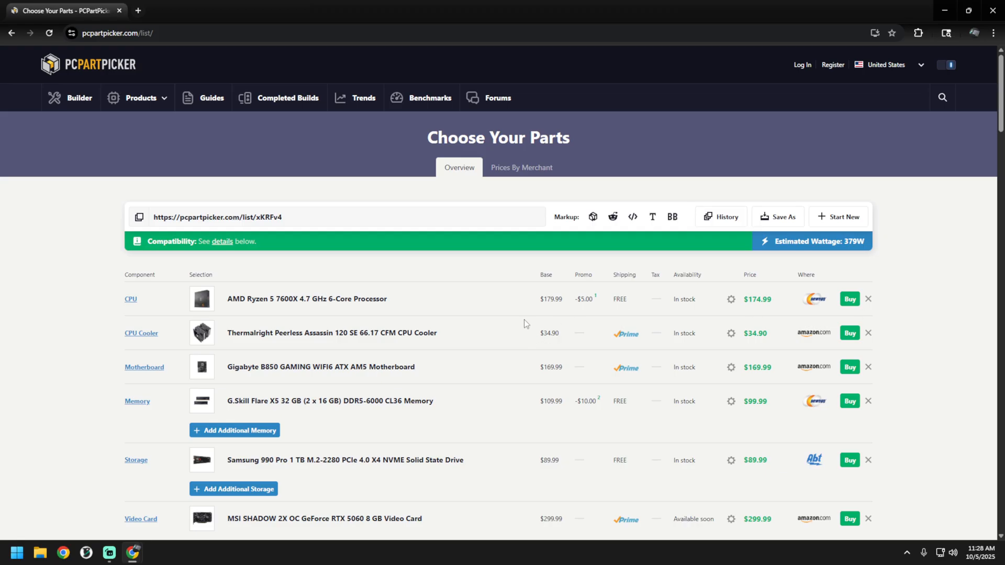
mouse_move(524, 319)
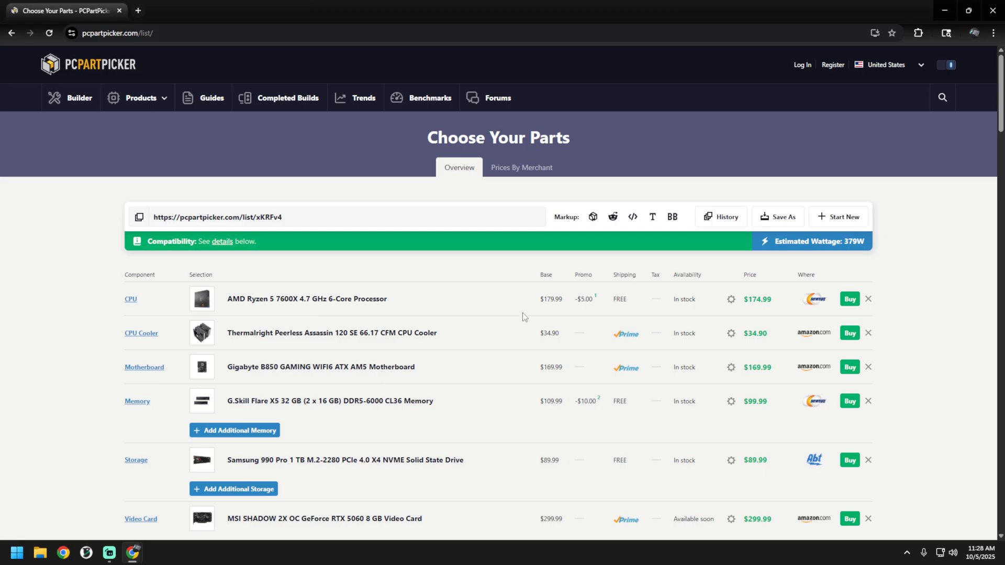
mouse_move(526, 315)
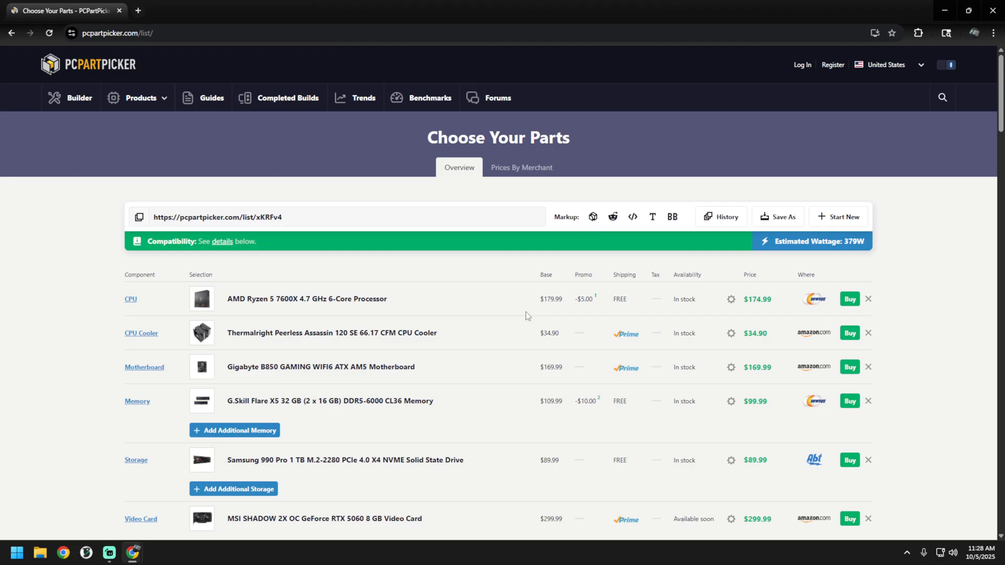
mouse_move(511, 293)
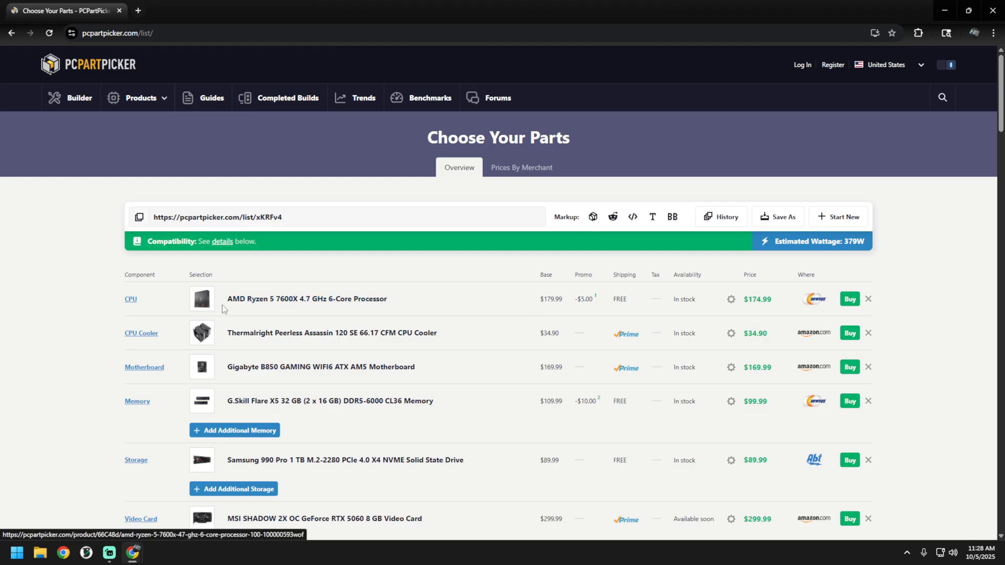
scroll(down, 3)
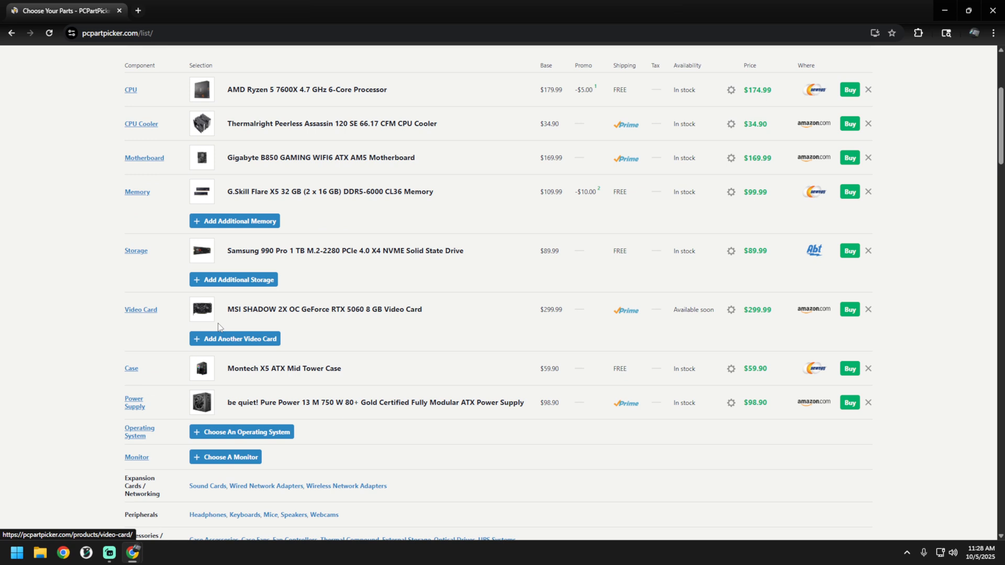
scroll(down, 3)
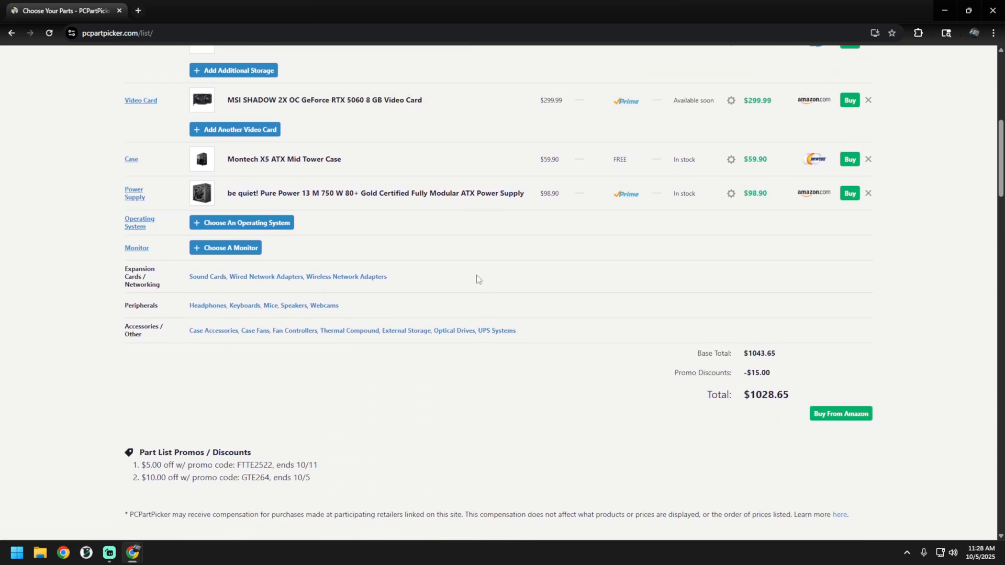
mouse_move(465, 285)
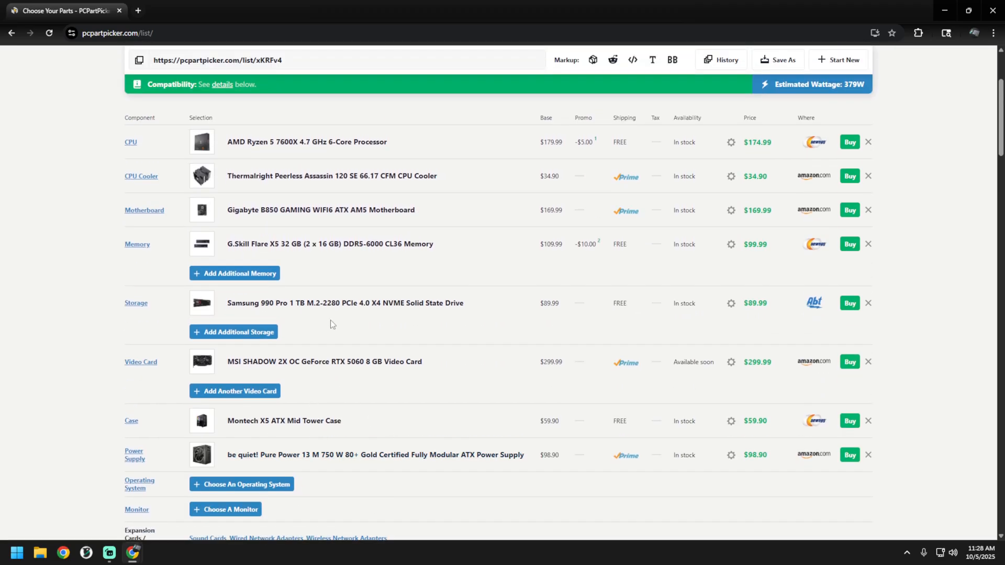
scroll(down, 3)
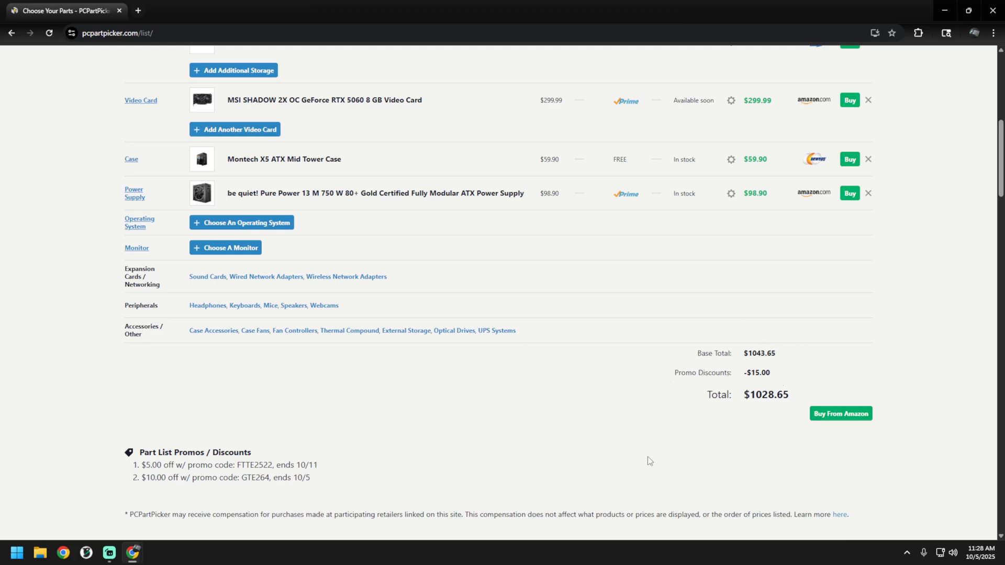
mouse_move(634, 451)
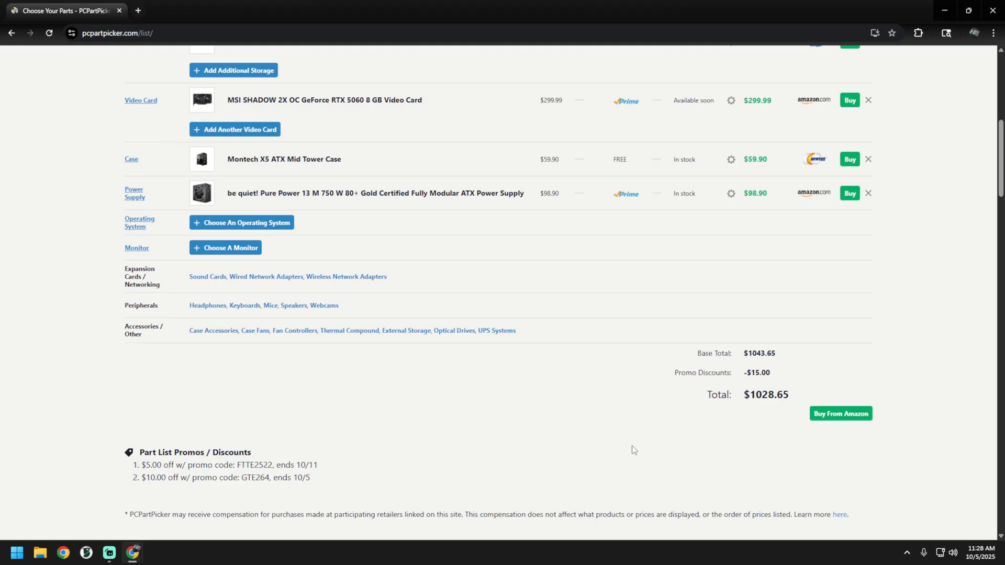
mouse_move(513, 552)
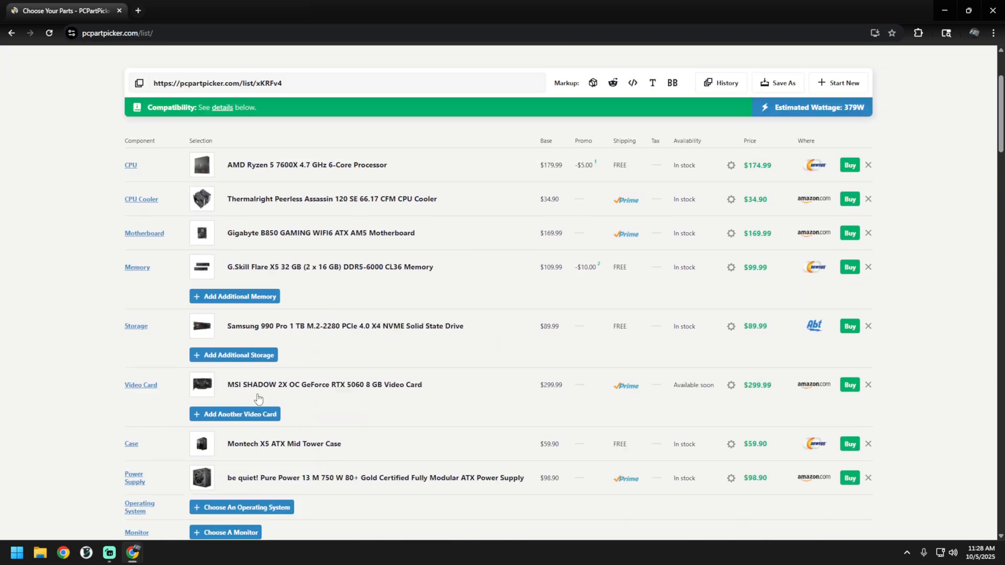
scroll(down, 3)
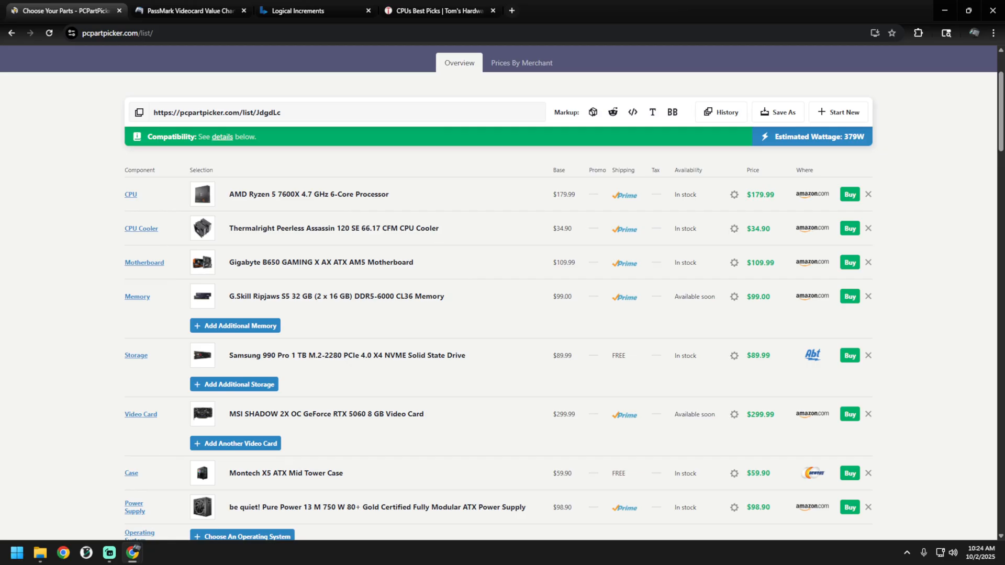
mouse_move(560, 319)
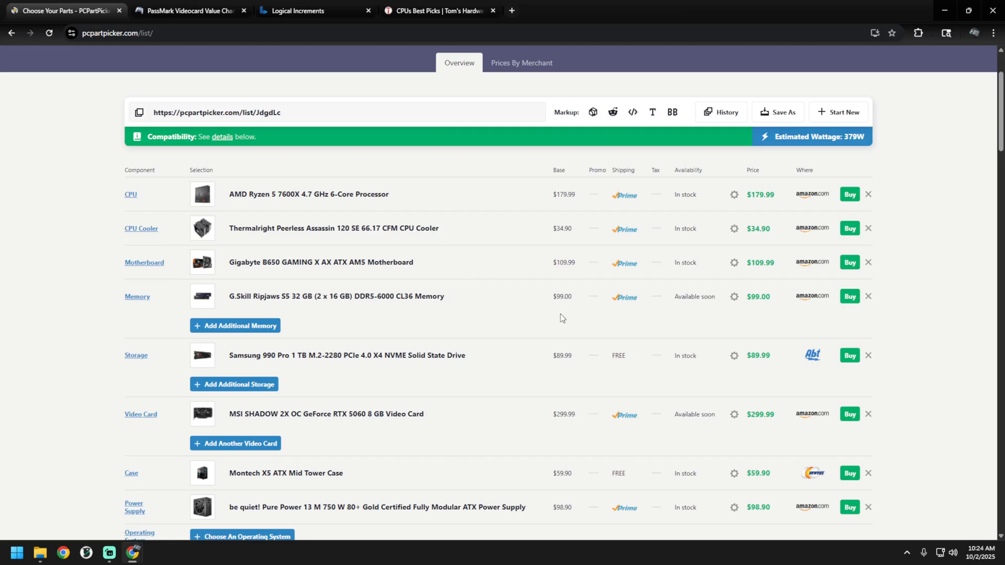